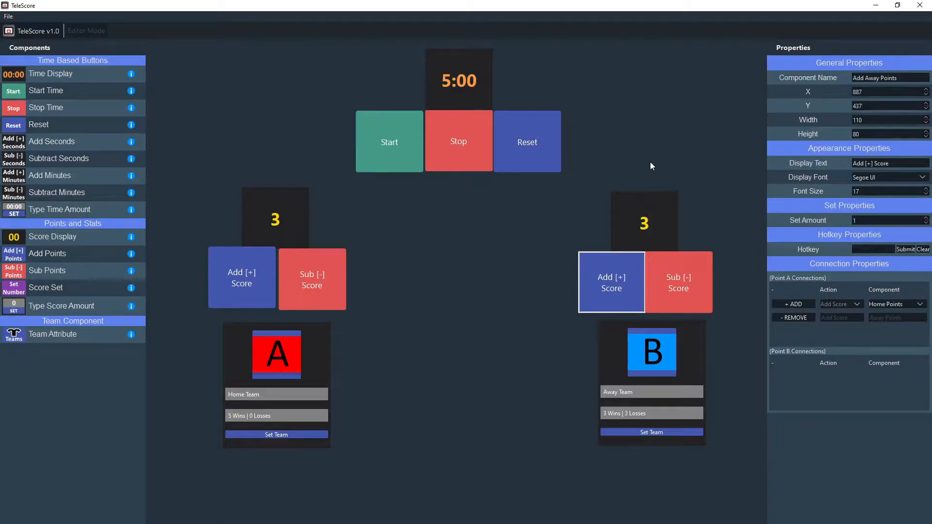
mouse_move(573, 321)
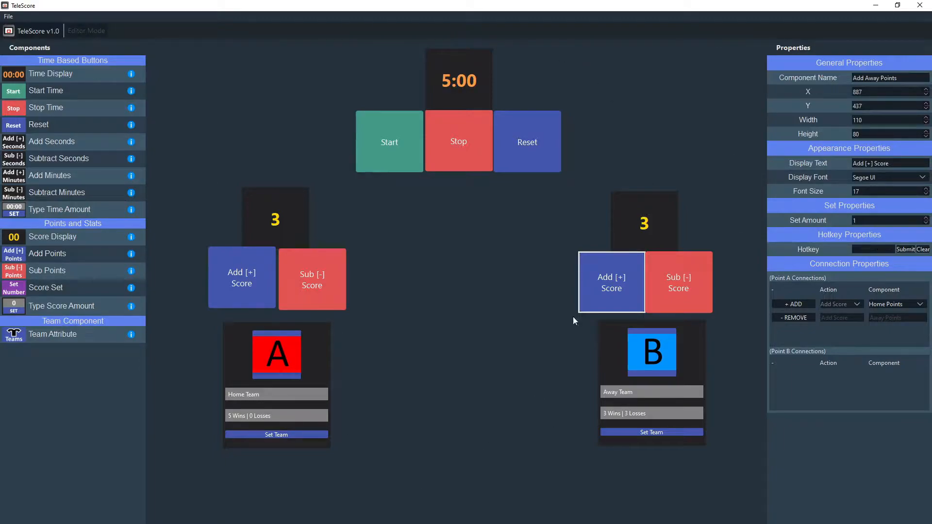
mouse_move(232, 376)
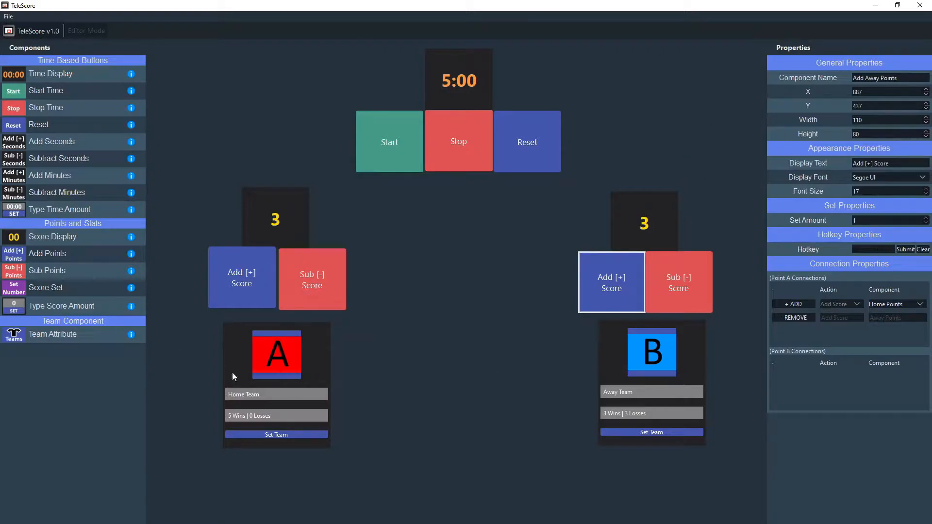
Step: Lower the away and home team scores from 3 down to 0
left_click(679, 282)
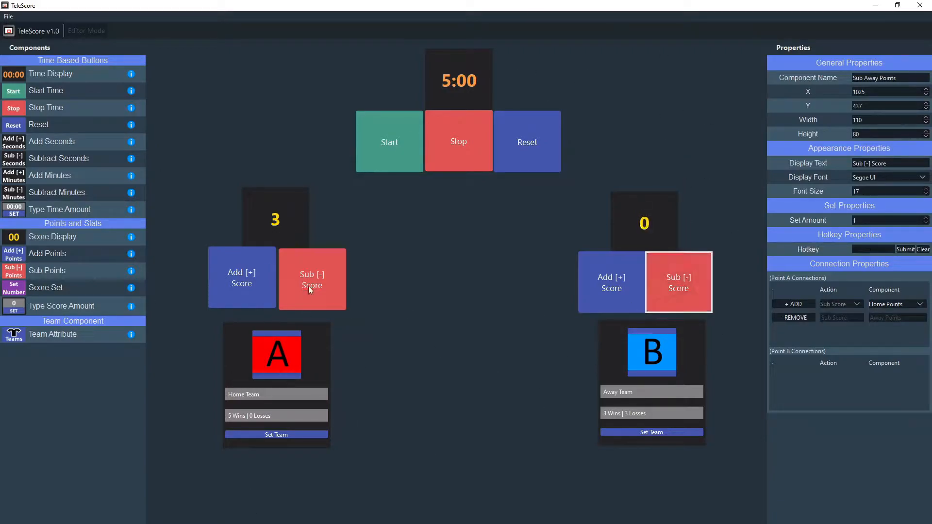
left_click(312, 280)
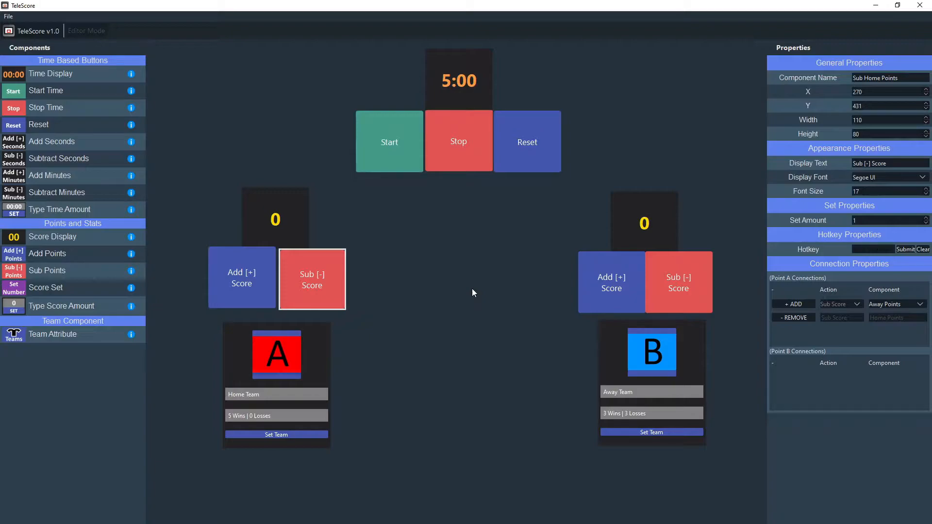
mouse_move(478, 284)
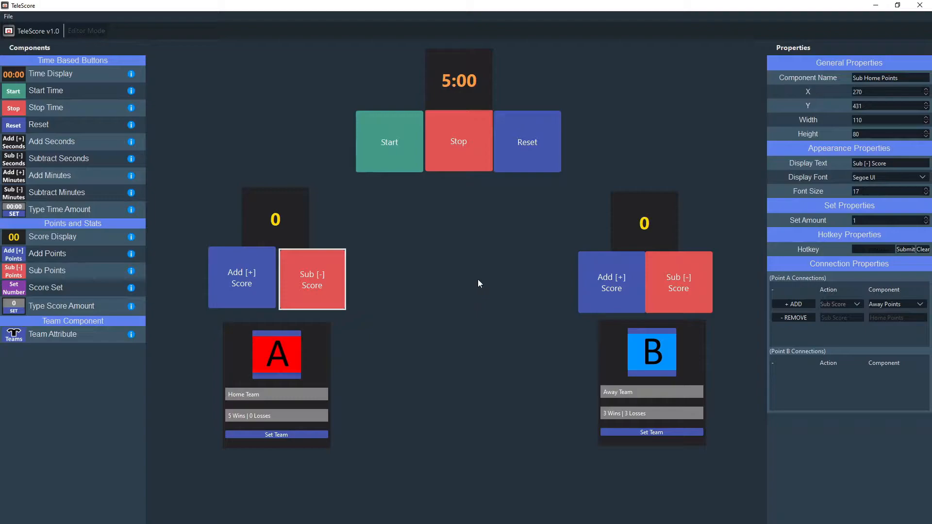
mouse_move(504, 220)
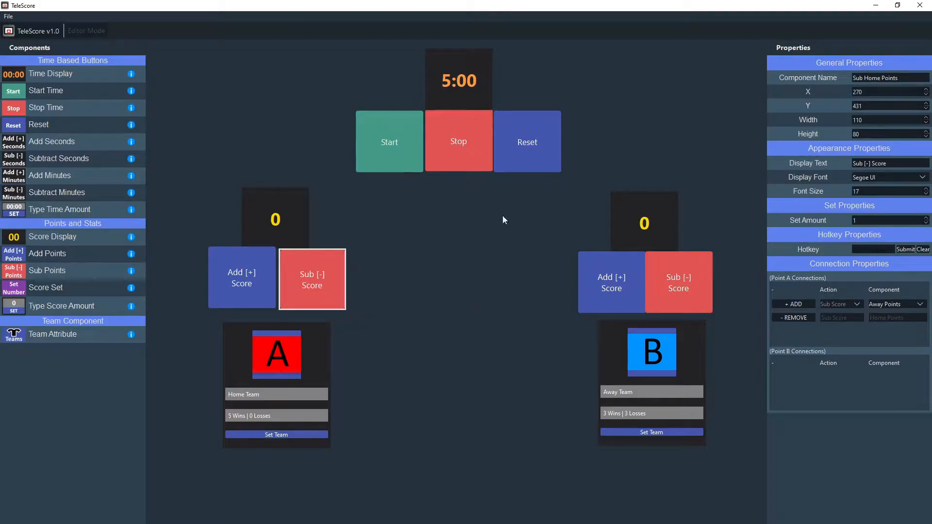
left_click(388, 142)
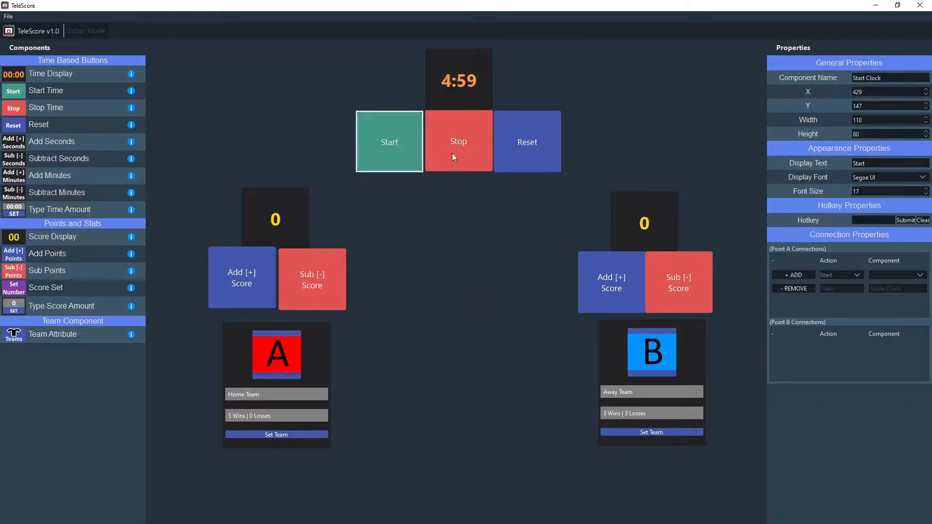
left_click(525, 141)
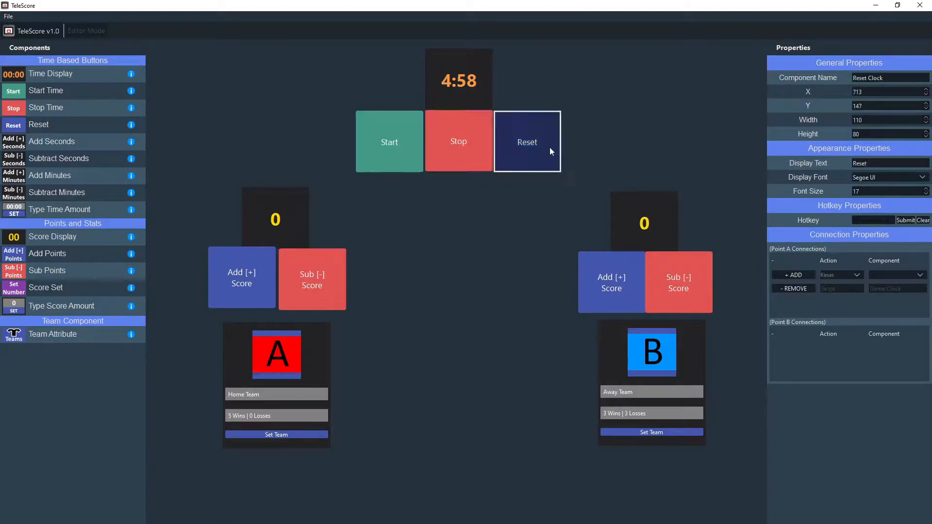
left_click(312, 280)
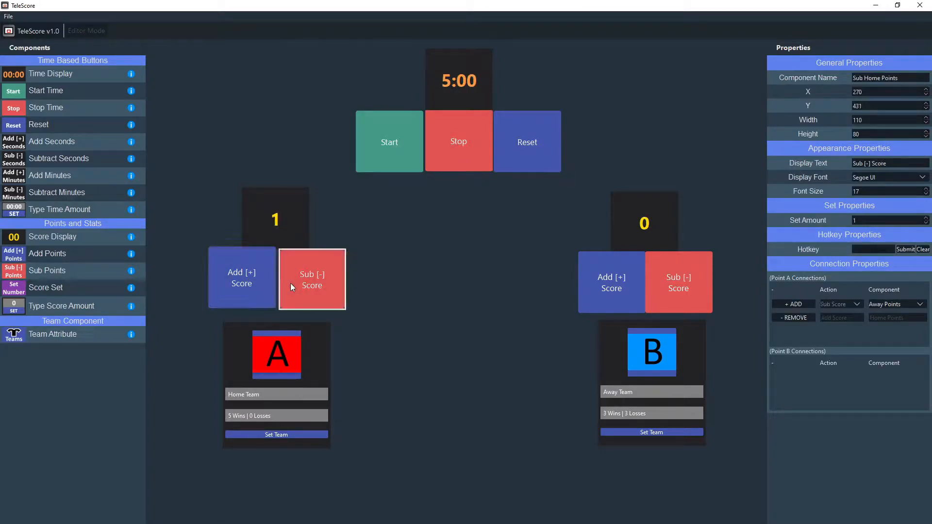
left_click(678, 282)
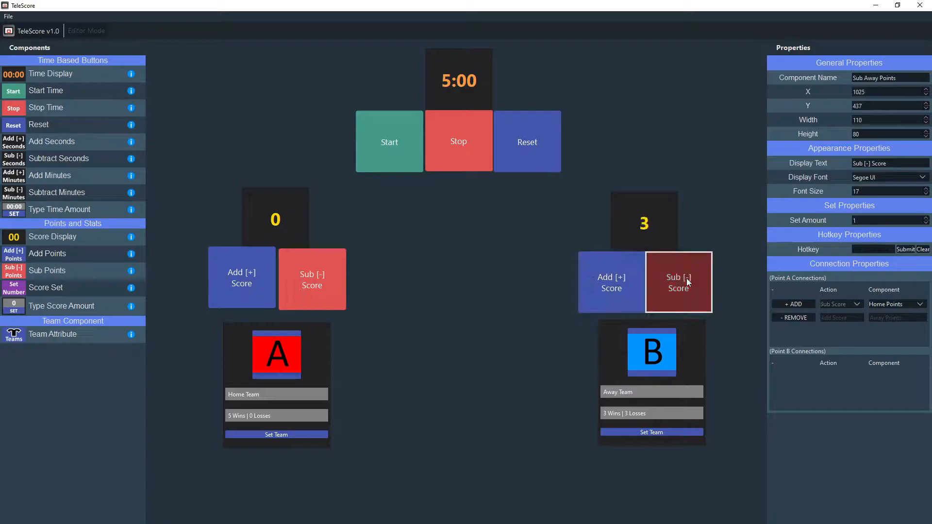
left_click(609, 280)
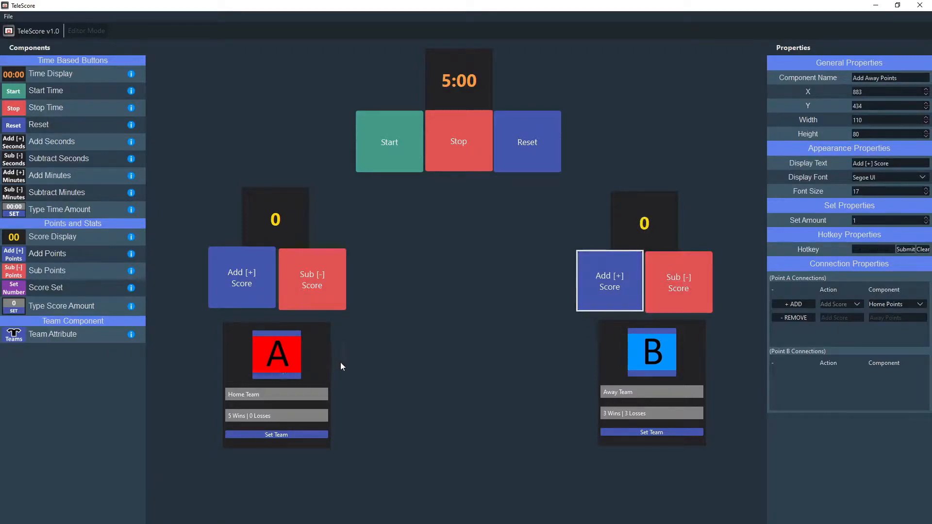
mouse_move(667, 361)
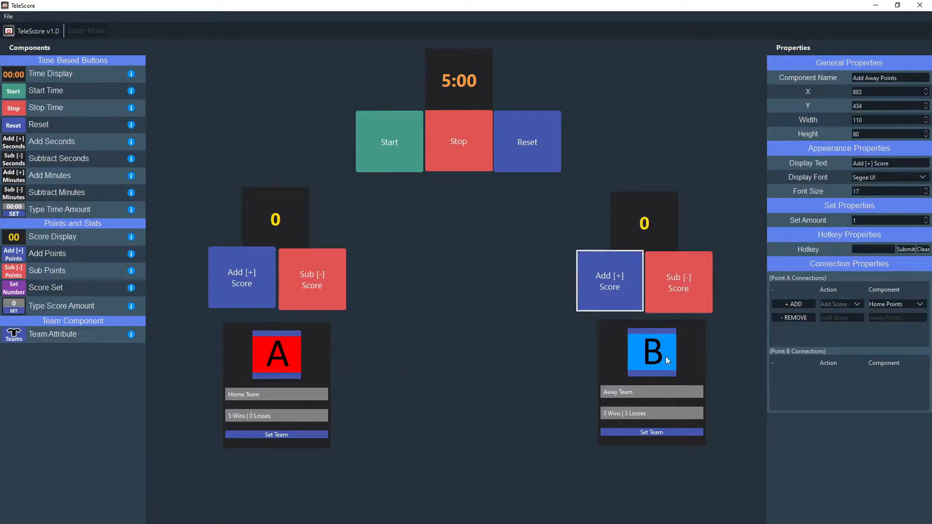
mouse_move(414, 363)
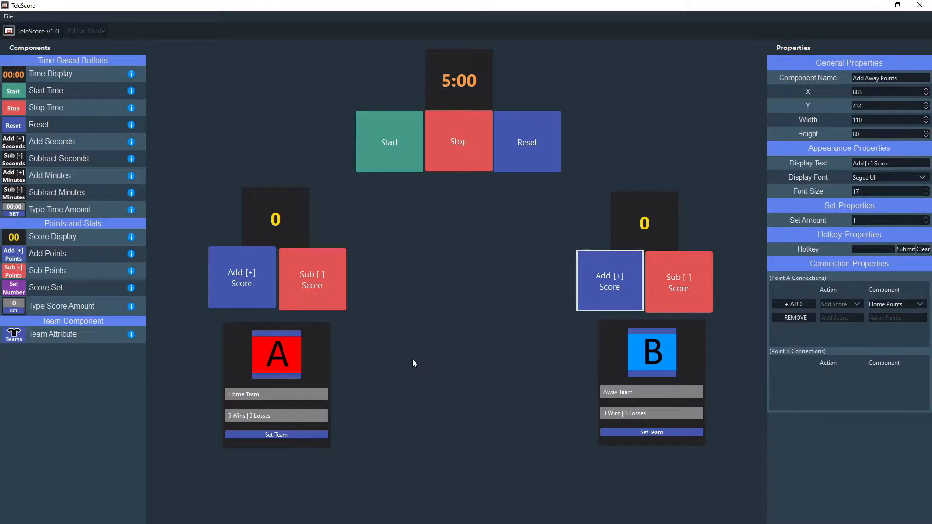
mouse_move(465, 327)
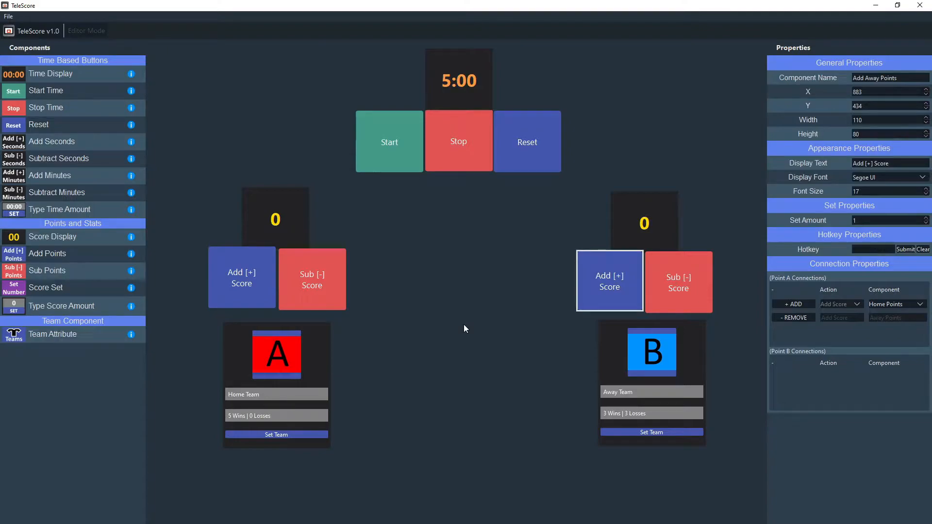
mouse_move(711, 229)
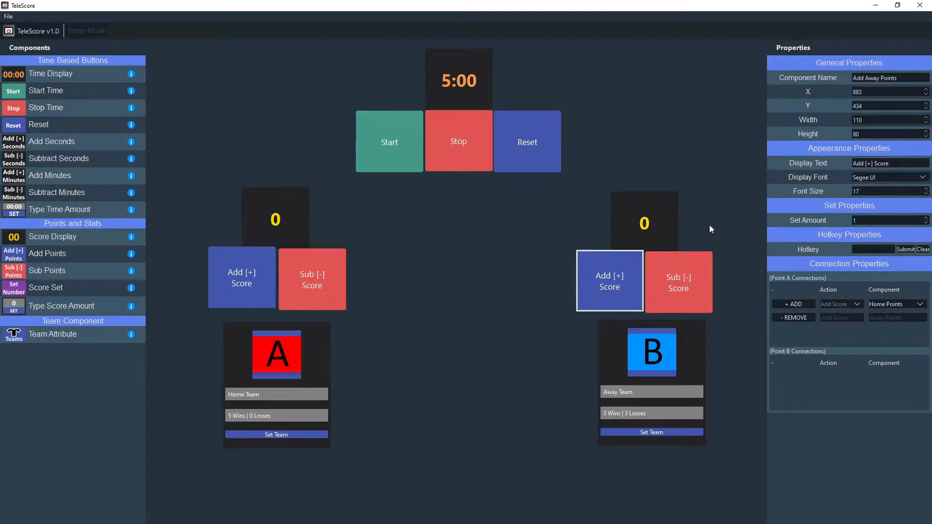
Step: Review the File Output Location of the game clock, team info and both score displays
left_click(458, 79)
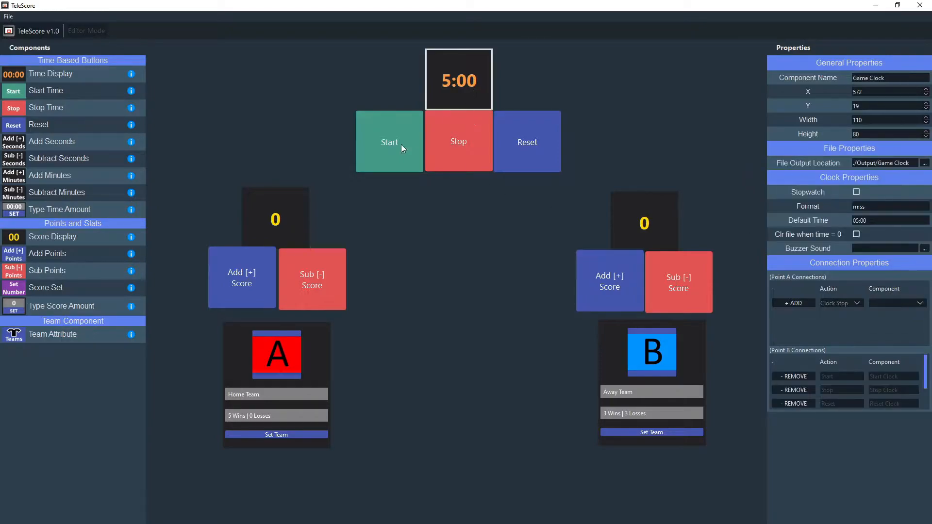
left_click(274, 218)
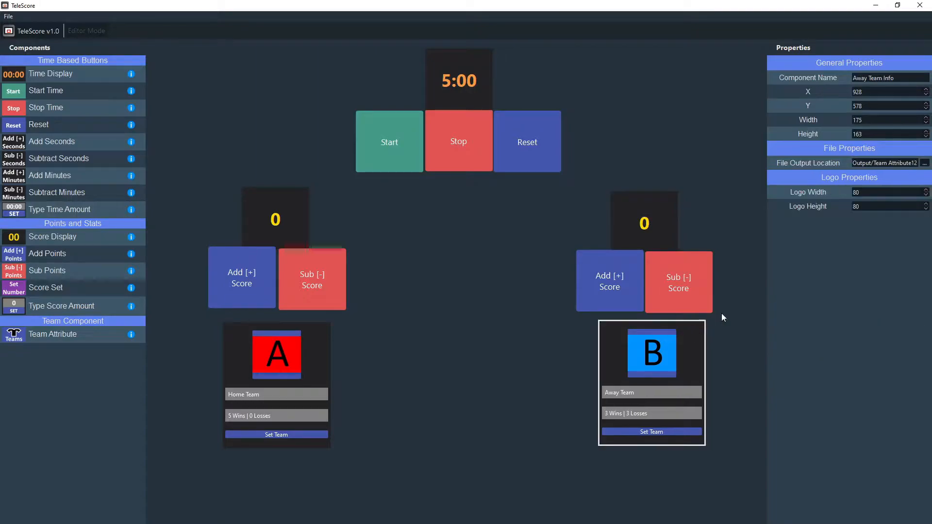
mouse_move(786, 168)
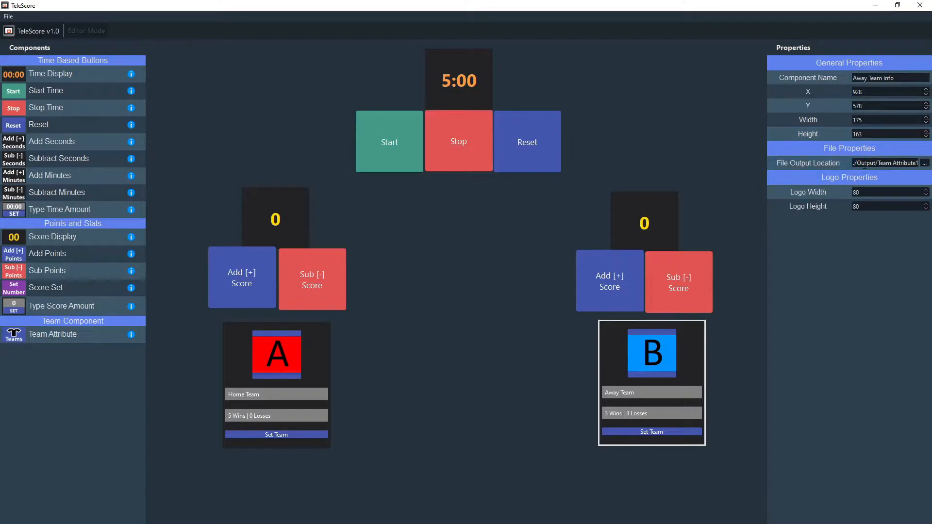
mouse_move(878, 128)
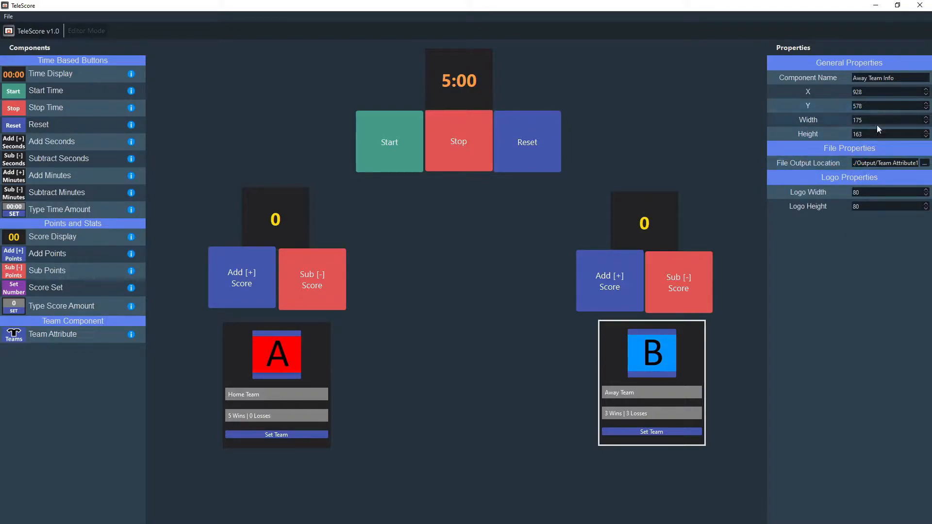
mouse_move(904, 89)
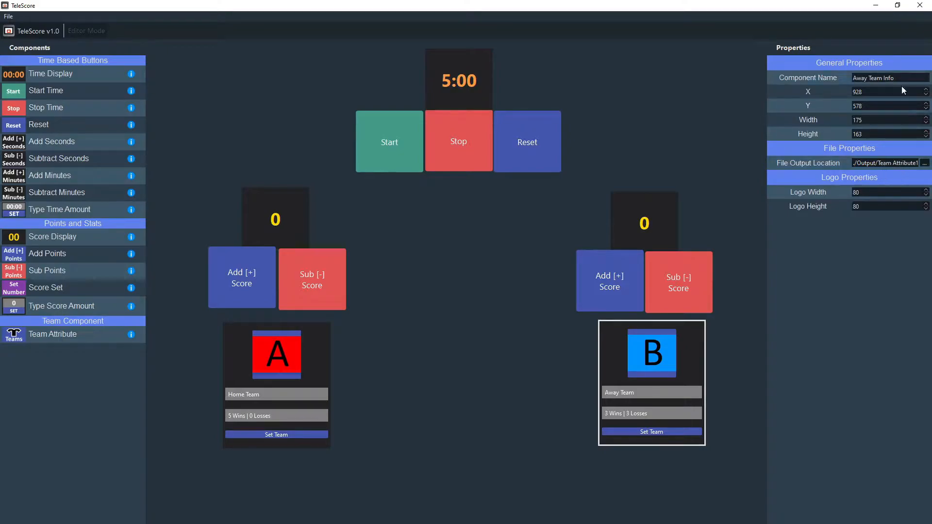
left_click(457, 79)
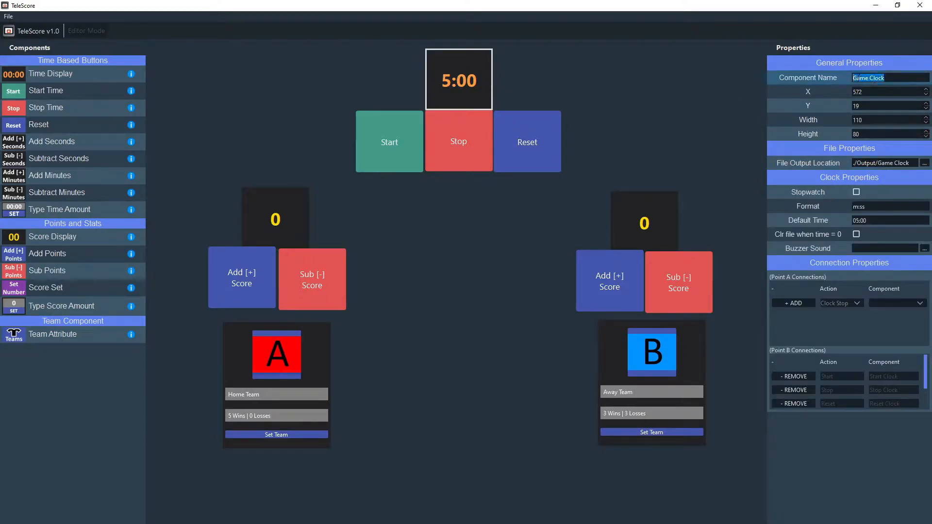
mouse_move(874, 148)
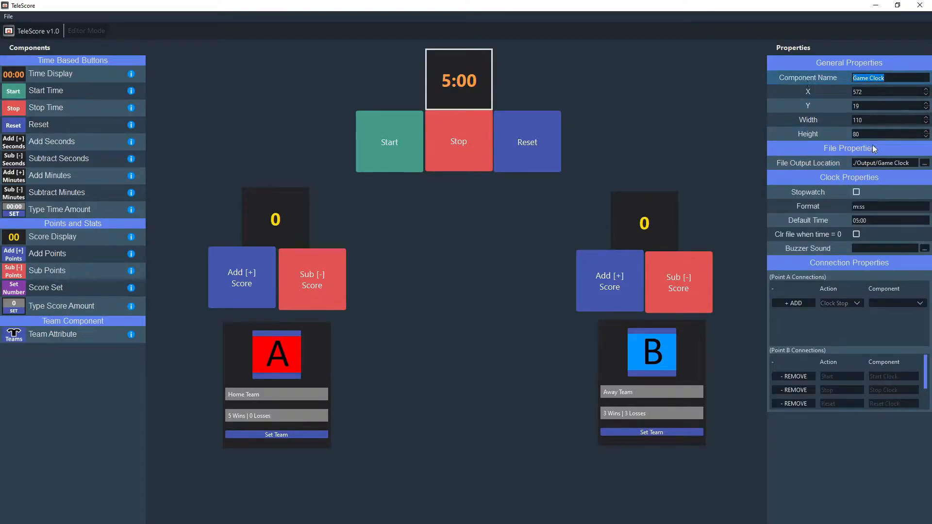
left_click(643, 221)
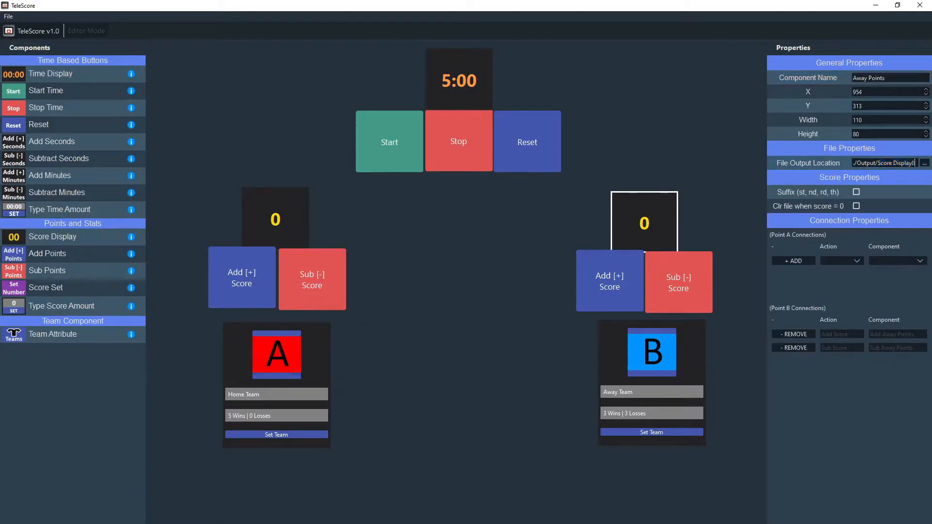
left_click(275, 220)
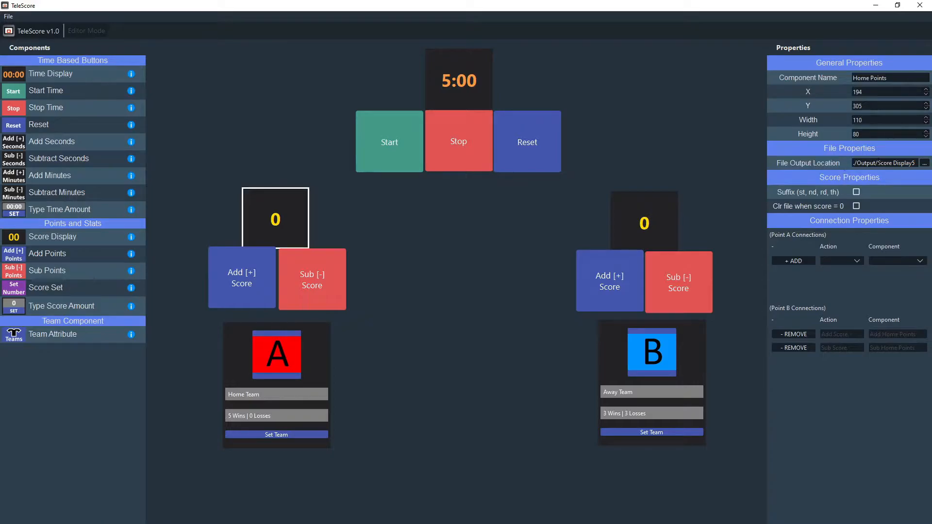
mouse_move(244, 286)
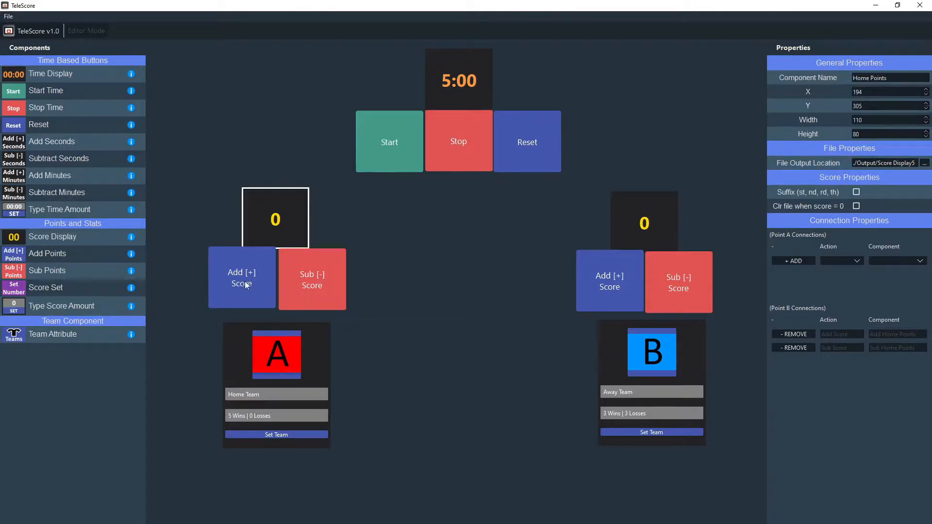
Step: Test adding and removing an away point, then reselect the away score display
left_click(609, 280)
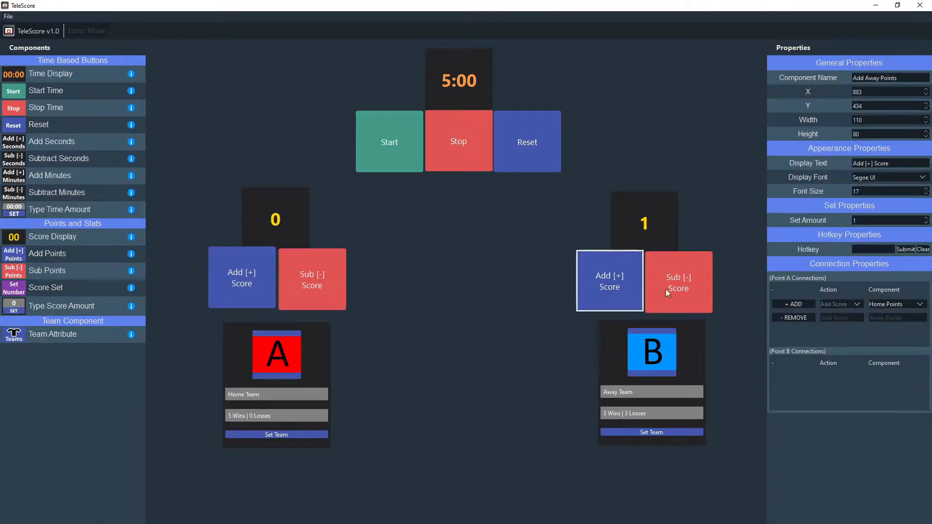
left_click(678, 281)
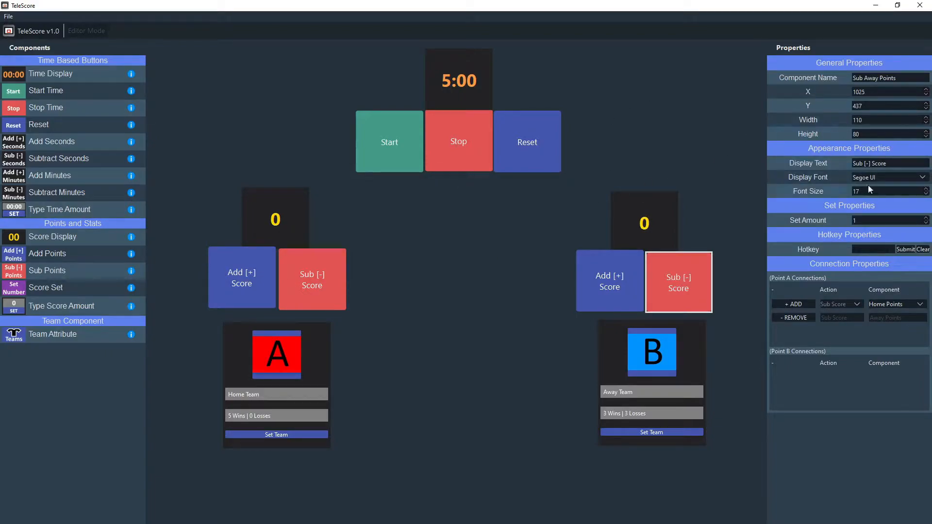
left_click(643, 221)
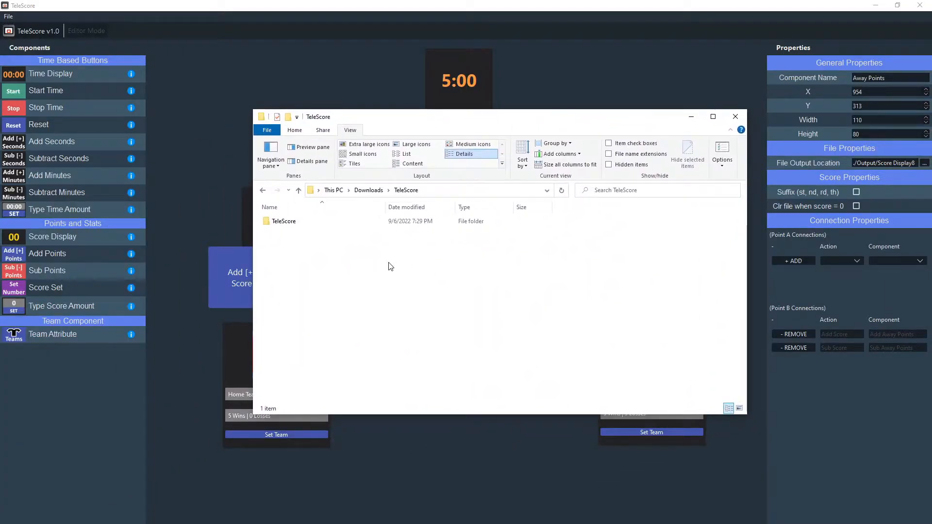
Step: Navigate into TeleScore's Output folder and look over the clock, score and team files
left_click(283, 222)
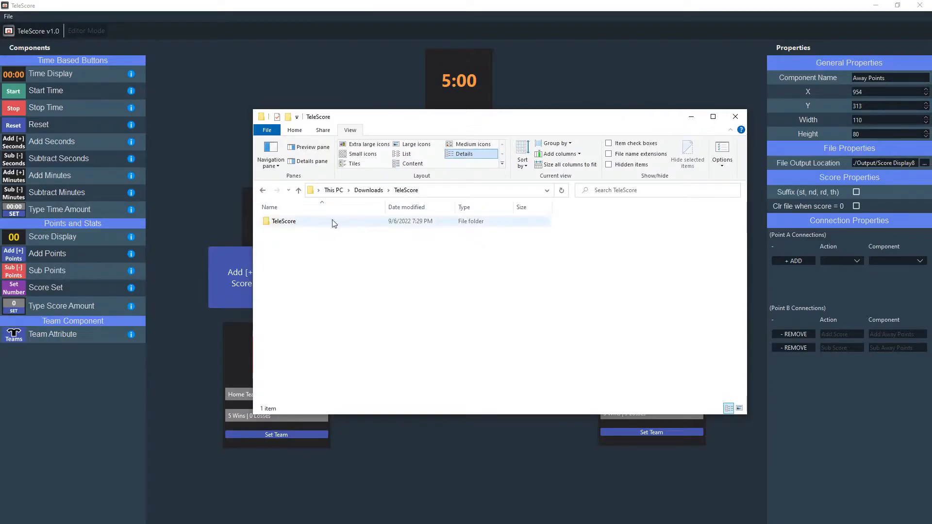
double_click(283, 220)
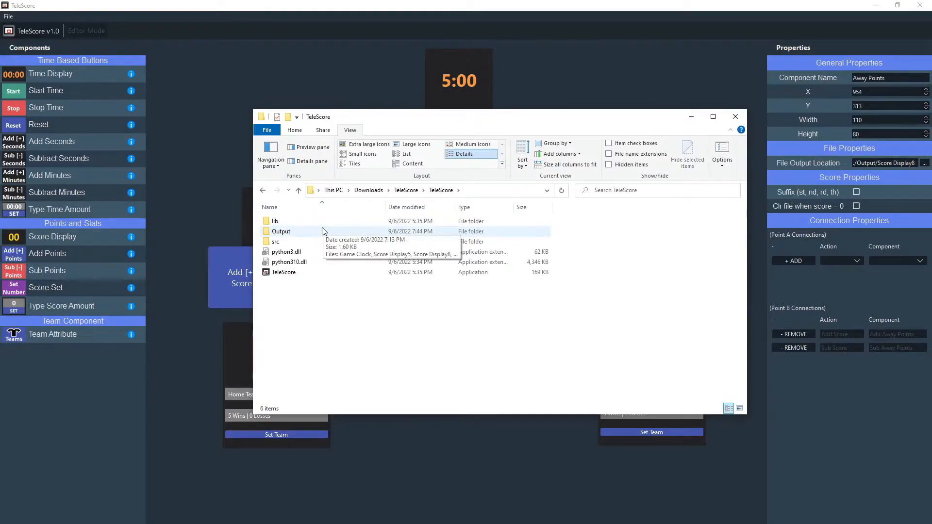
mouse_move(327, 237)
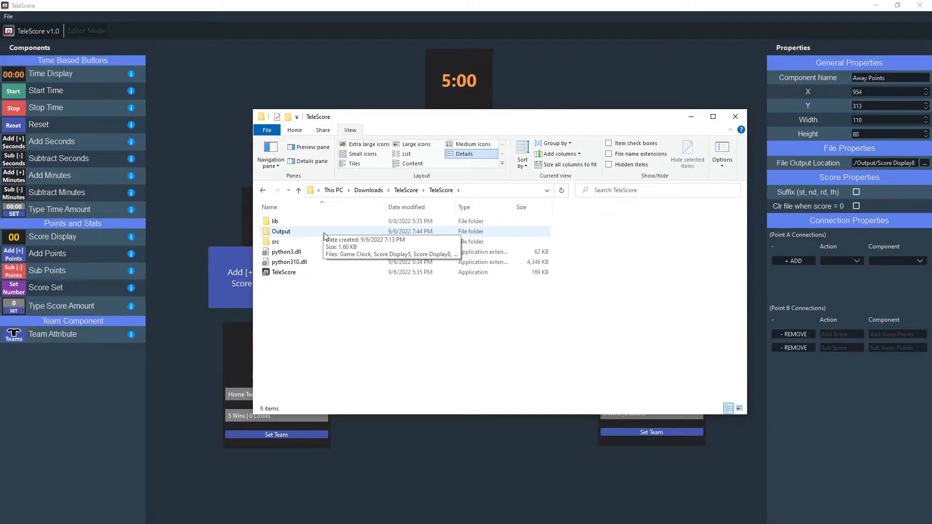
double_click(281, 231)
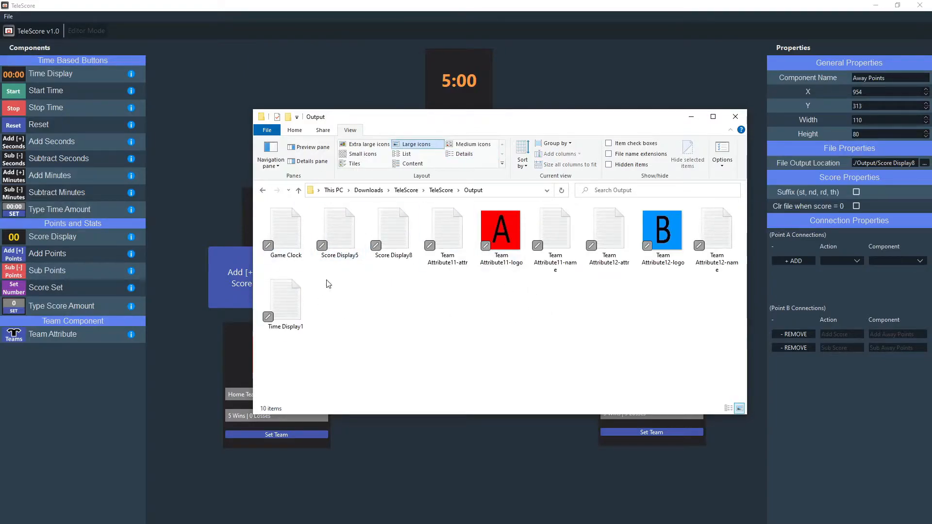
double_click(284, 229)
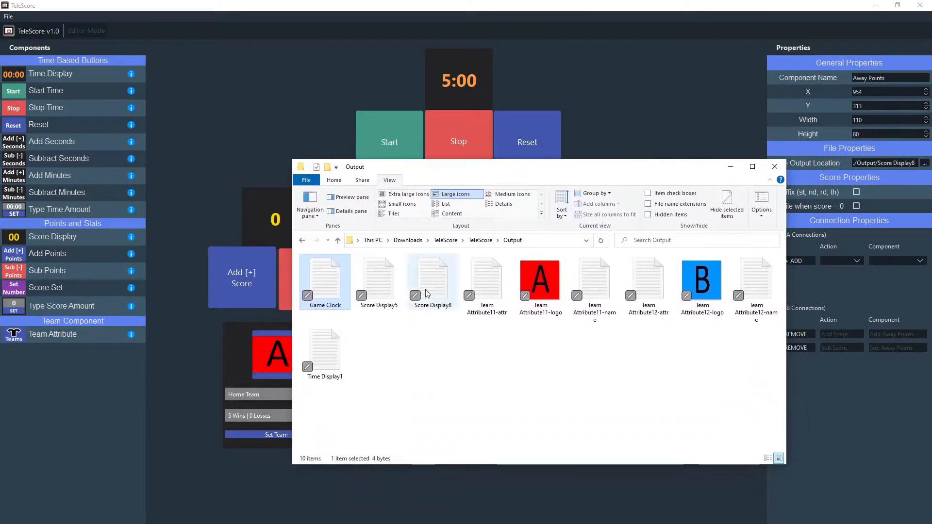
left_click(377, 280)
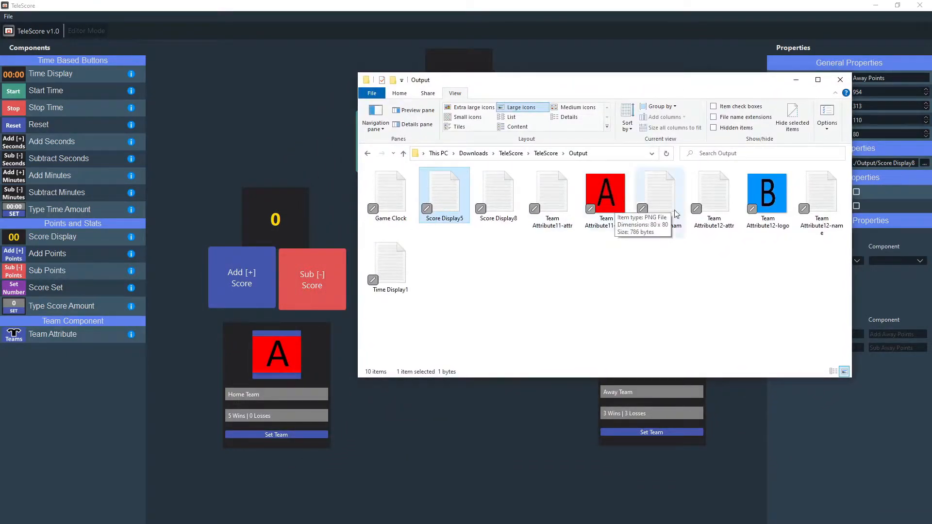
left_click(658, 191)
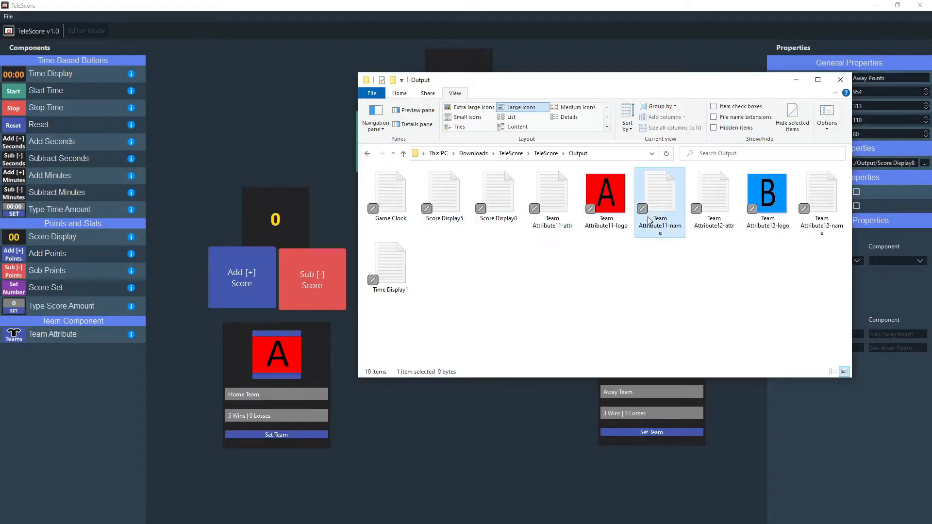
mouse_move(736, 237)
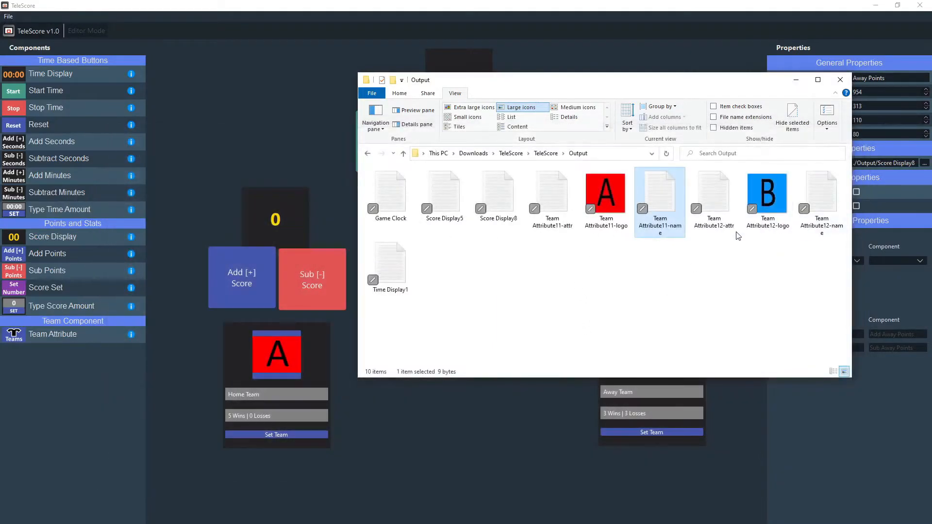
Step: View the away team name file in Notepad, close it and return to the Output folder
double_click(713, 193)
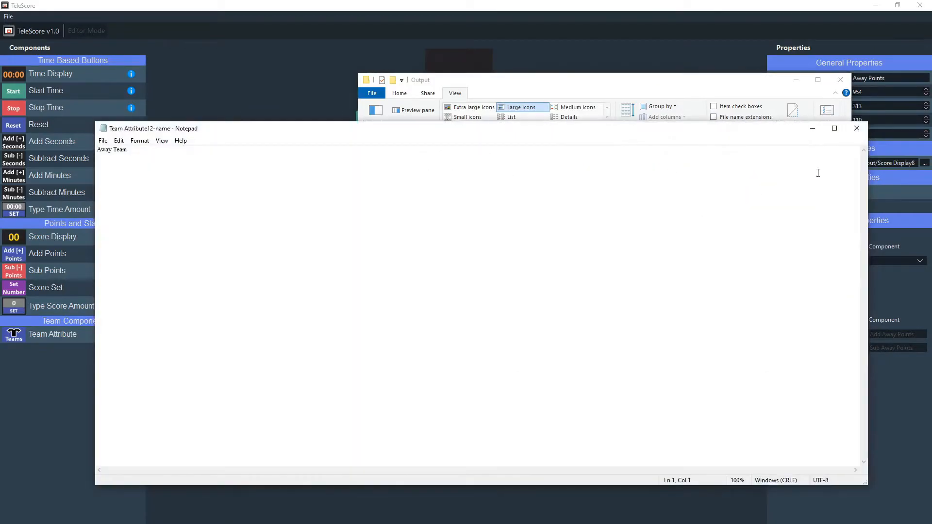
left_click(856, 128)
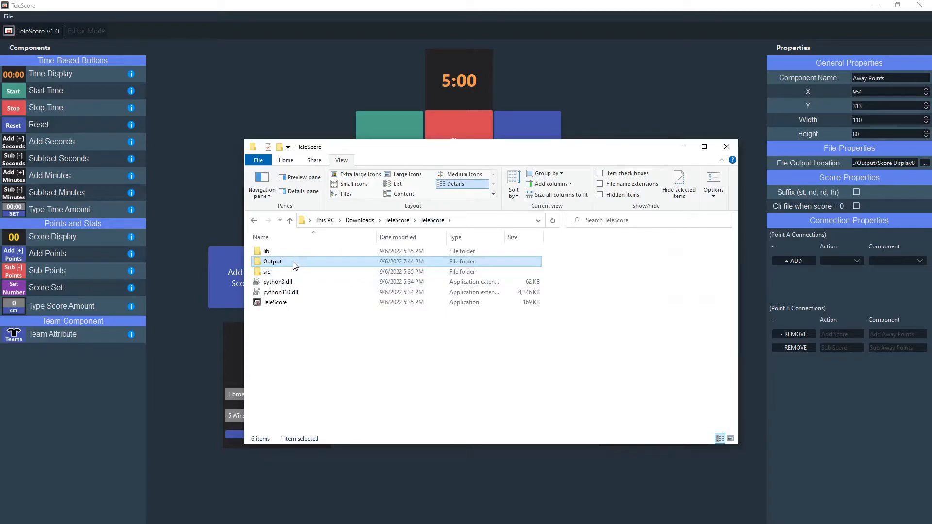
double_click(271, 261)
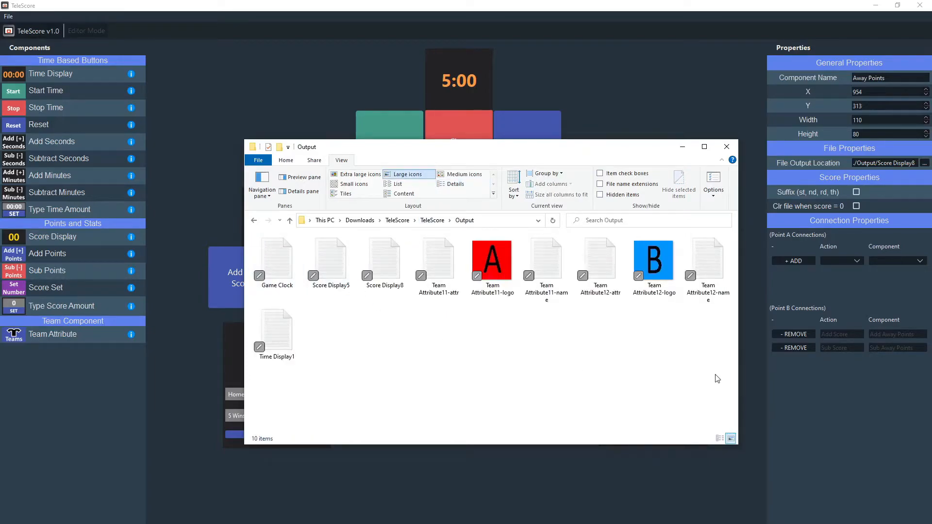
mouse_move(720, 396)
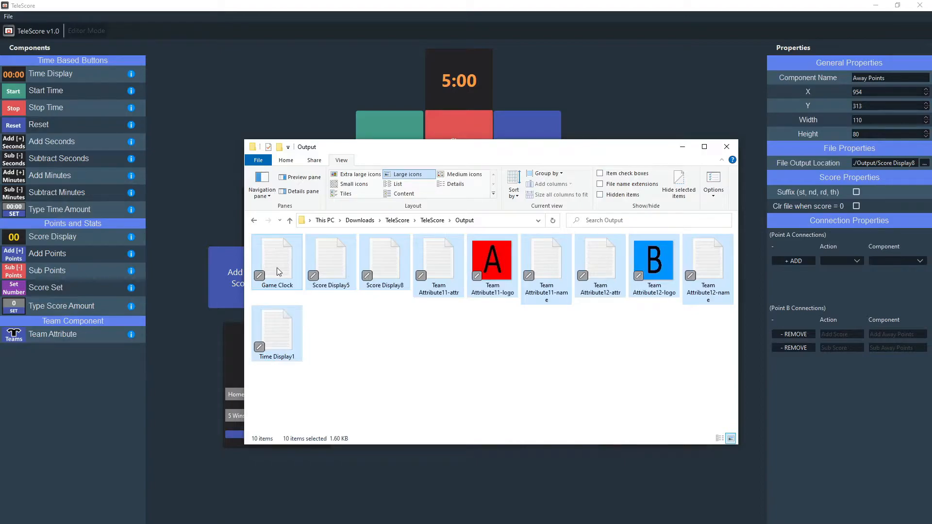
left_click(726, 147)
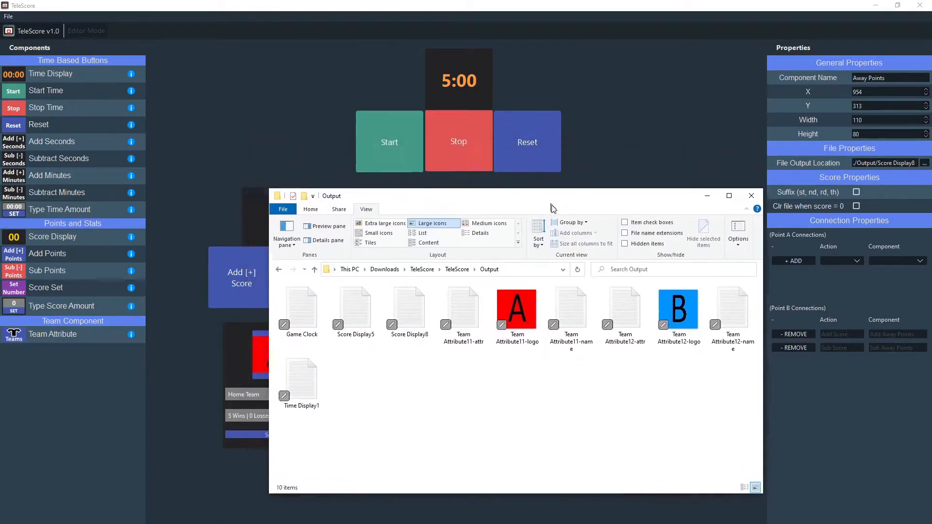
Step: Start and stop the game clock at 4:59, then show the Game Clock's properties
left_click(361, 294)
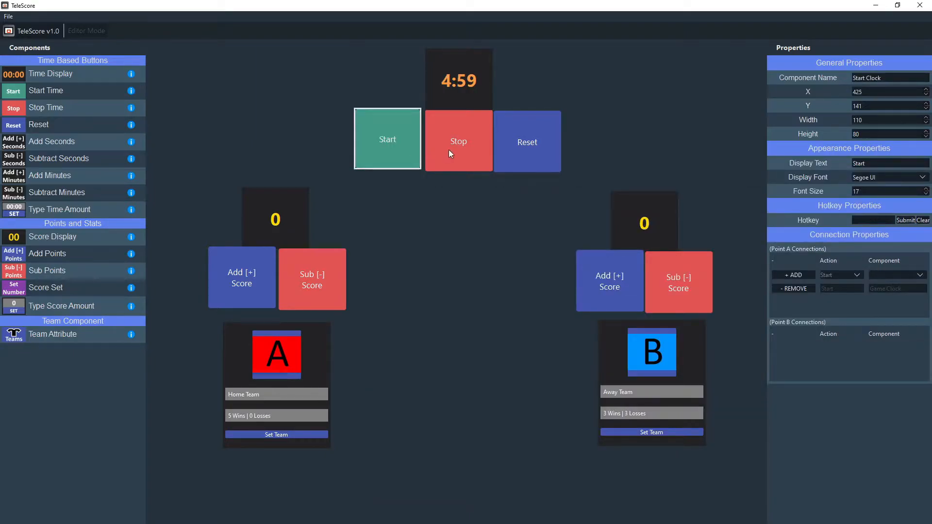
left_click(457, 79)
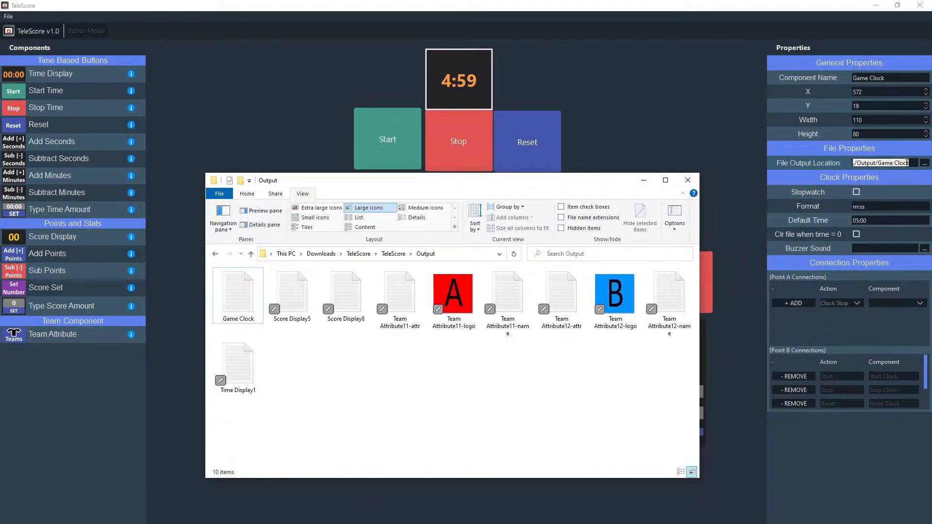
left_click(687, 181)
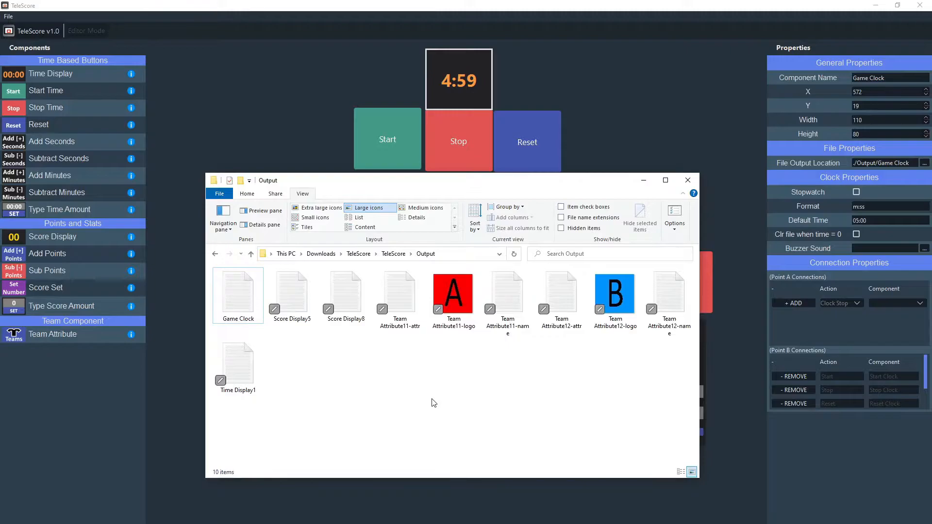
mouse_move(612, 345)
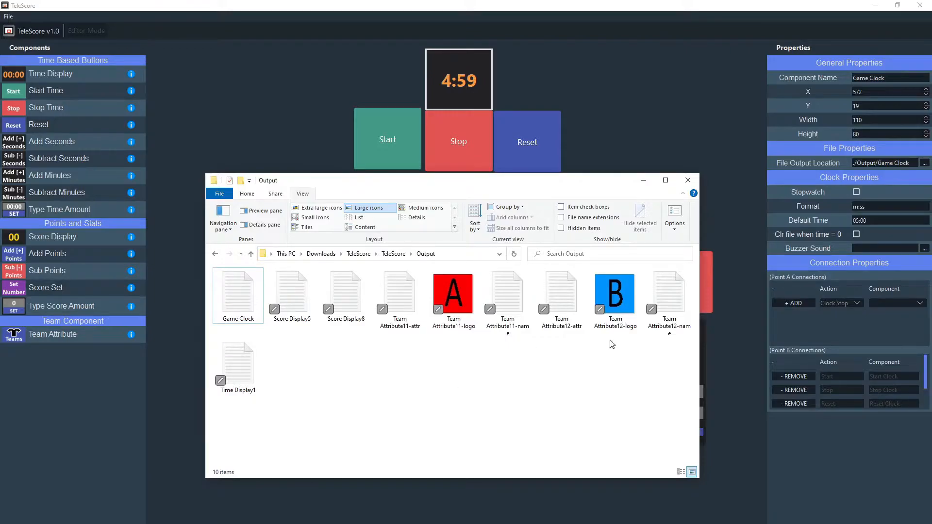
Step: Delete all ten files in the Output folder and close the Explorer window
key("ctrl+a")
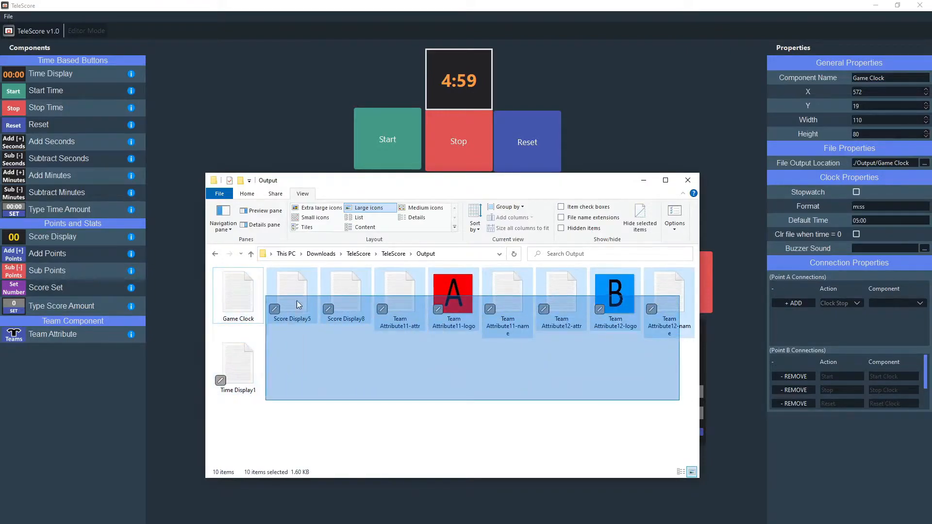
left_click(258, 304)
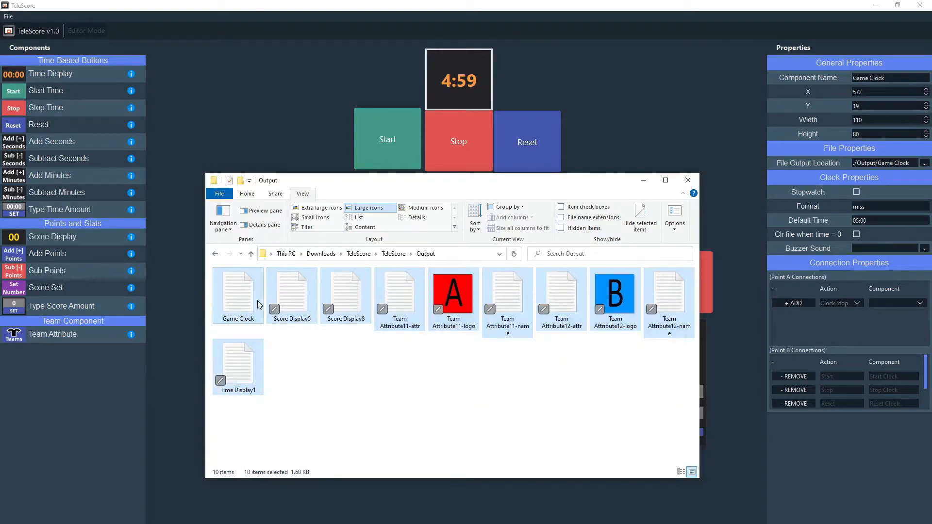
mouse_move(274, 295)
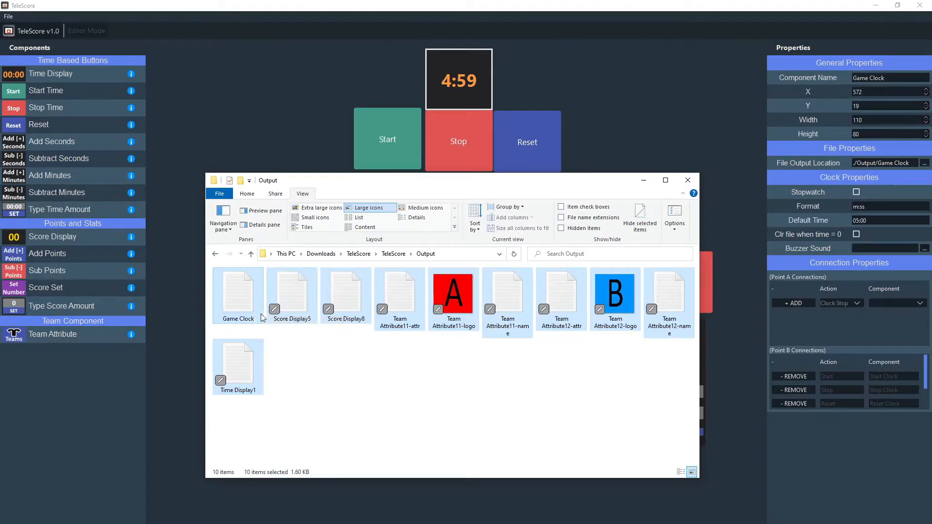
right_click(454, 295)
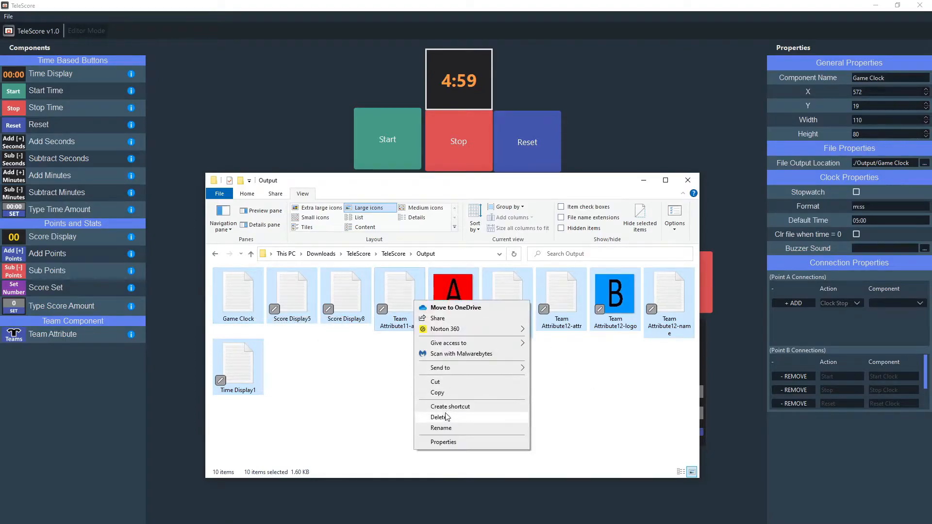
left_click(438, 417)
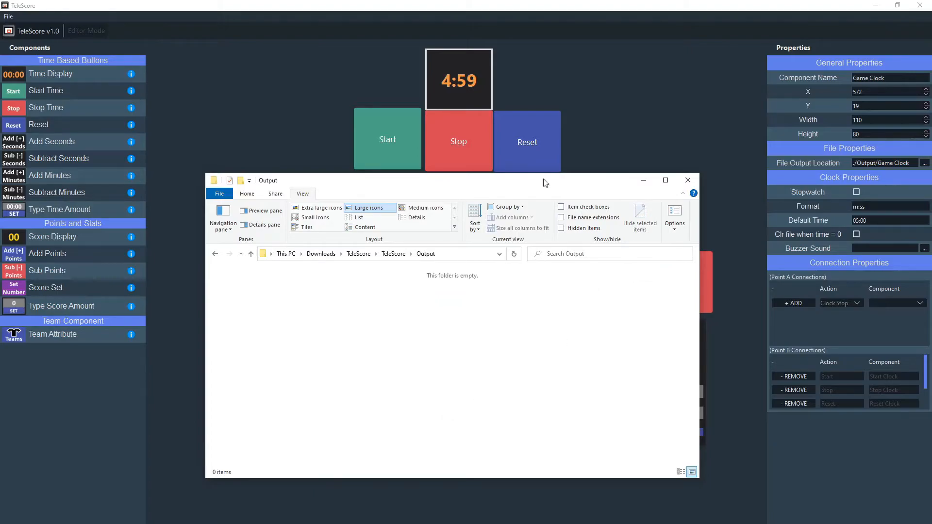
left_click(687, 181)
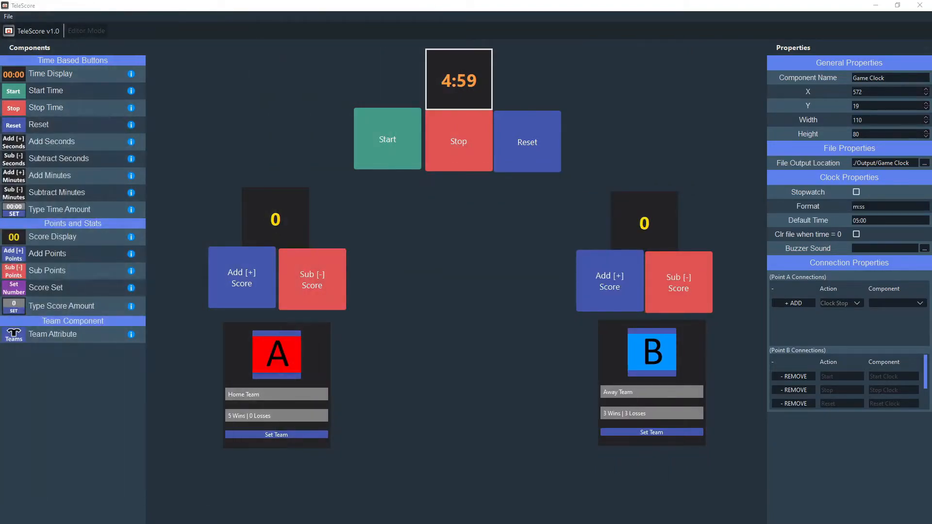
left_click(885, 162)
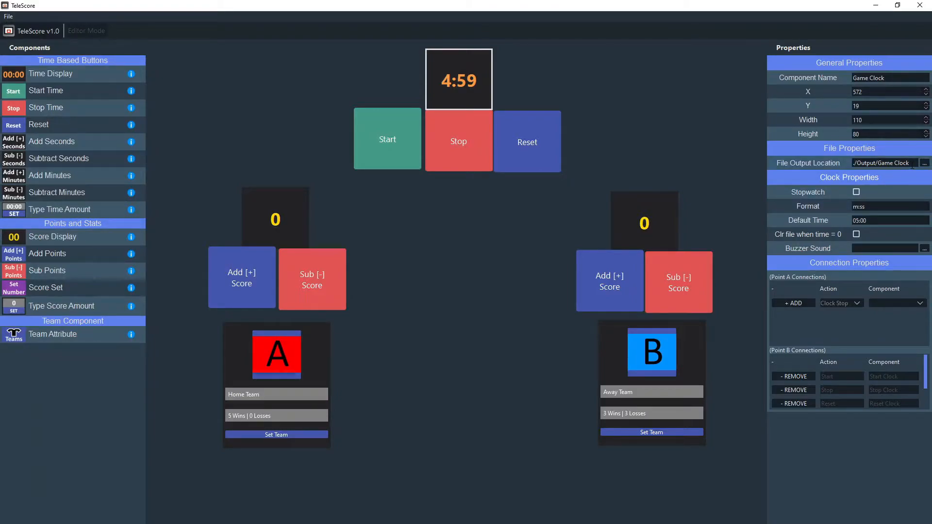
triple_click(883, 162)
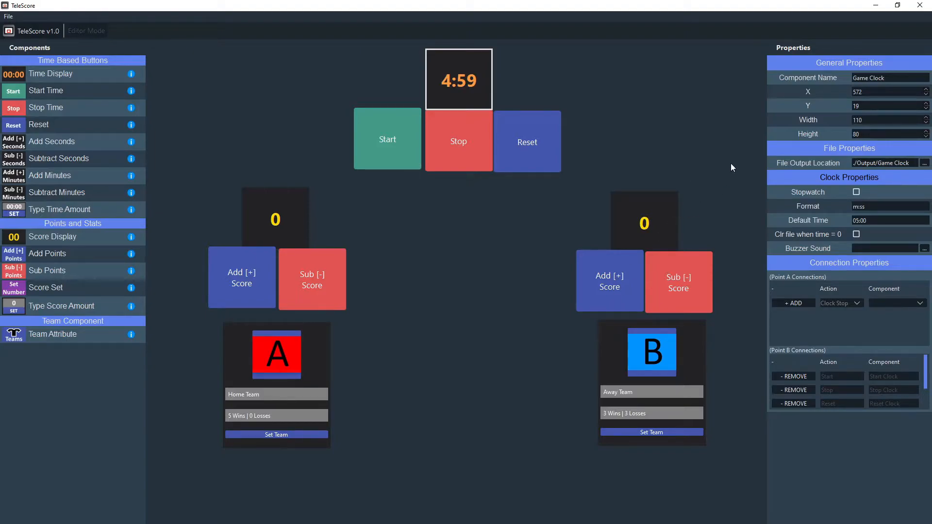
mouse_move(291, 220)
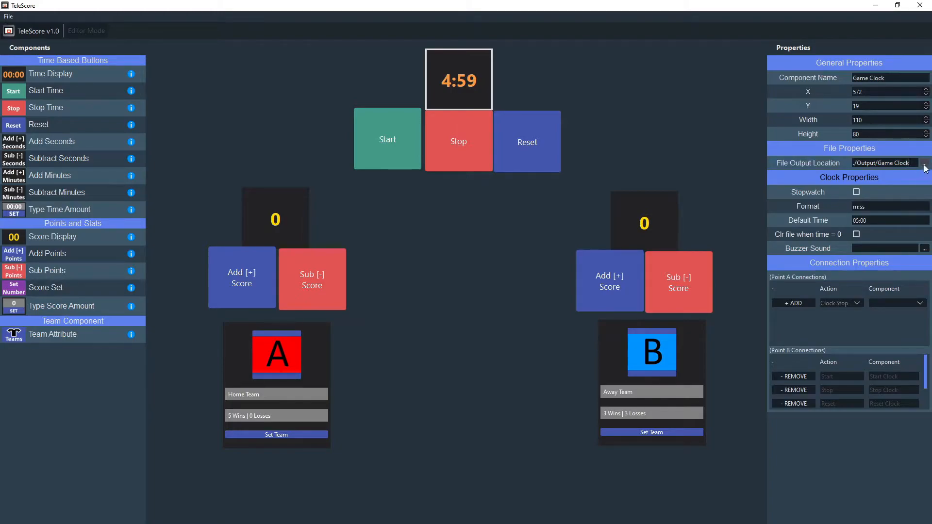
left_click(644, 221)
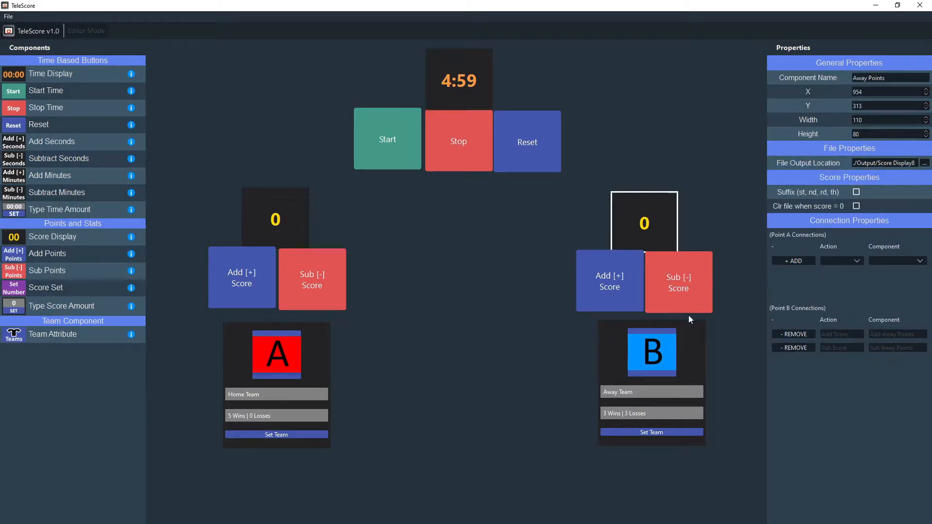
left_click(457, 78)
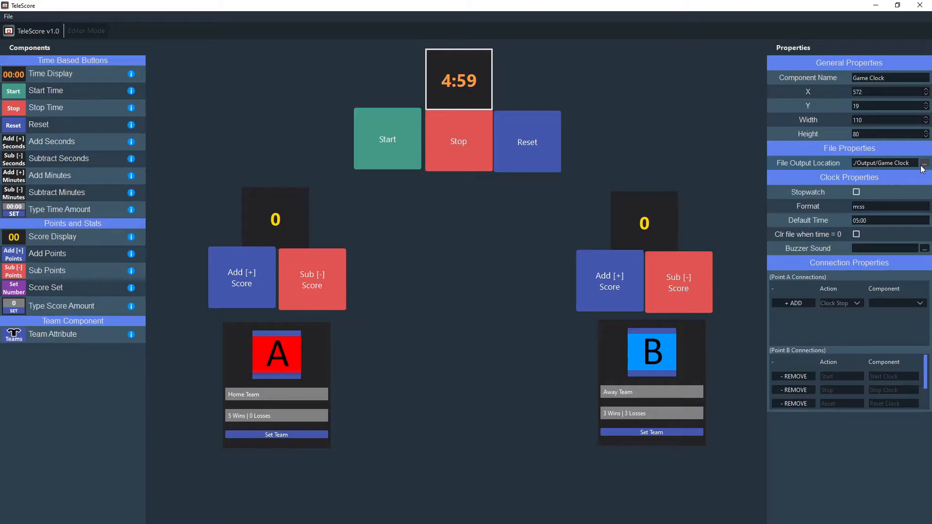
left_click(923, 163)
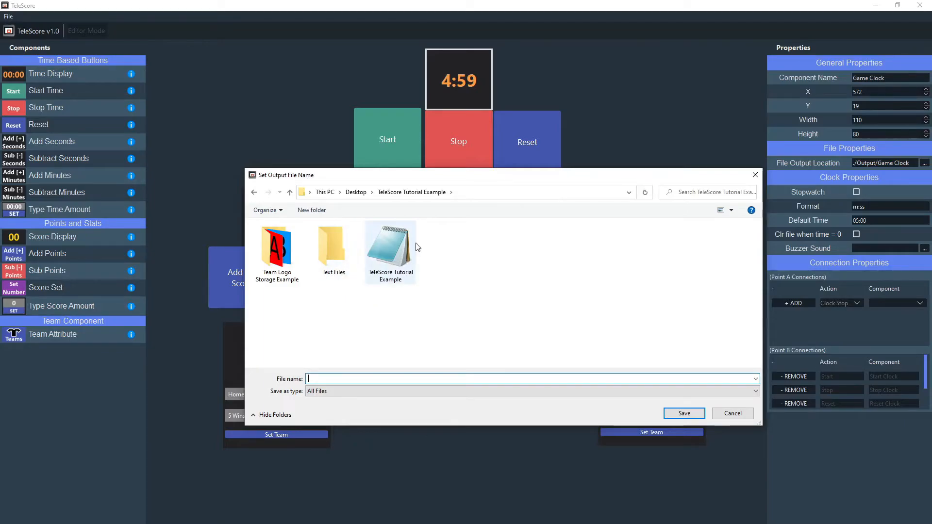
mouse_move(410, 243)
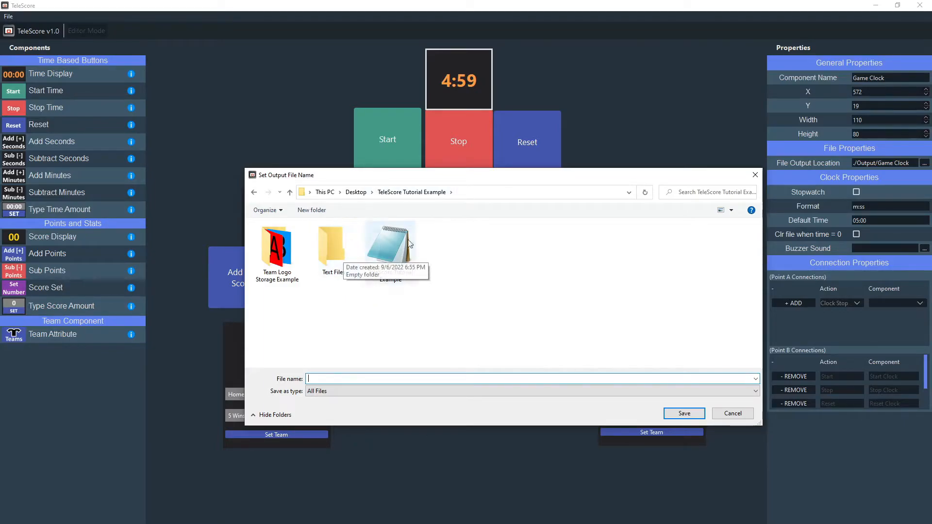
Step: Save the game clock's output as 'Game Clock' in the Text Files folder
double_click(331, 243)
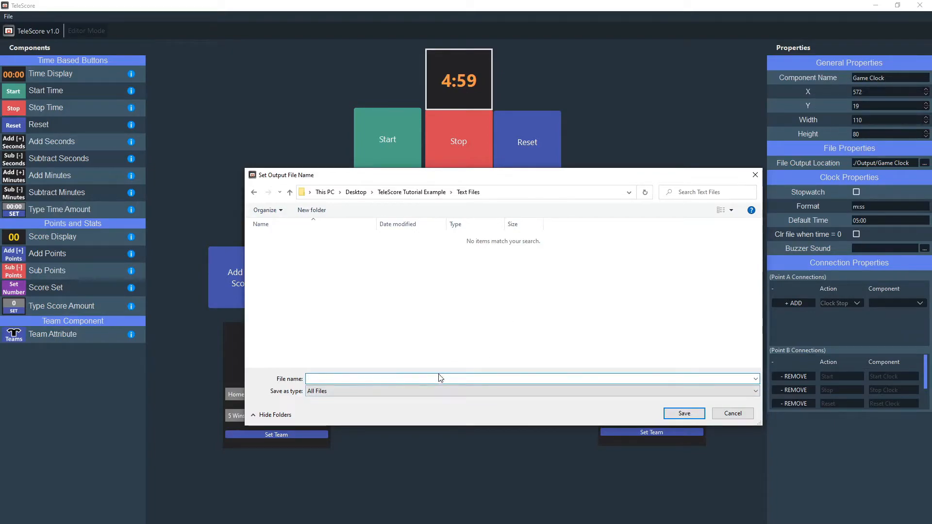
type("Game")
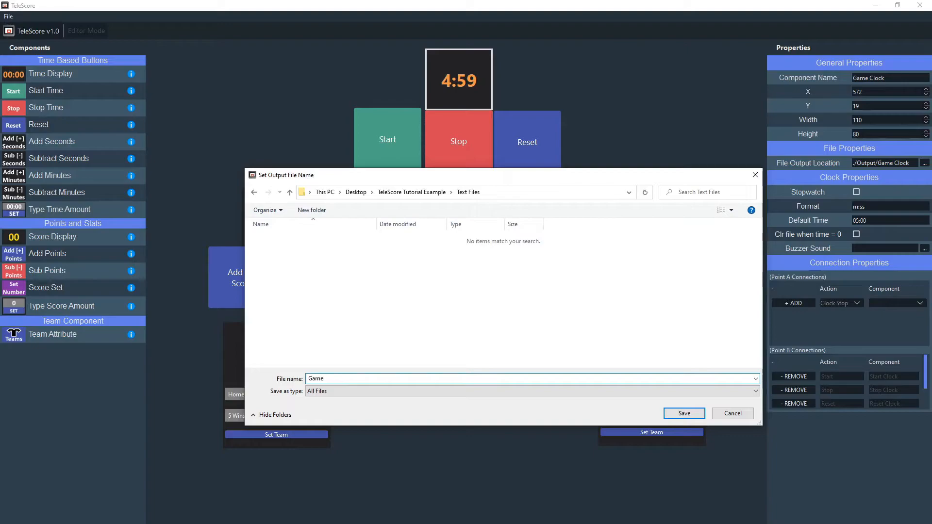
type("T")
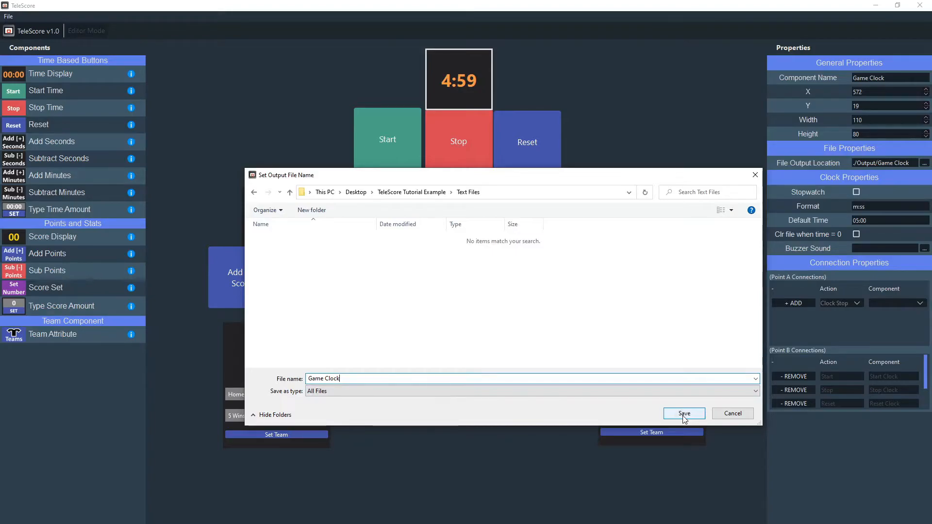
left_click(682, 413)
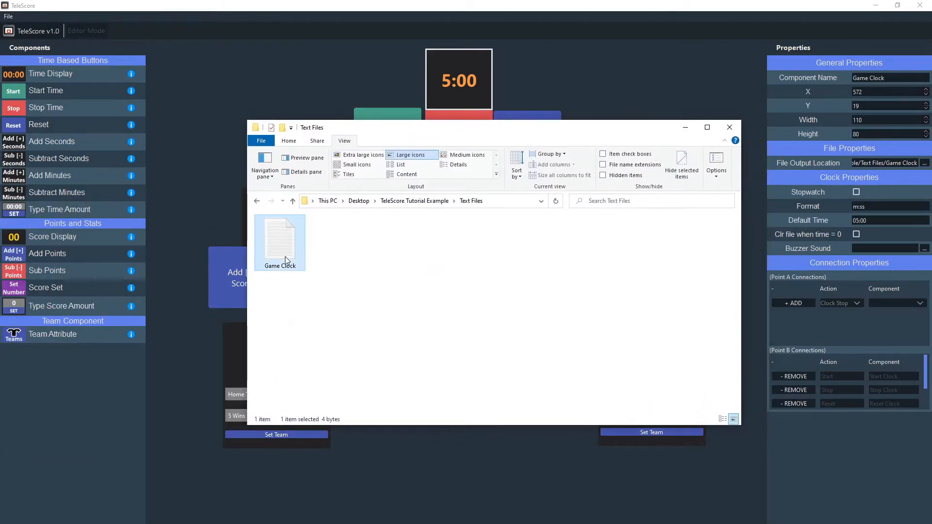
mouse_move(573, 141)
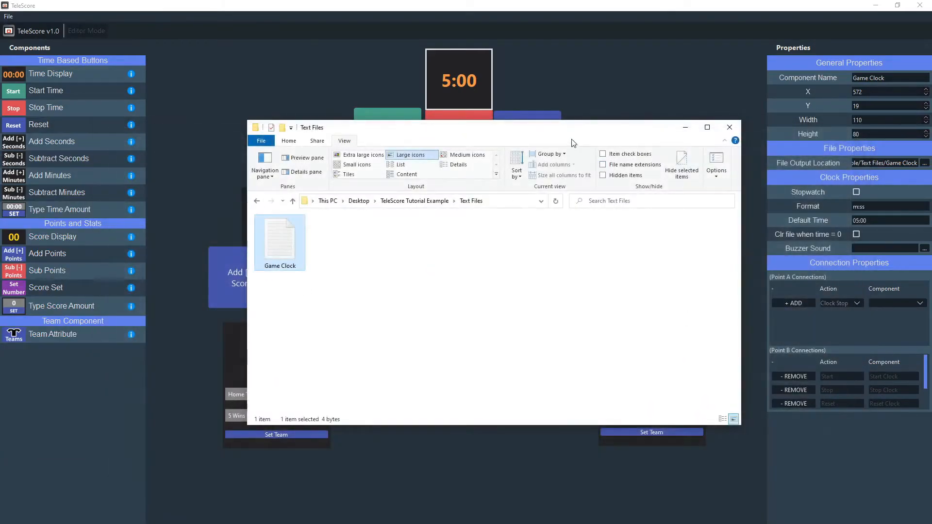
left_click(729, 127)
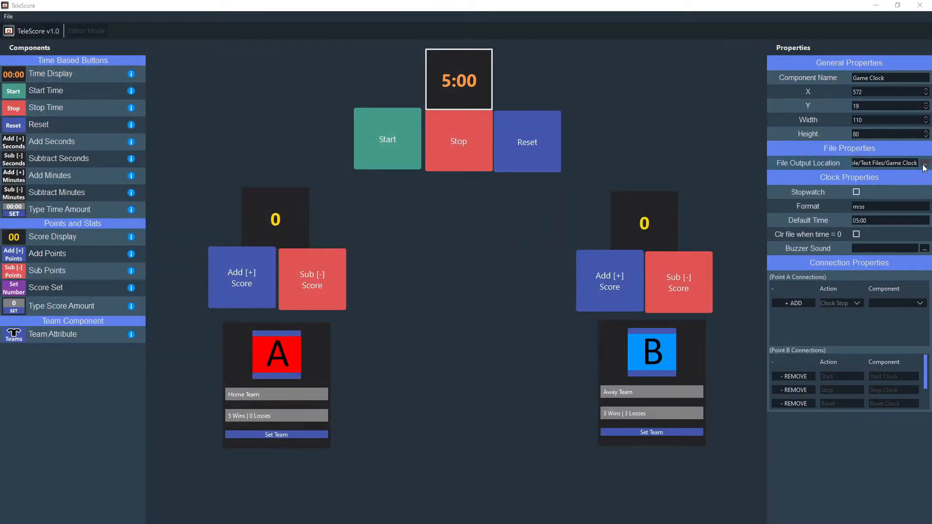
Step: Save the home score display's output as 'Home Points Counter' in Text Files and test it
left_click(273, 218)
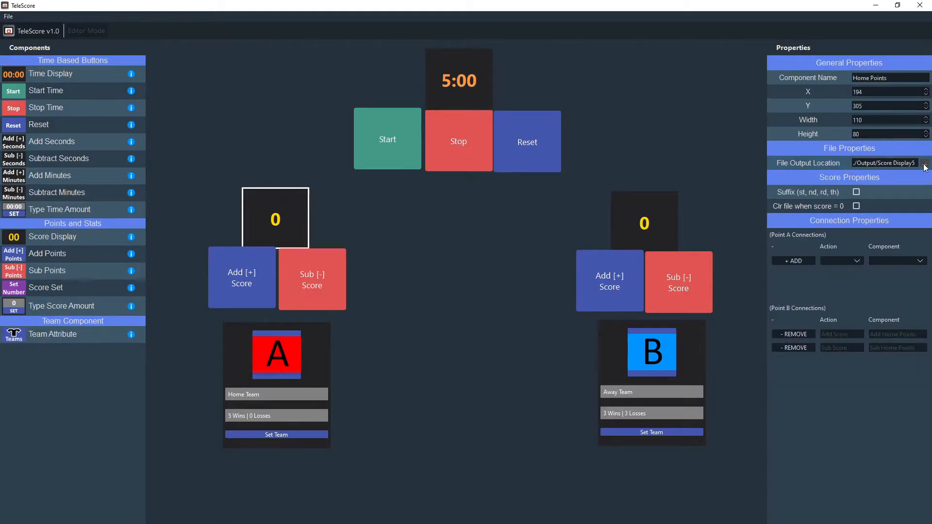
left_click(925, 163)
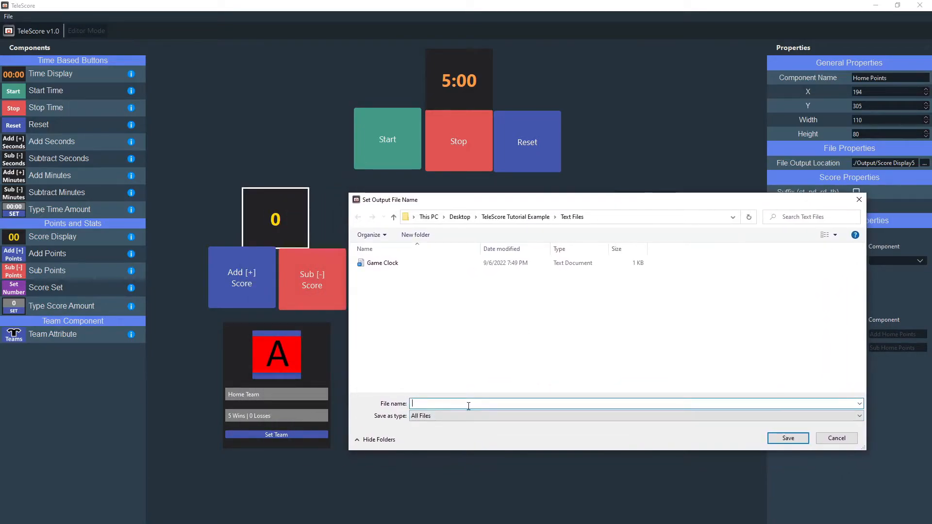
type("Home Points Counter")
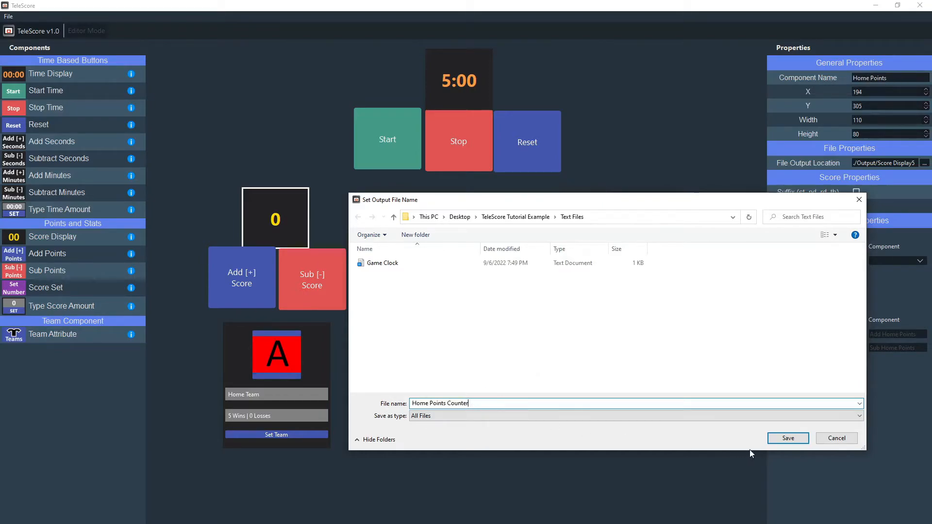
left_click(788, 438)
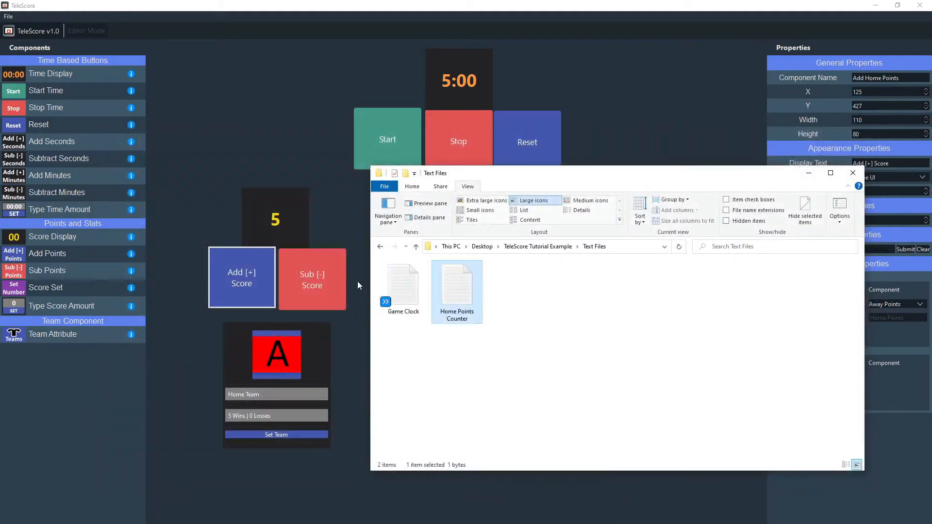
left_click(312, 280)
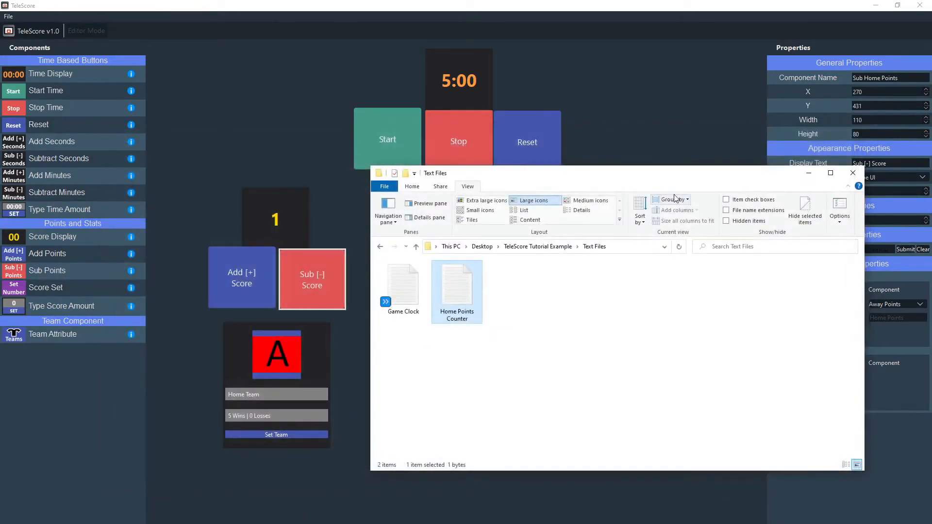
Step: Save the away score display's output as 'Away Points Counter' in Text Files
left_click(851, 173)
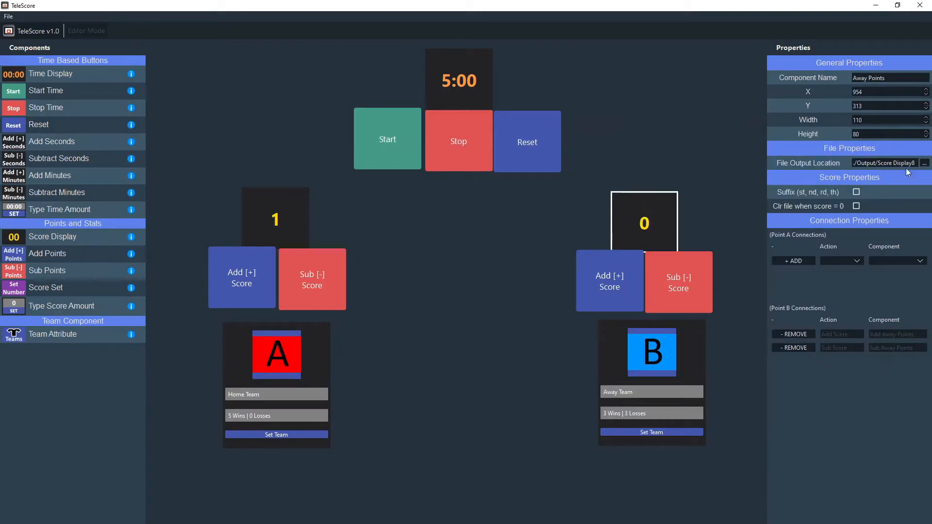
left_click(926, 163)
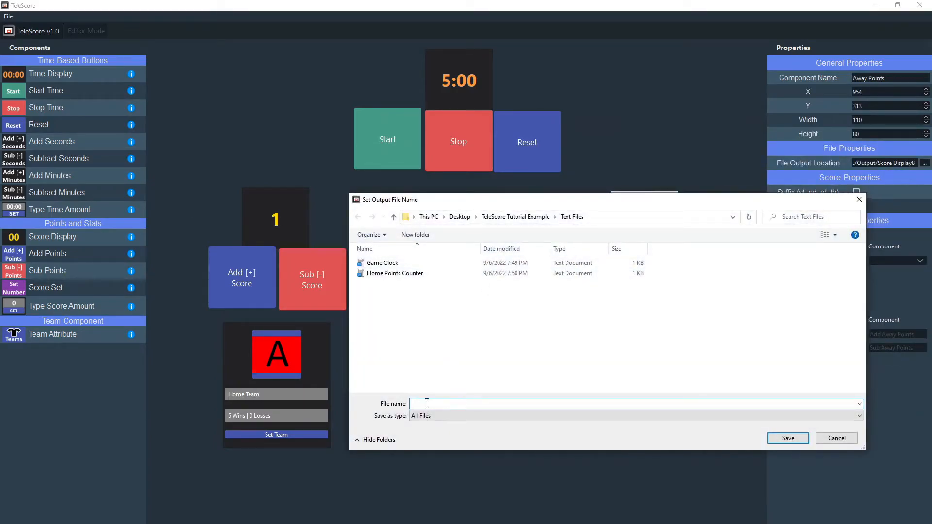
type("Away Points Co")
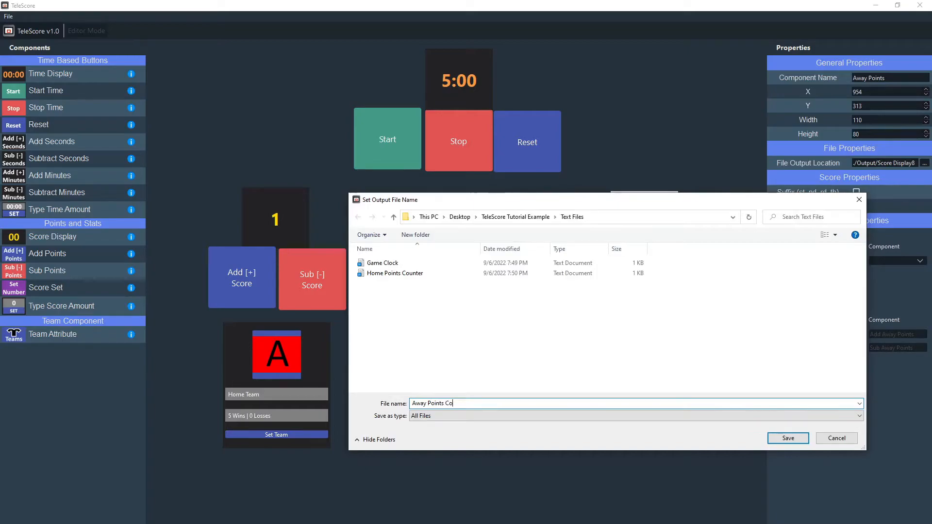
left_click(787, 438)
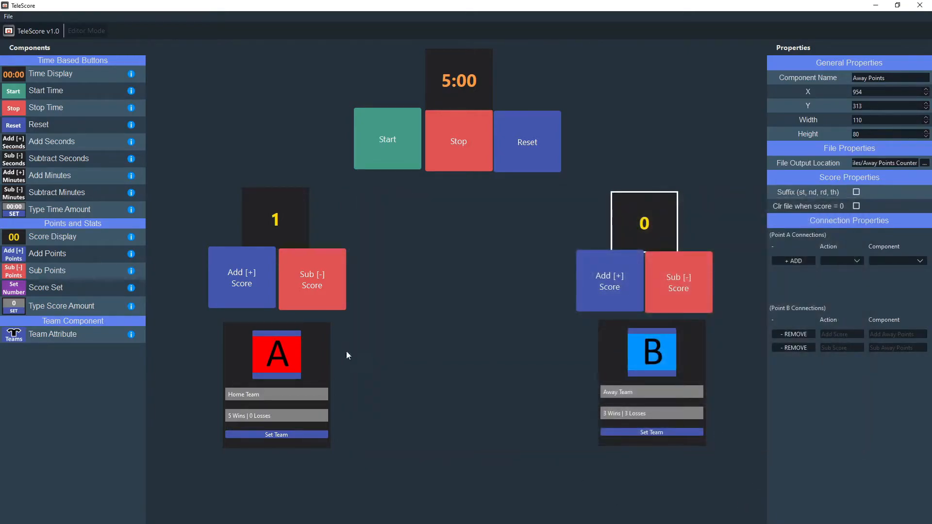
mouse_move(375, 349)
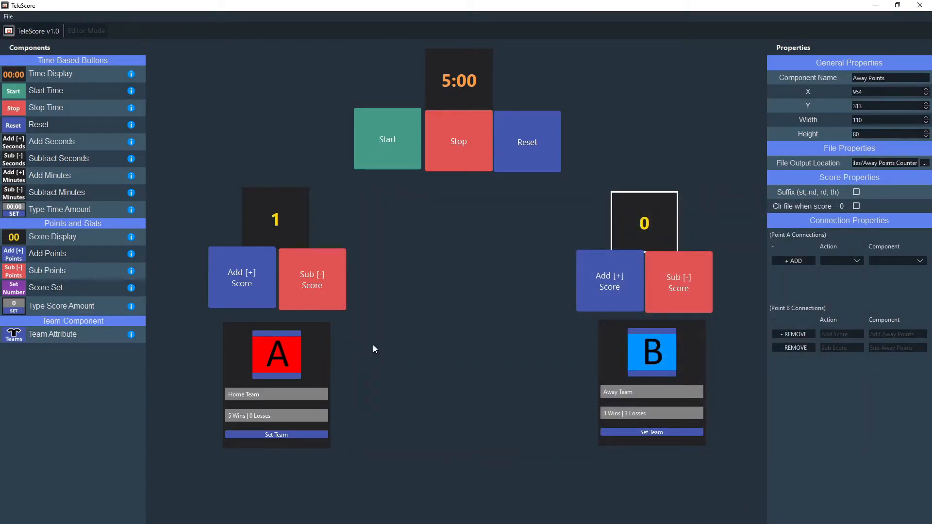
mouse_move(324, 367)
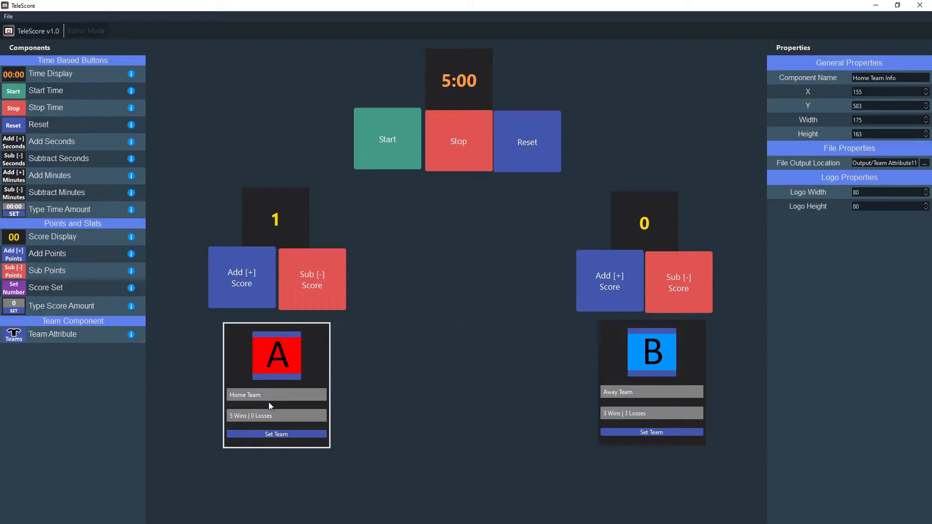
mouse_move(332, 368)
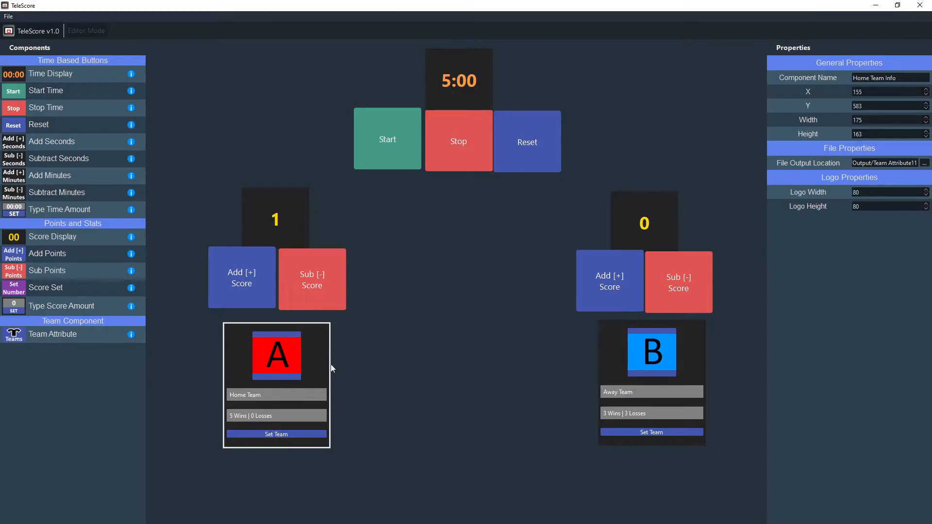
mouse_move(277, 404)
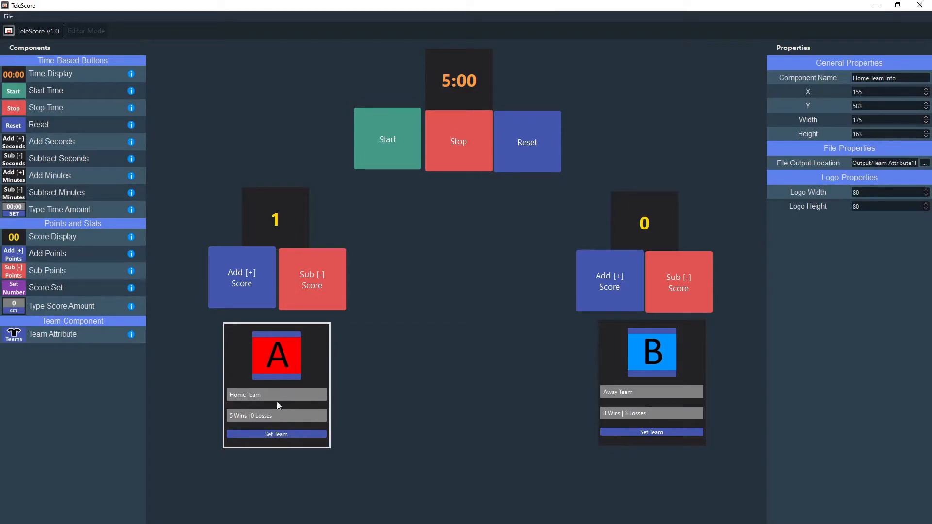
mouse_move(764, 256)
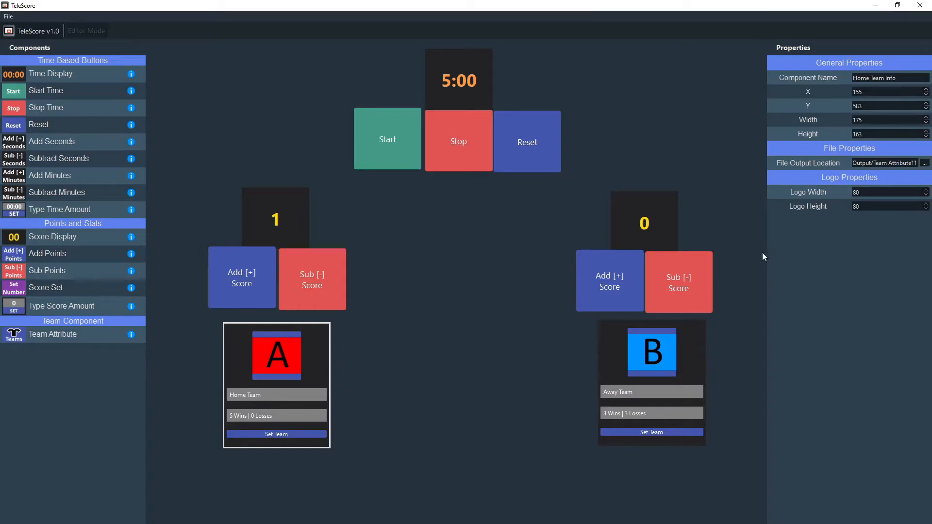
mouse_move(426, 365)
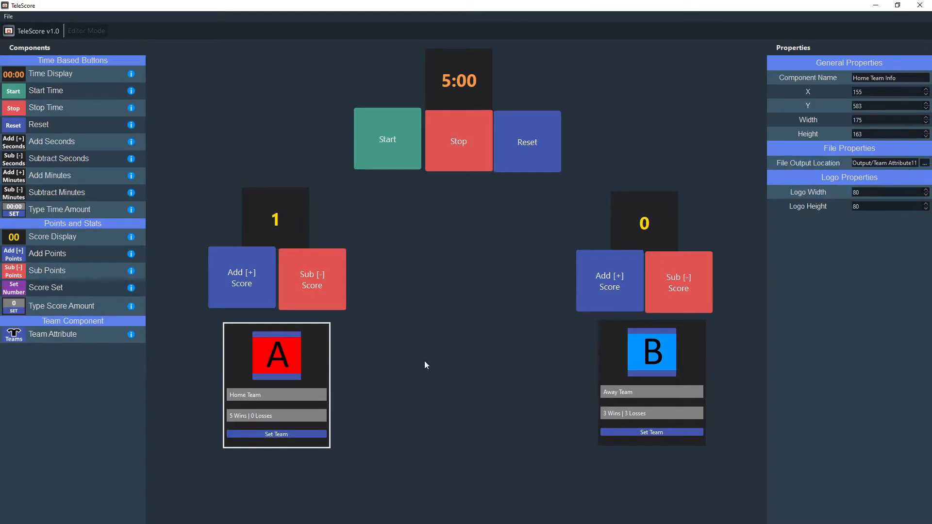
mouse_move(287, 361)
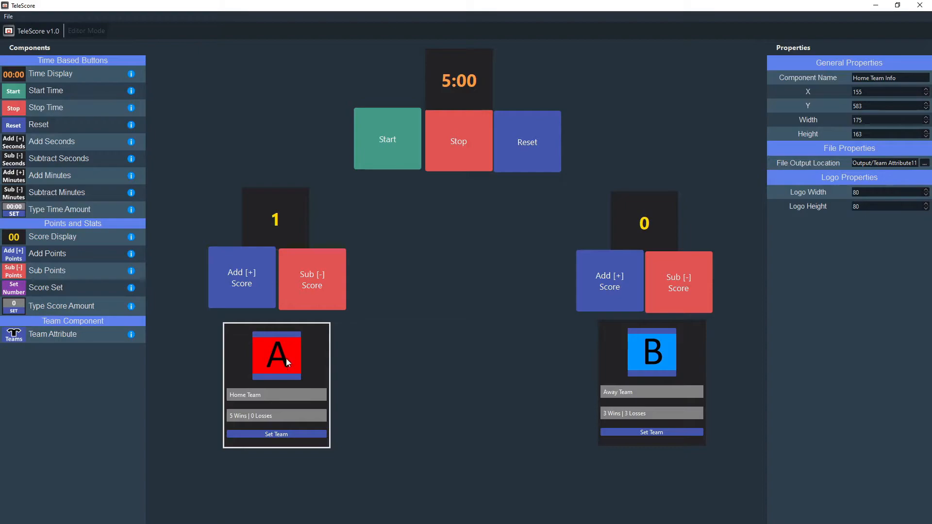
mouse_move(276, 361)
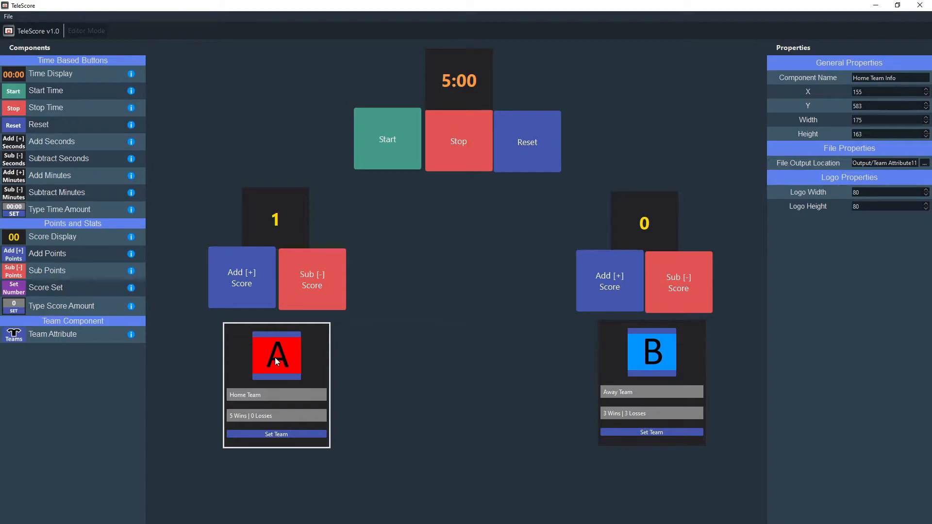
mouse_move(273, 356)
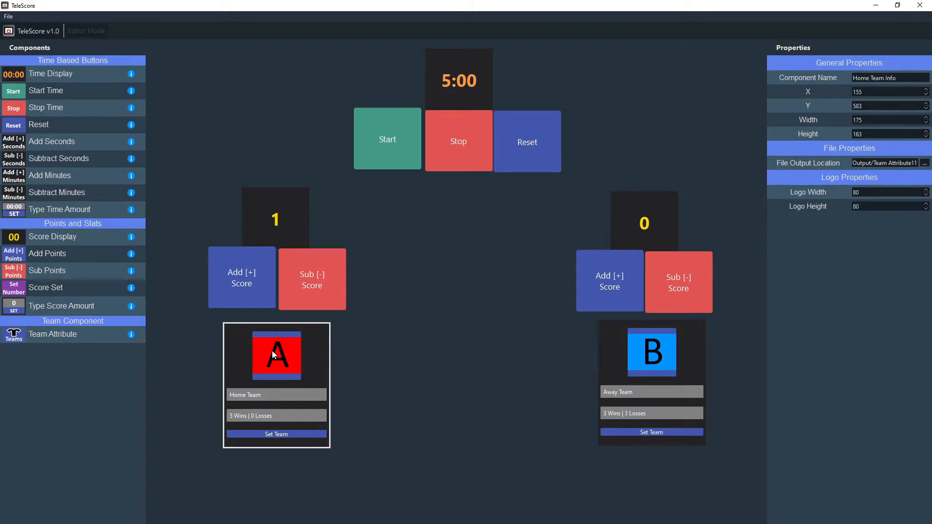
Step: Select the Home Team Info component and bring up its output file chooser
left_click(276, 354)
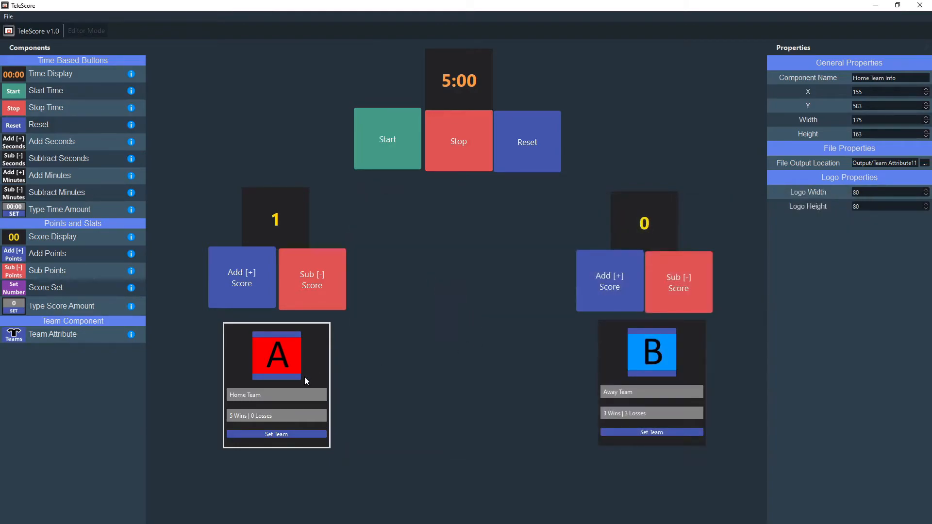
mouse_move(284, 435)
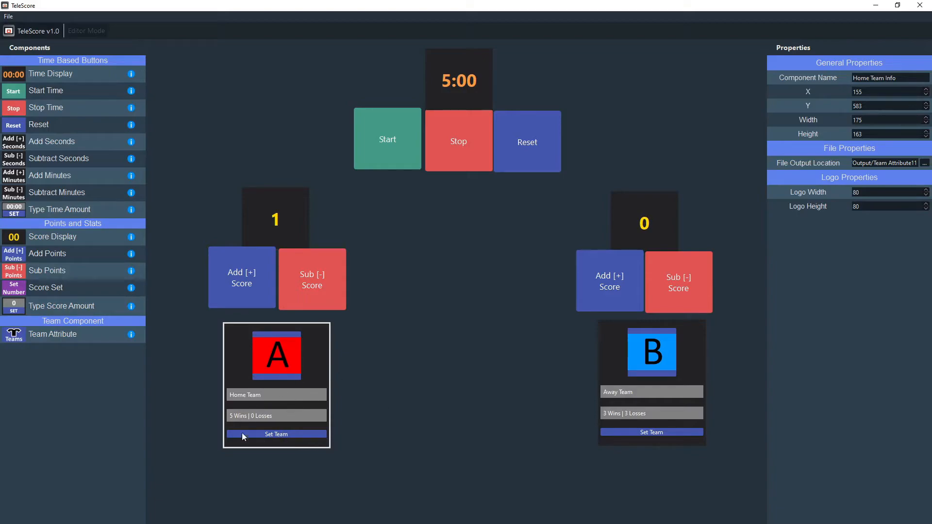
mouse_move(322, 447)
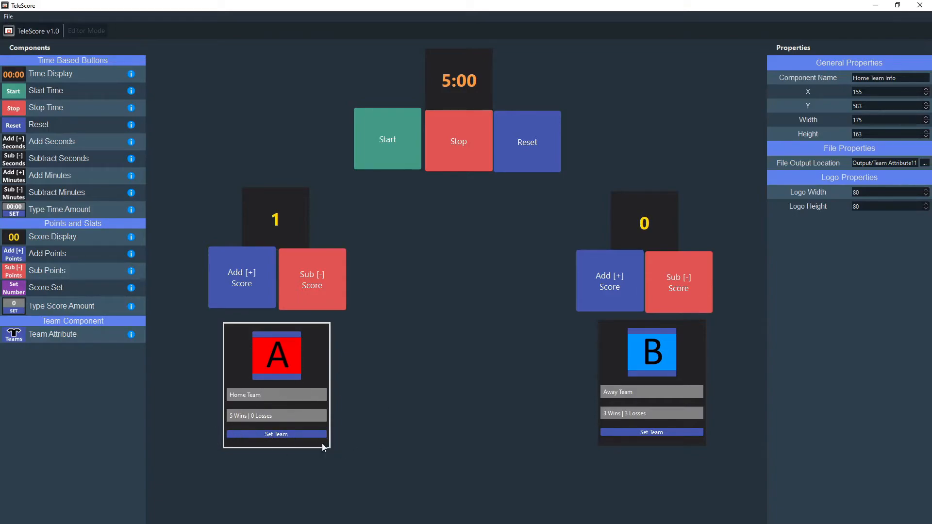
triple_click(885, 163)
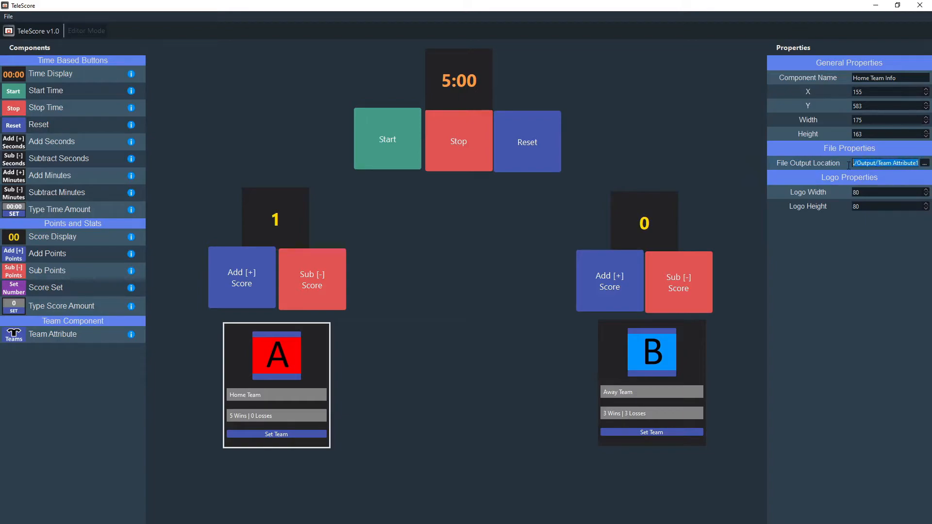
mouse_move(866, 263)
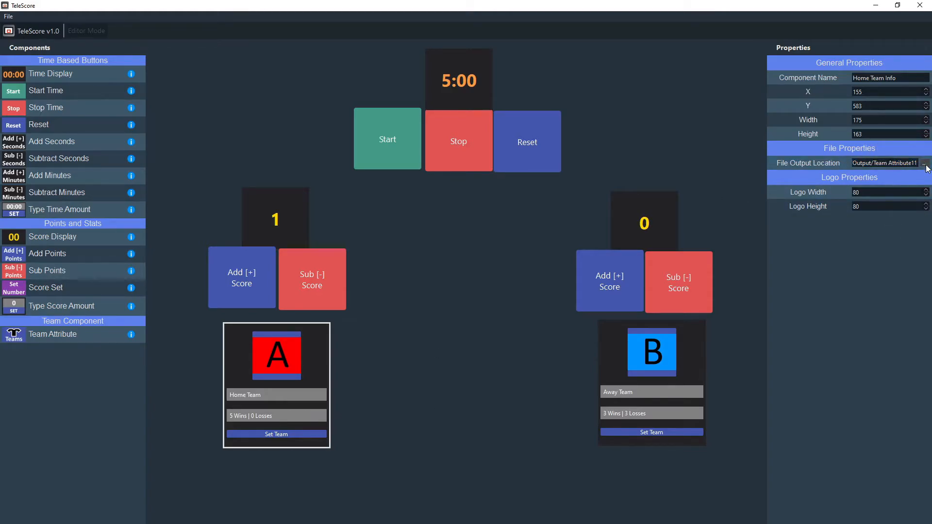
left_click(925, 163)
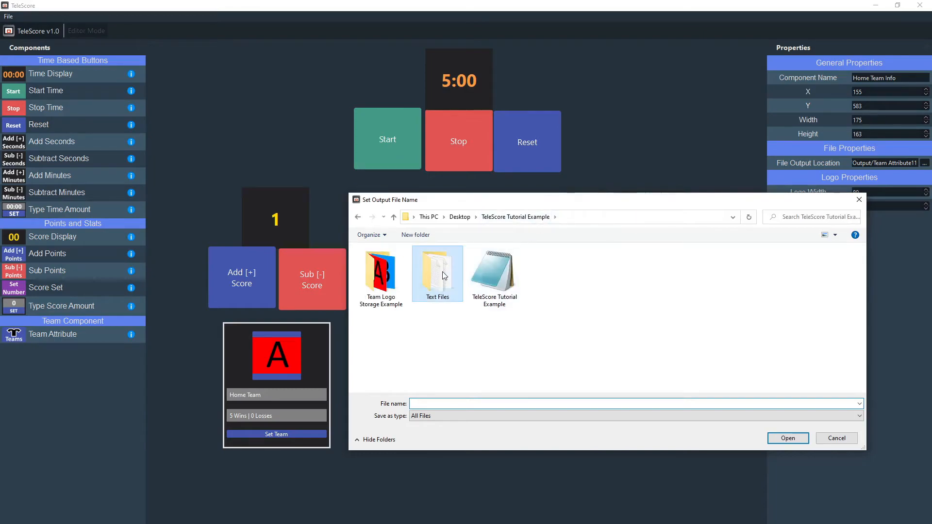
Step: Save the home team info output as 'Home Team Info' in the Text Files folder
double_click(437, 269)
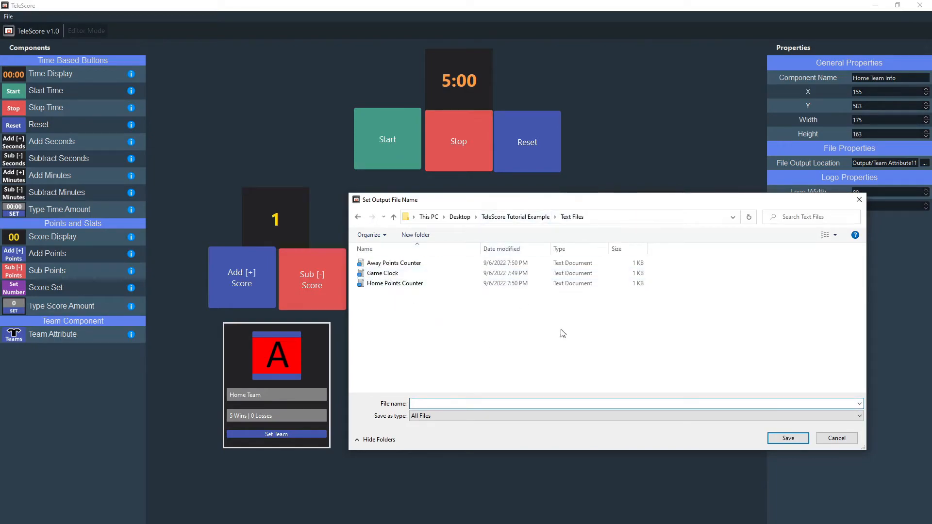
type("Home Team")
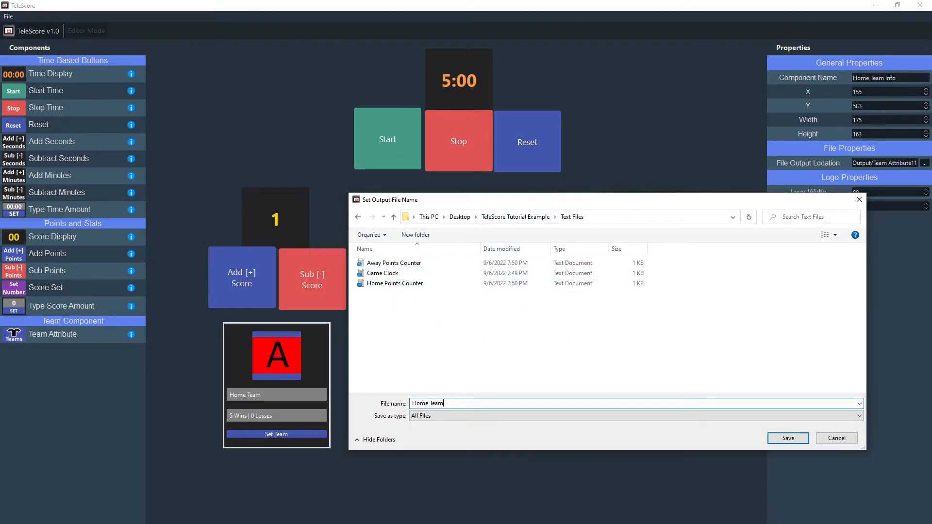
type("Info")
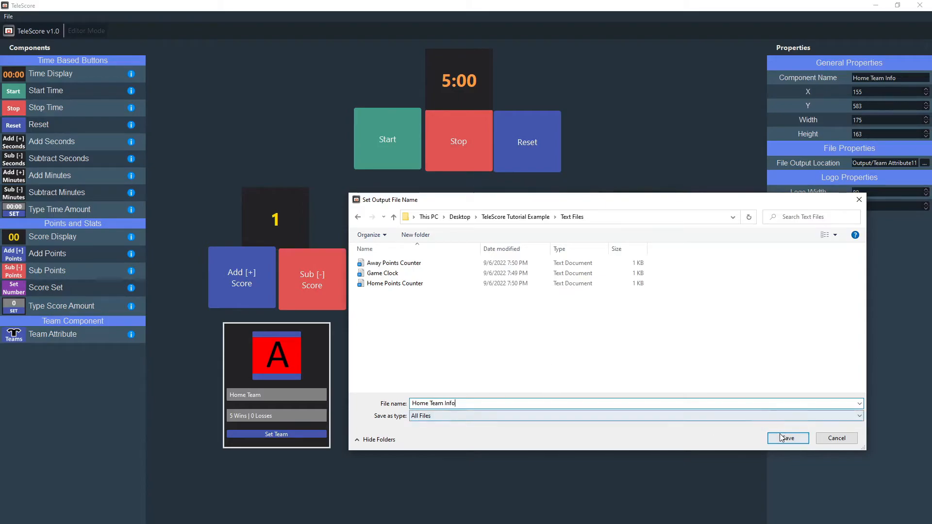
left_click(788, 438)
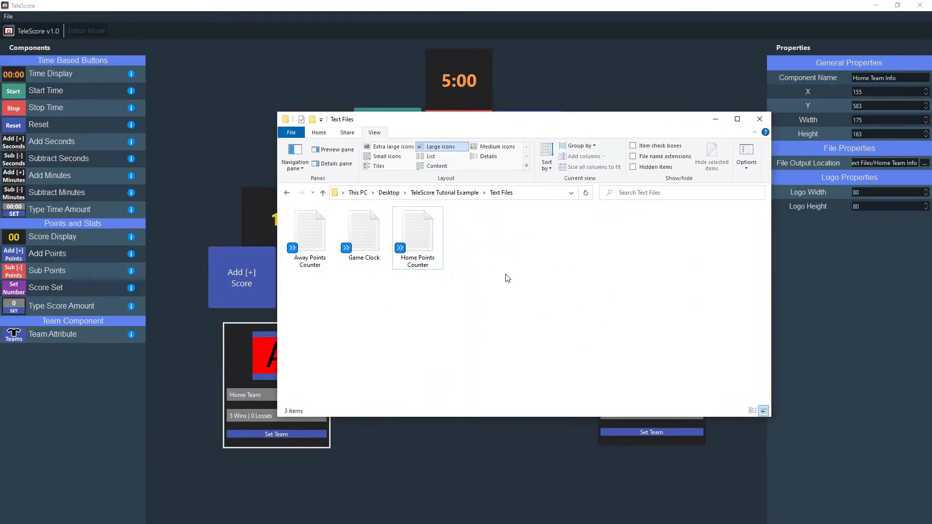
left_click(759, 118)
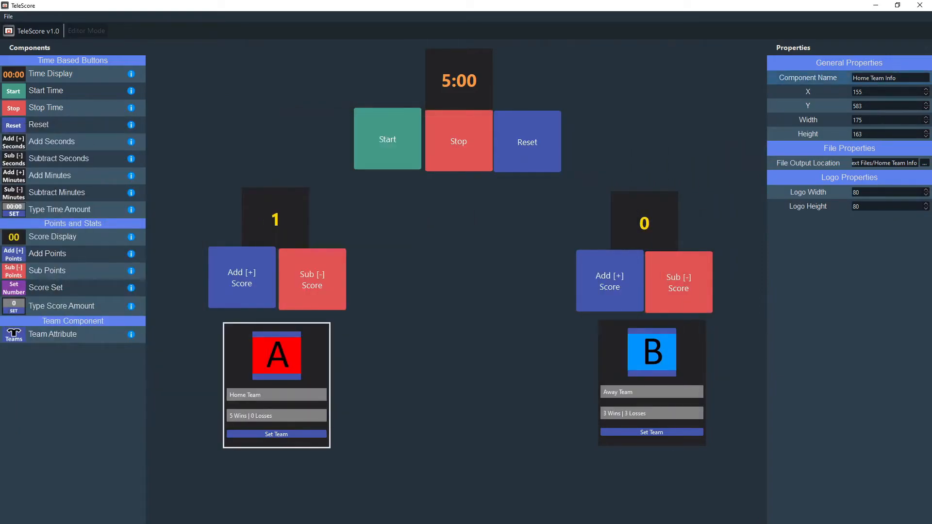
Step: Inspect the new Home Team Info-attr and -name files in the Text Files folder
left_click(925, 163)
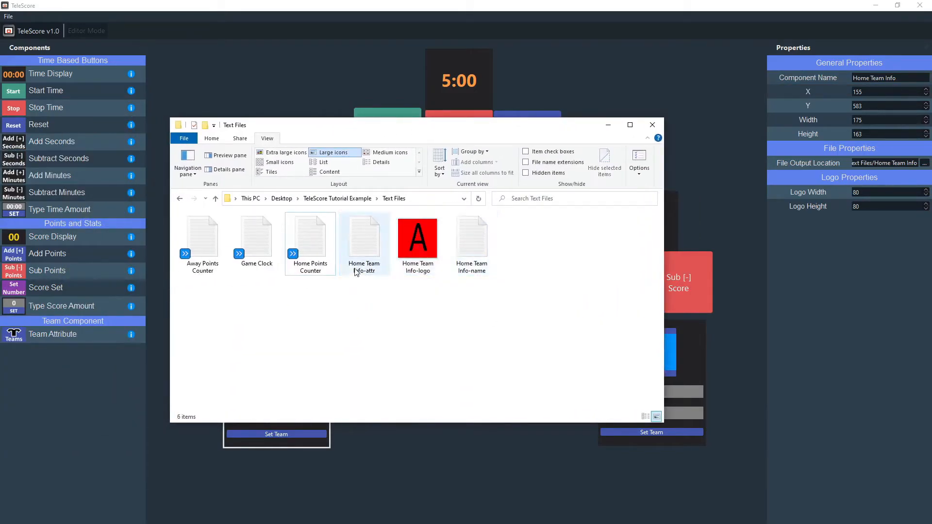
mouse_move(370, 277)
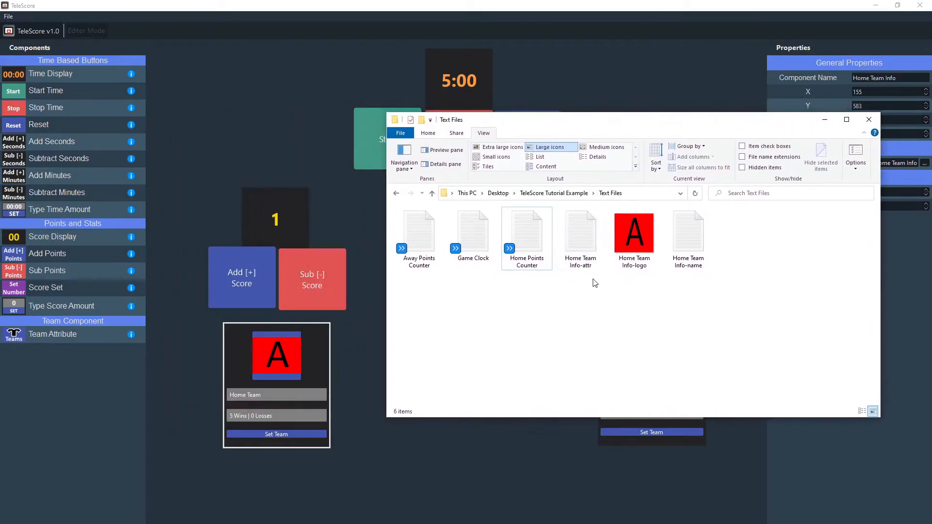
mouse_move(526, 307)
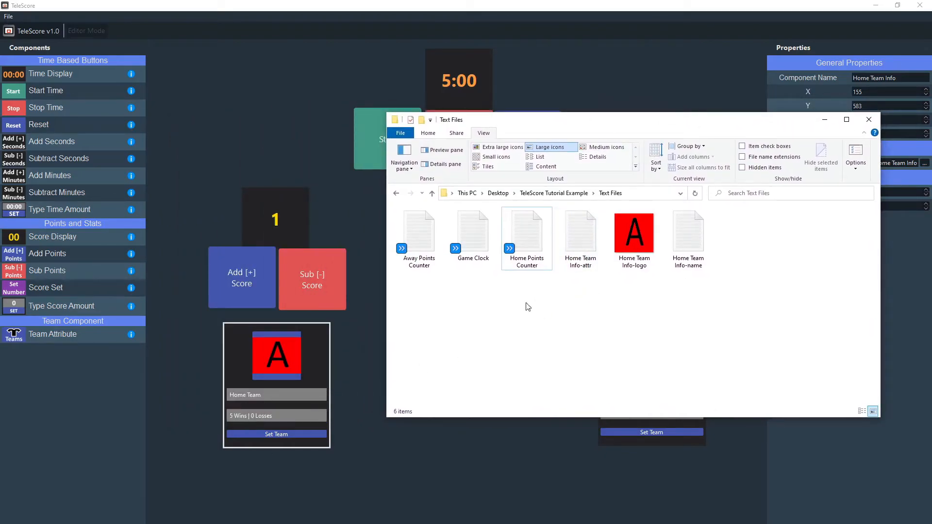
double_click(580, 232)
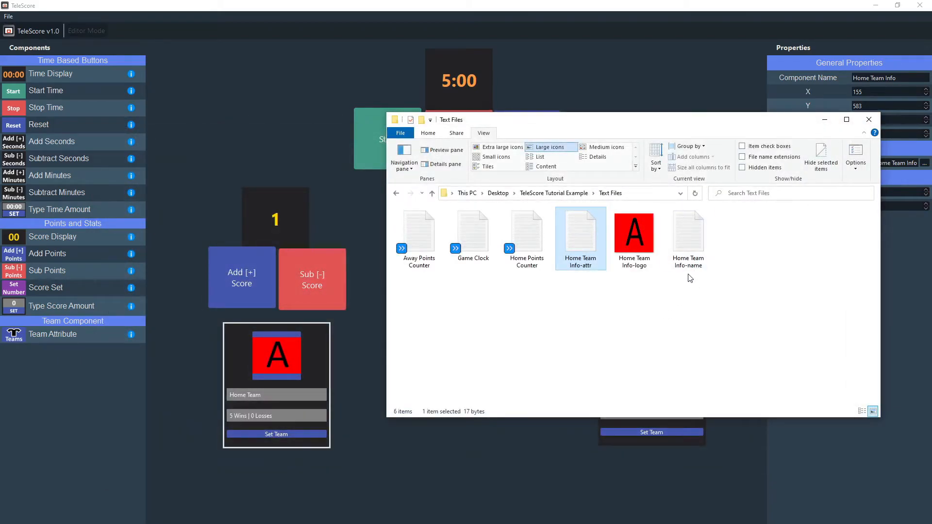
left_click(687, 232)
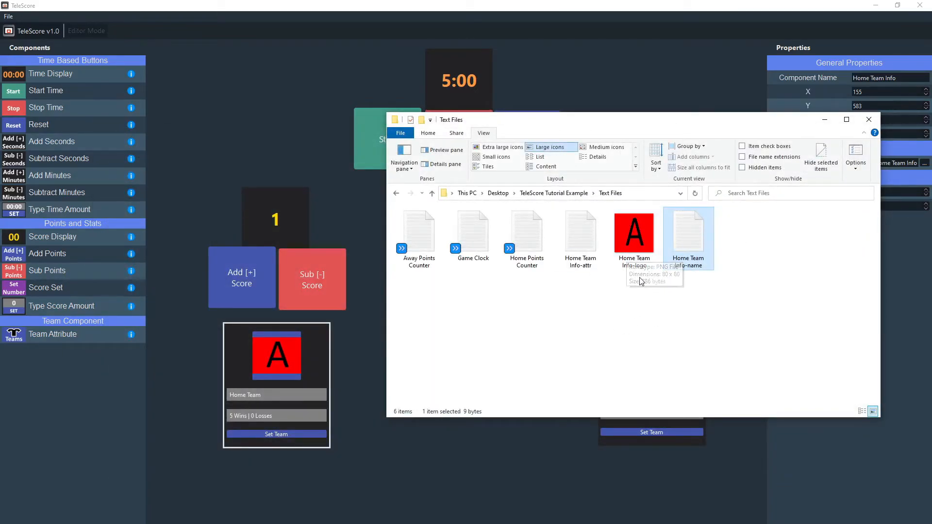
mouse_move(640, 281)
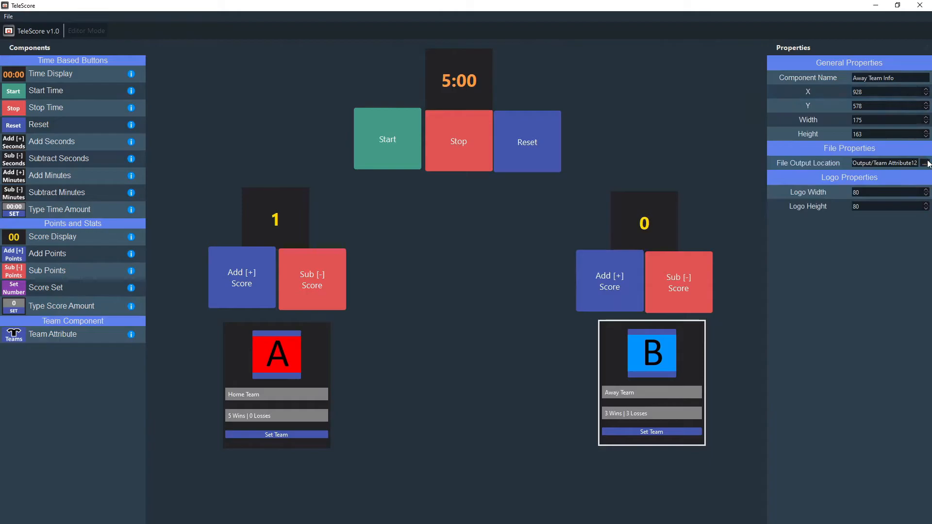
Step: Point the Away Team Info file output at 'Away Team Info' in the Text Files folder and save
left_click(925, 163)
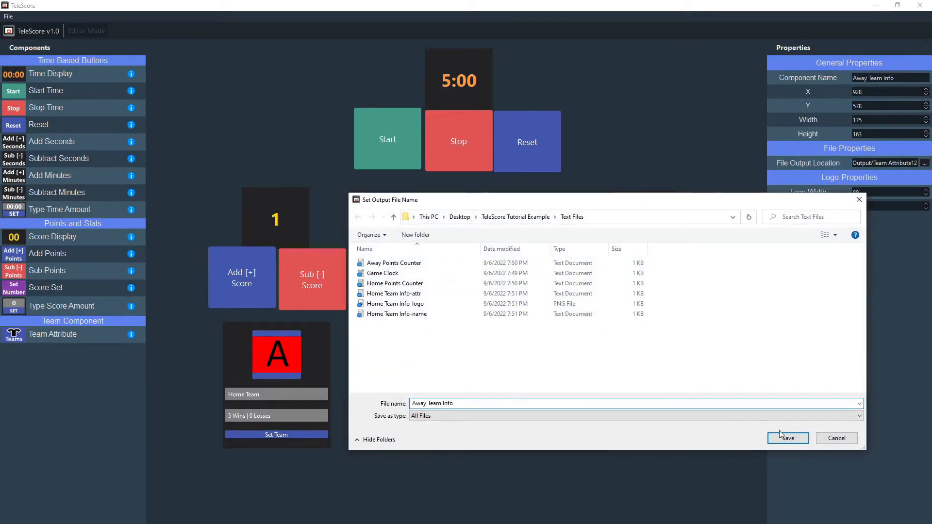
left_click(787, 438)
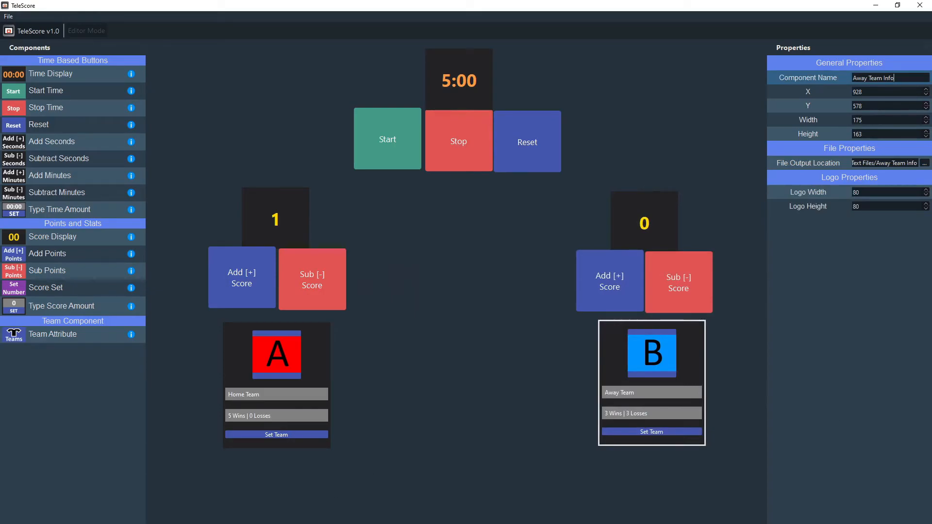
Step: Bring the Text Files folder forward to see the nine output files, including the Away Team Info ones
left_click(925, 163)
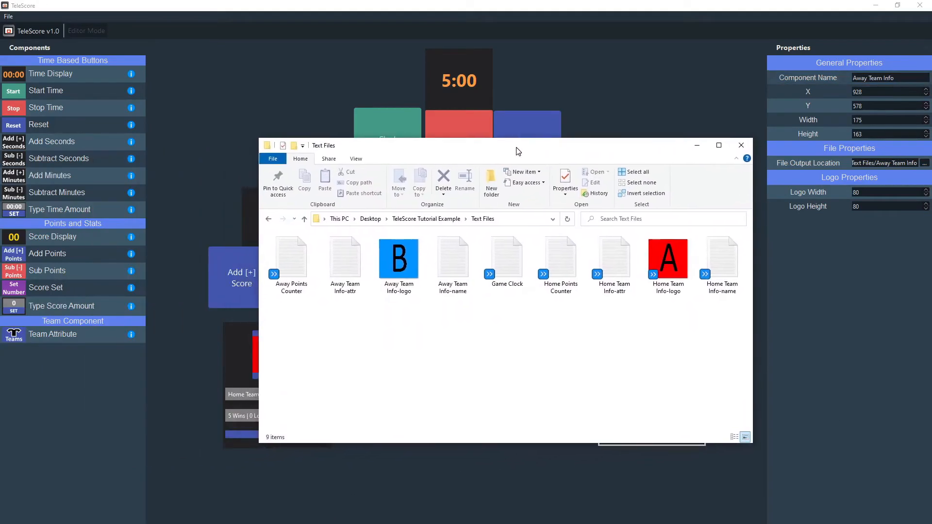
mouse_move(506, 330)
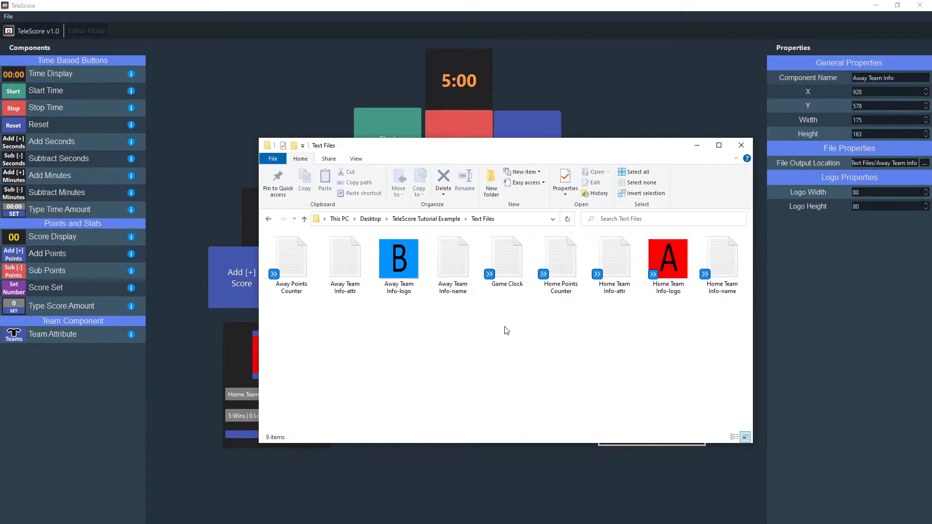
mouse_move(783, 187)
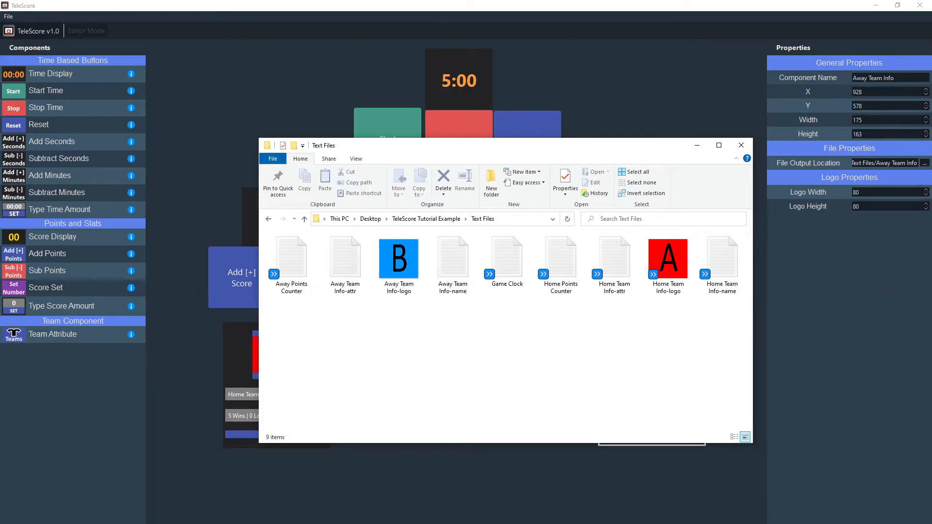
Step: Check that Downloads\TeleScore\Output is still empty, then minimize Explorer to show the scoreboard
left_click(739, 145)
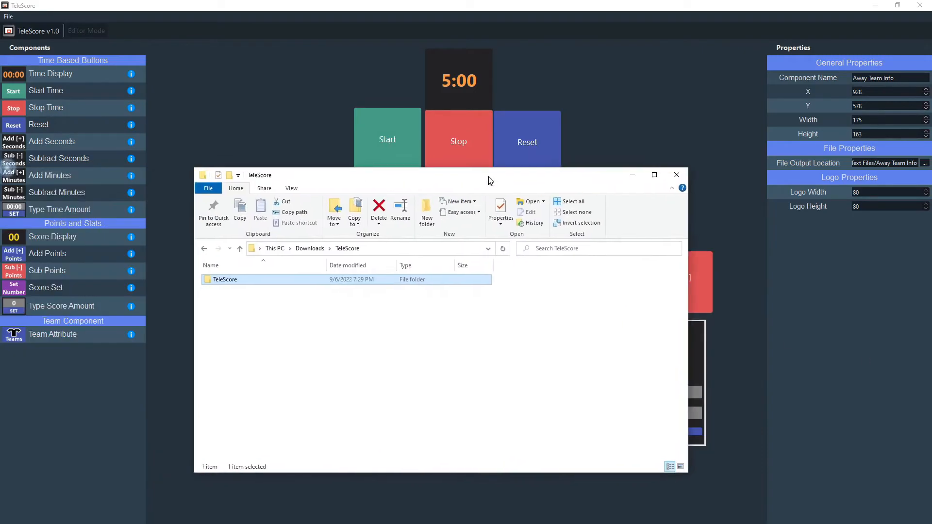
double_click(224, 280)
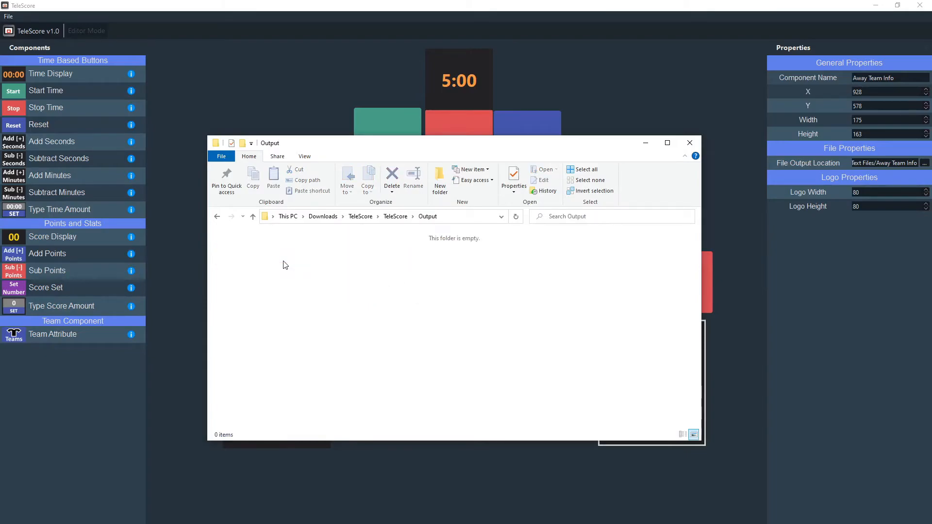
mouse_move(325, 272)
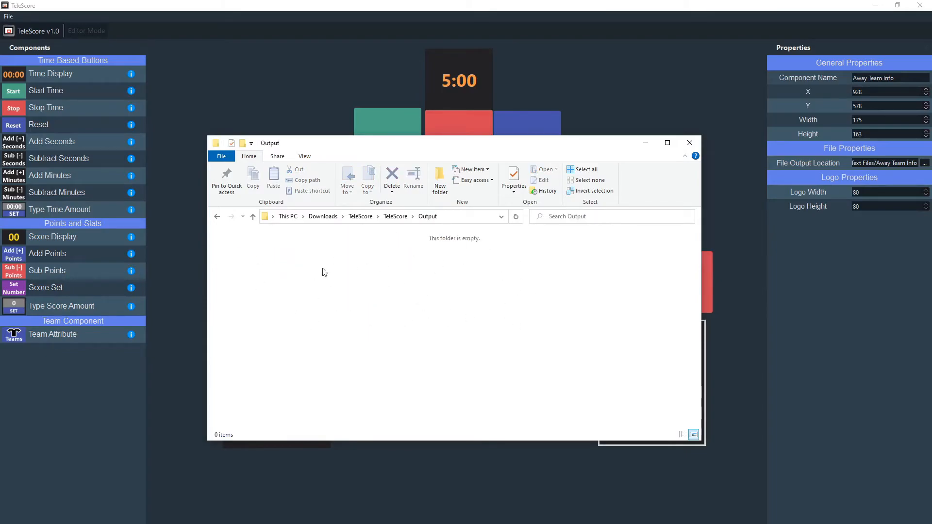
mouse_move(741, 232)
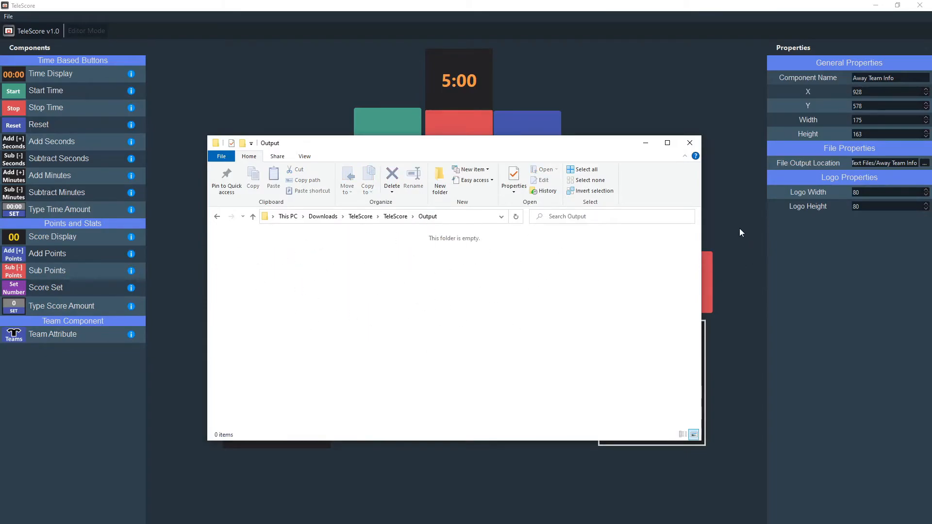
left_click(690, 143)
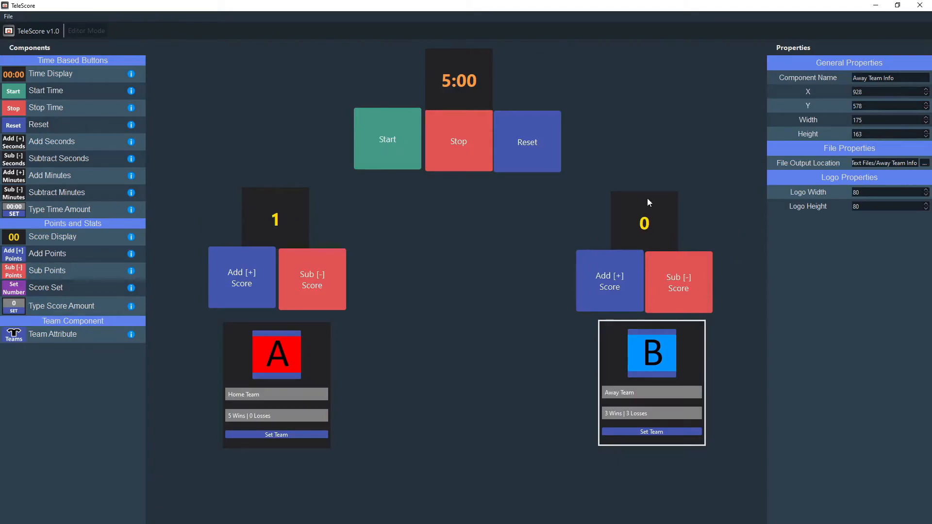
mouse_move(587, 424)
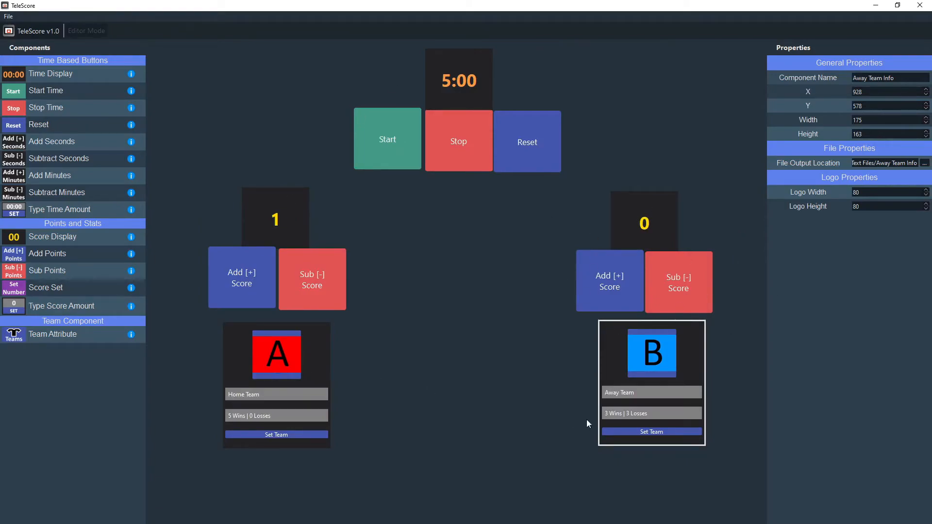
mouse_move(350, 232)
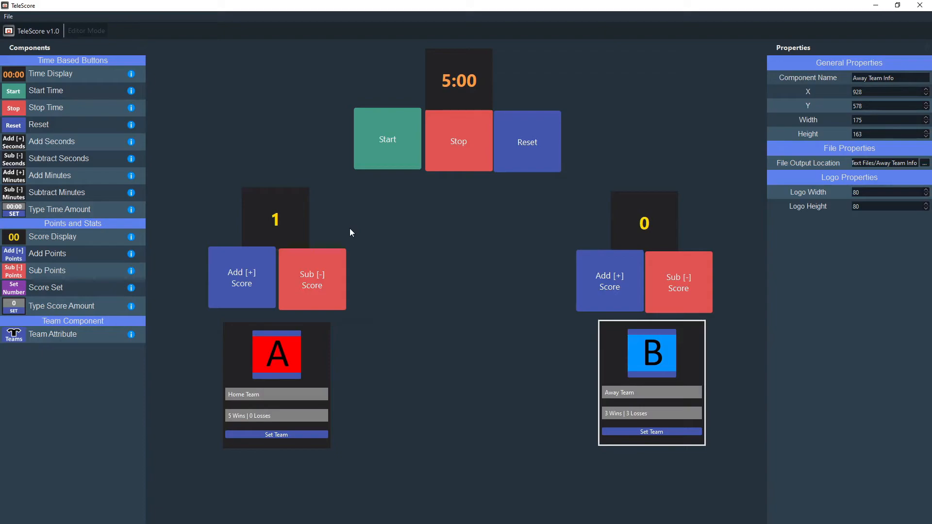
mouse_move(722, 173)
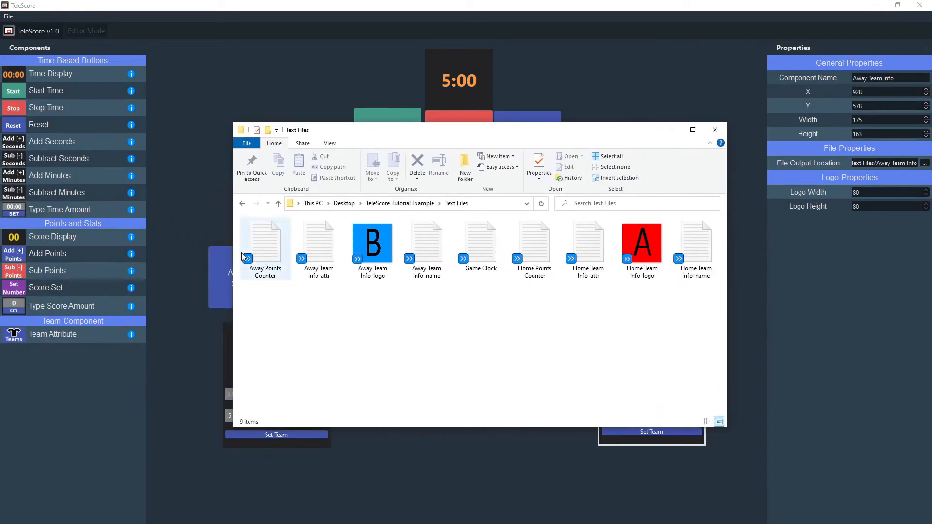
Step: Restore the Explorer window to the Text Files folder with its nine output files
left_click(372, 242)
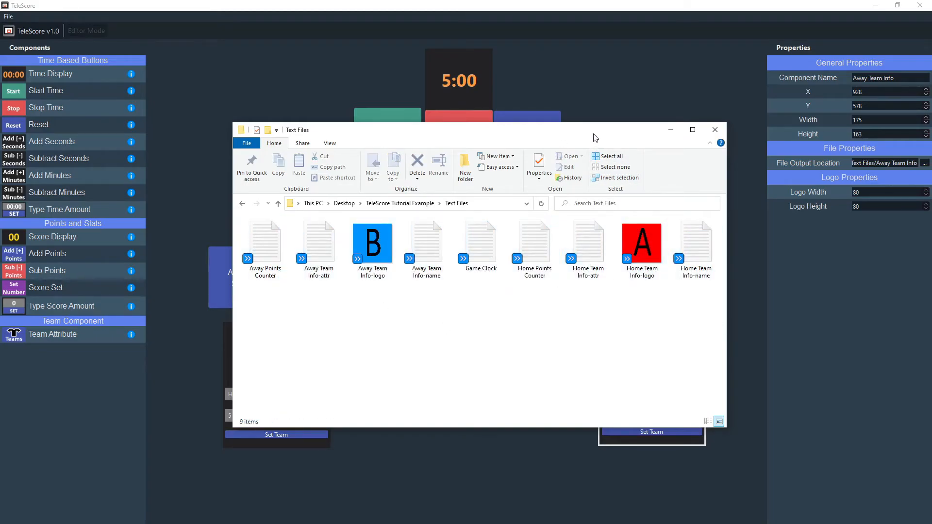
left_click(713, 129)
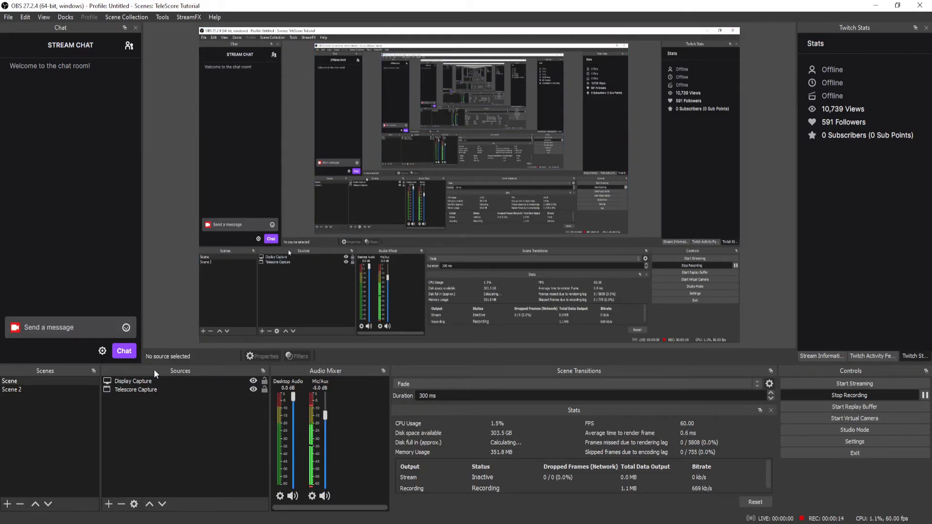
mouse_move(108, 503)
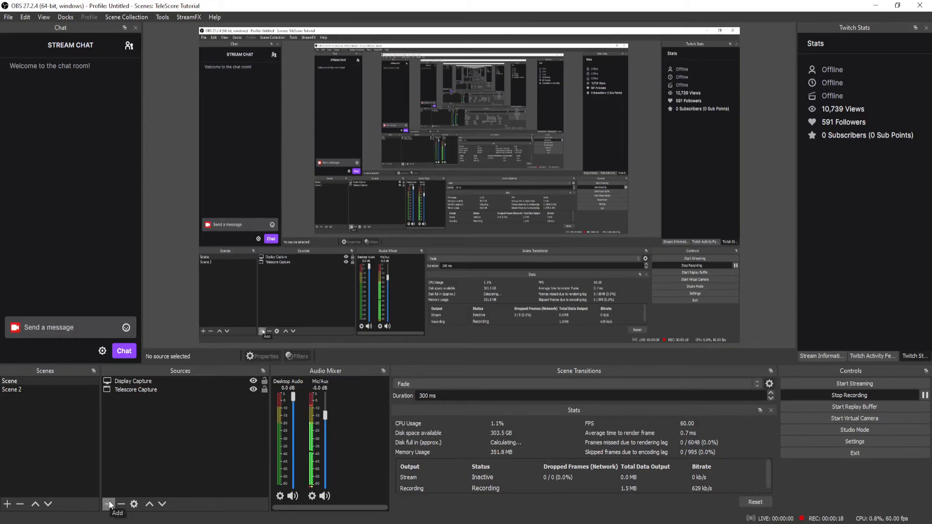
Step: Add a Text (GDI+) source named 'Game Clock' to the current scene
left_click(109, 504)
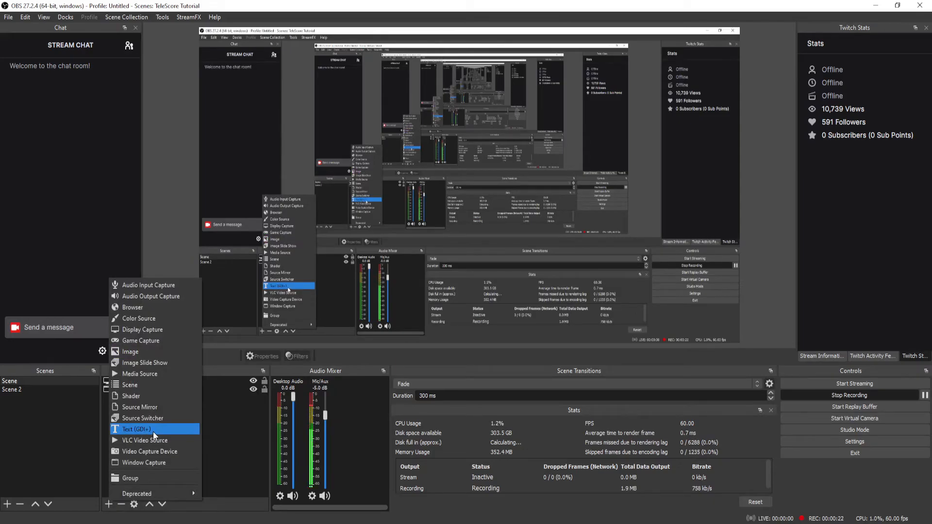
left_click(136, 429)
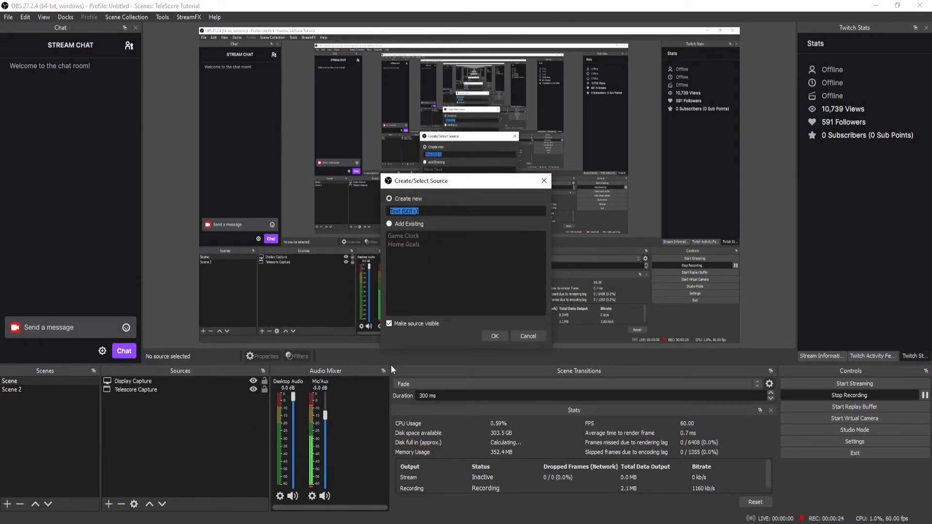
type("Game Clock")
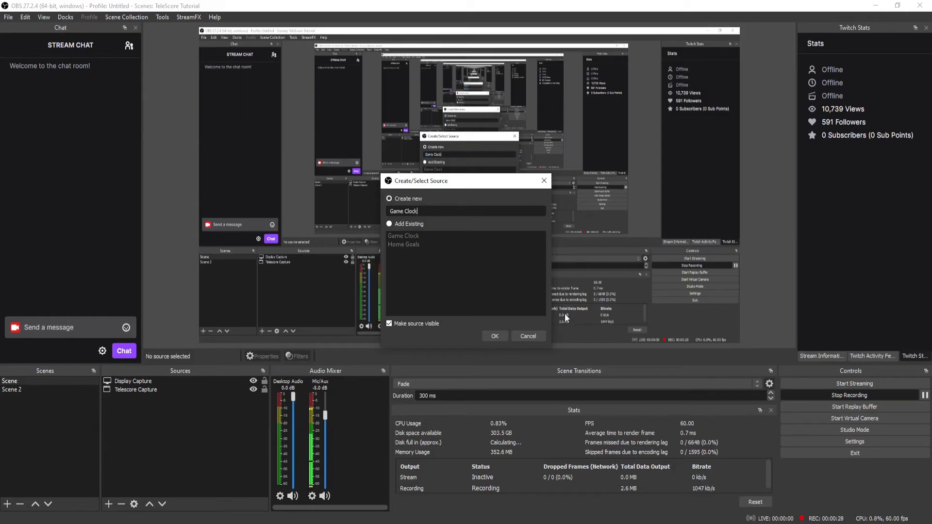
left_click(494, 336)
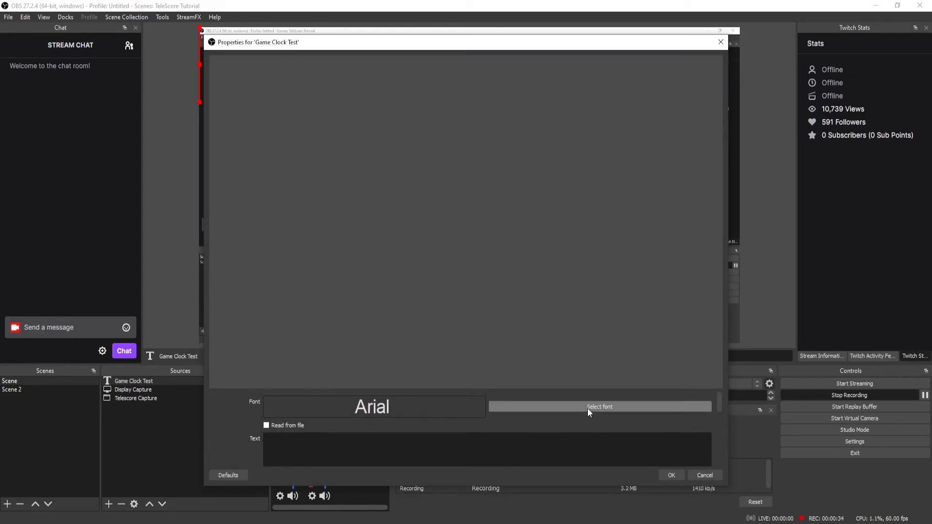
Step: Browse the font list keeping Arial, and tick 'Read from file' for the Game Clock Test source
left_click(599, 407)
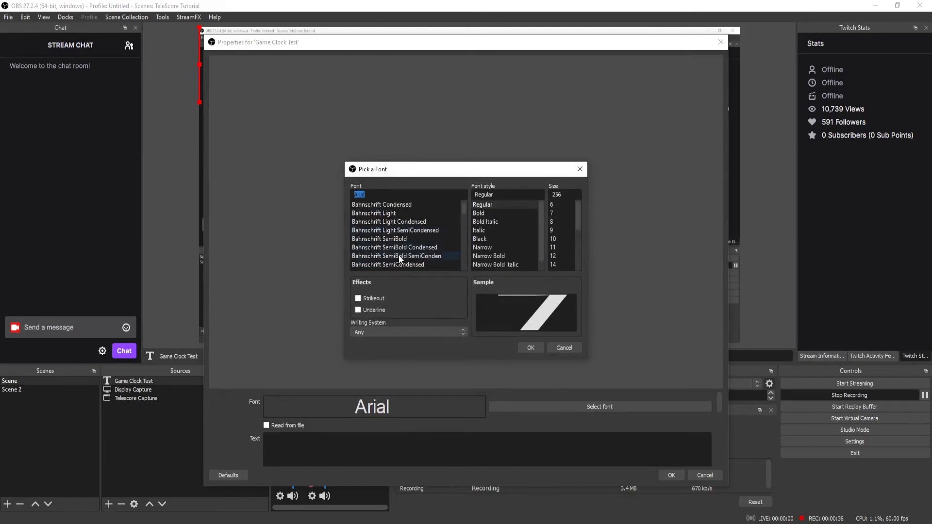
scroll("down", 3)
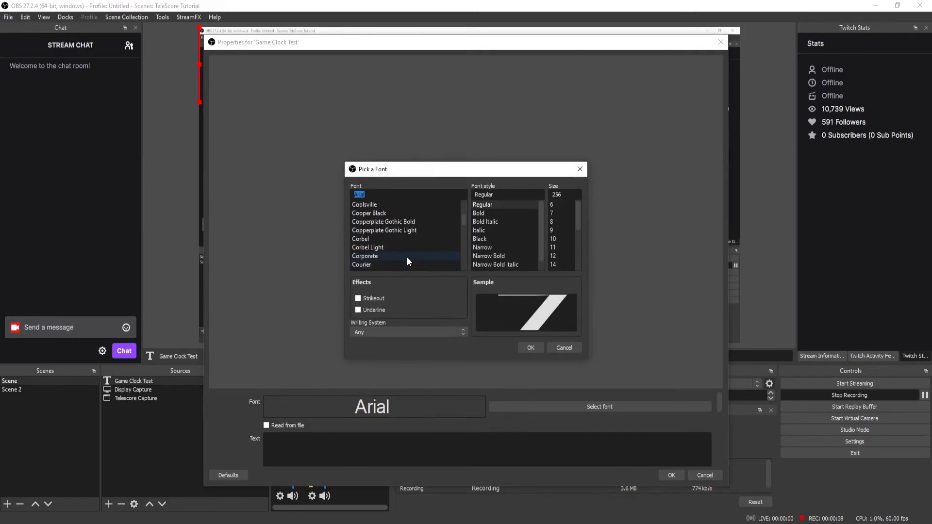
scroll("down", 3)
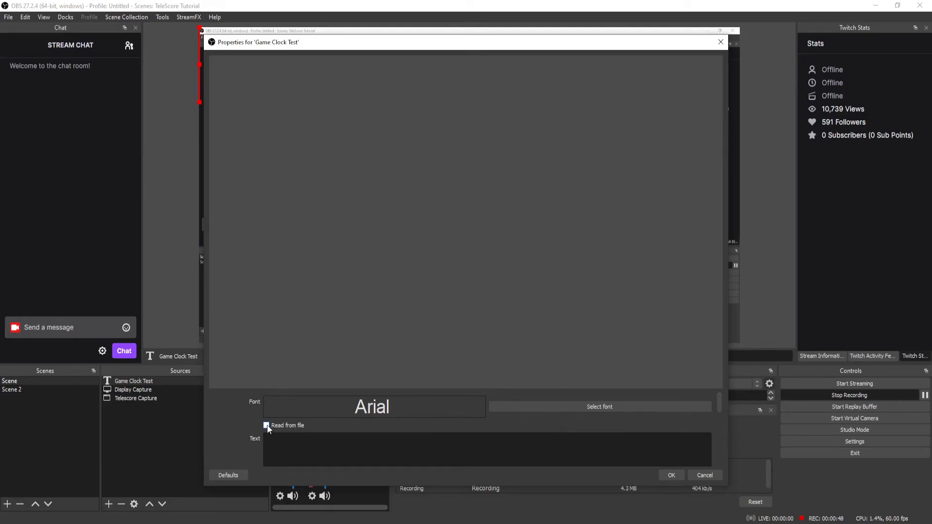
left_click(266, 426)
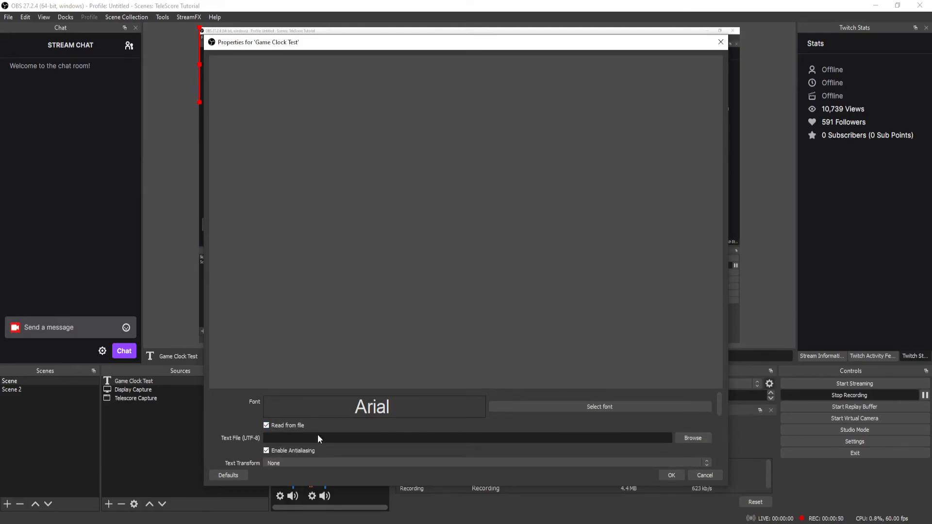
mouse_move(671, 456)
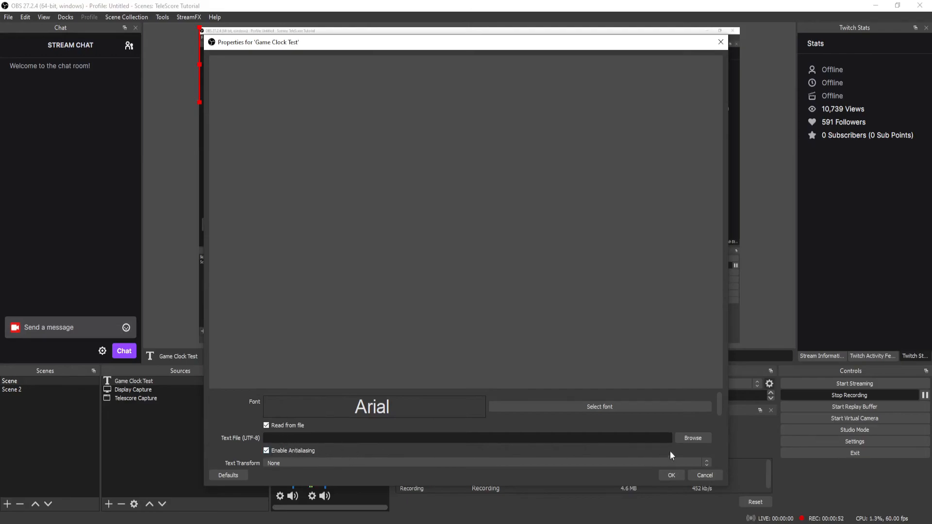
scroll("down", 3)
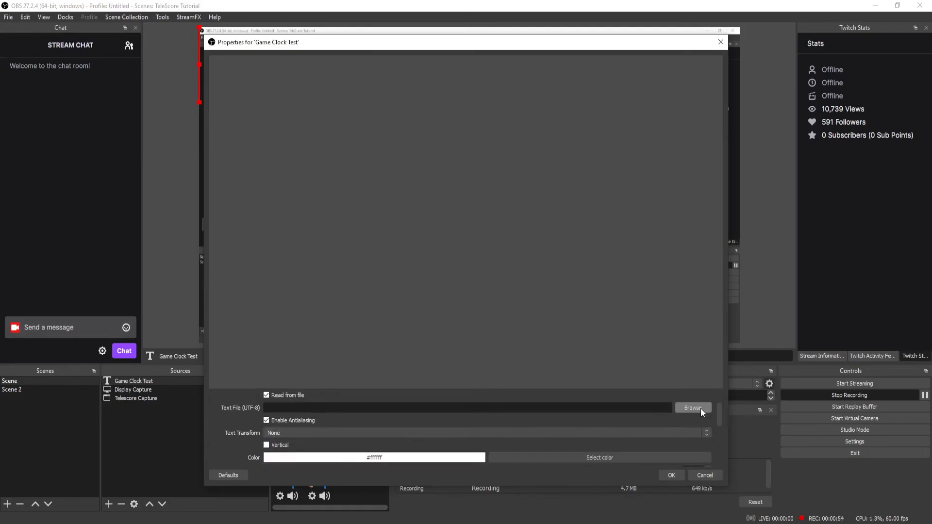
Step: Select the Game Clock text file in Text Files as the source's text, now showing 5:00, and confirm
left_click(693, 408)
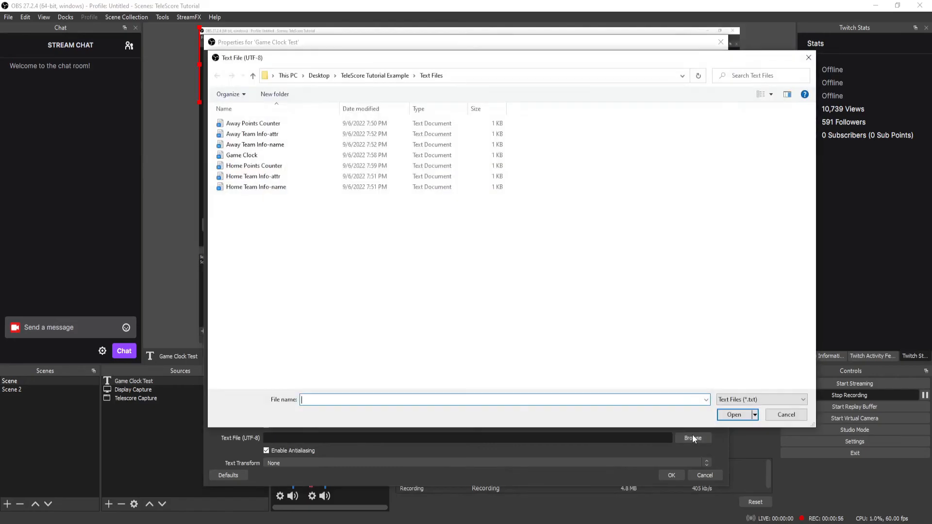
left_click(253, 134)
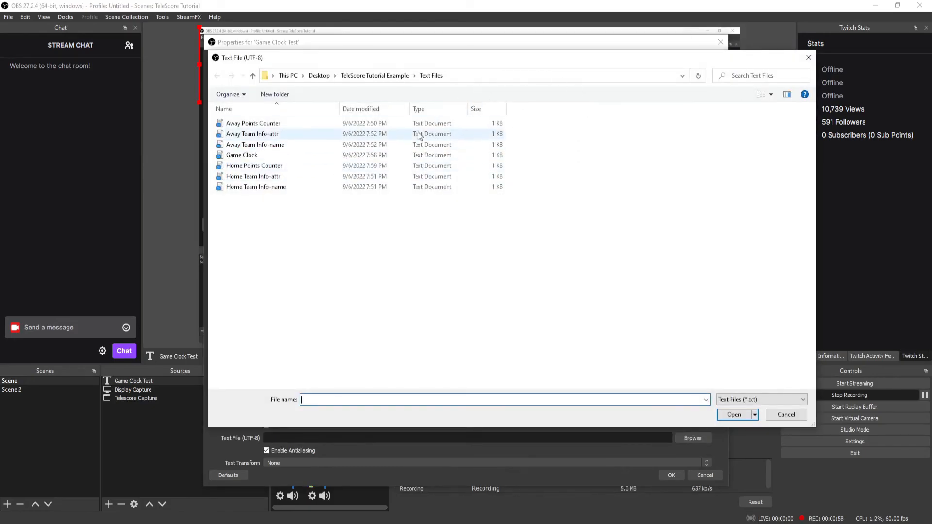
left_click(242, 156)
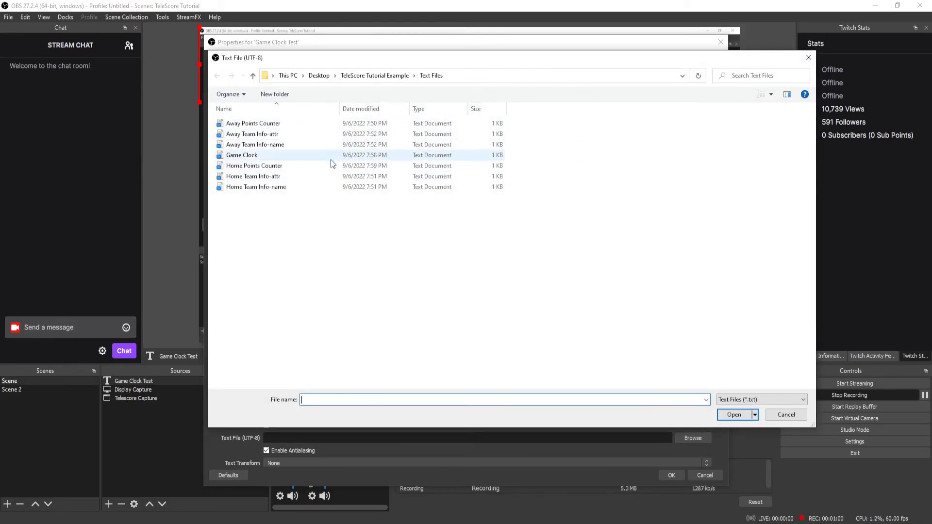
mouse_move(331, 163)
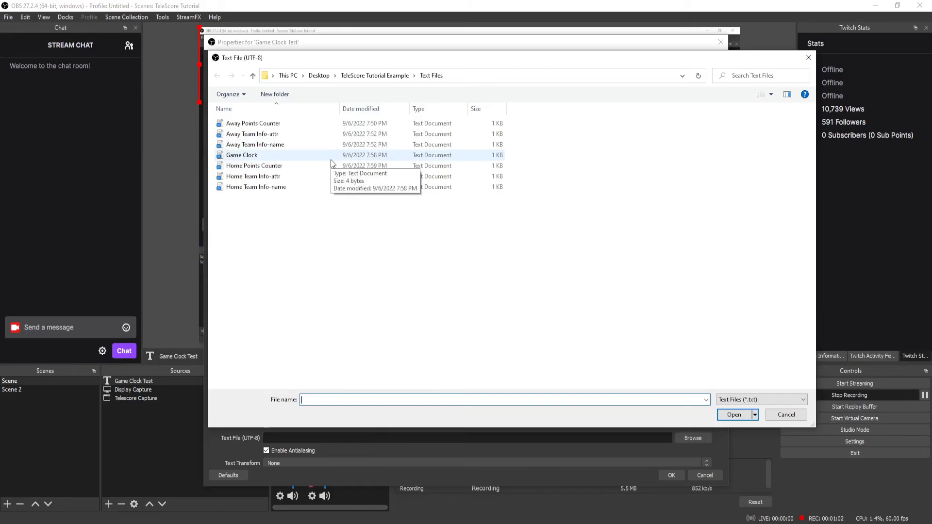
left_click(242, 155)
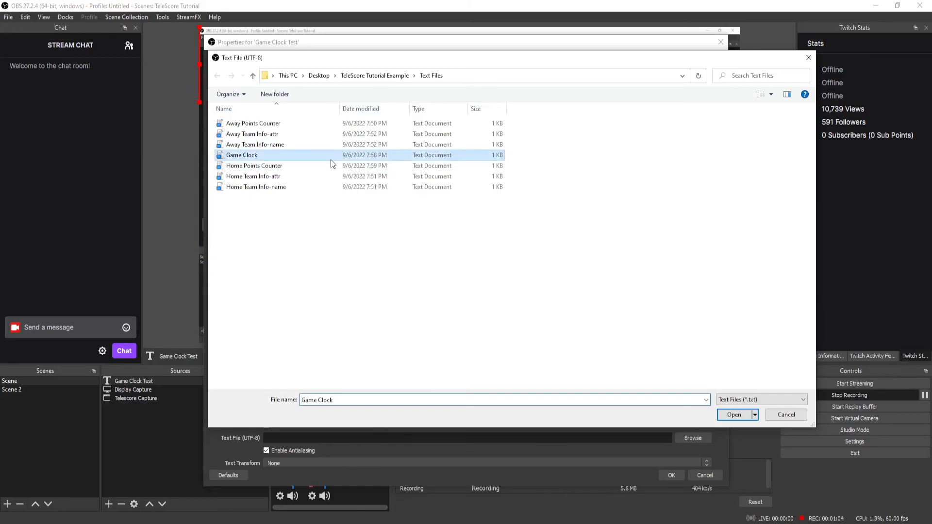
left_click(734, 415)
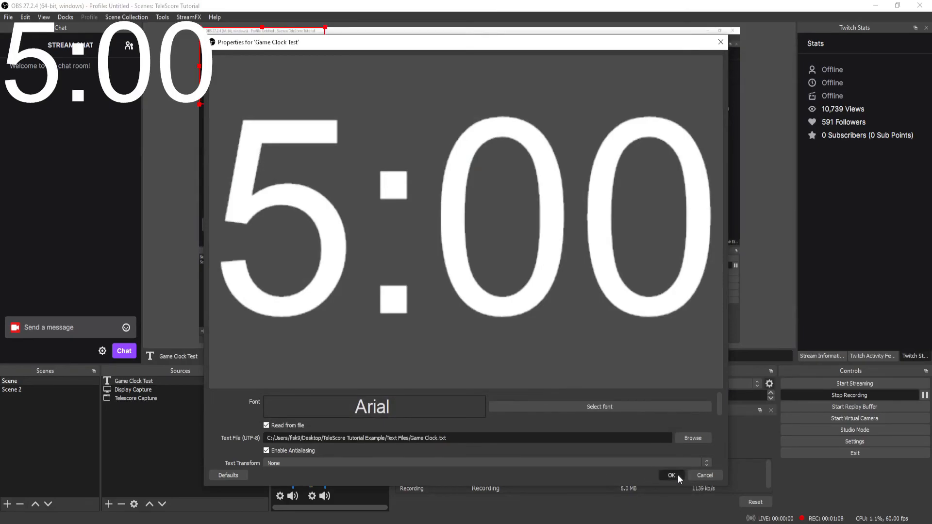
left_click(671, 475)
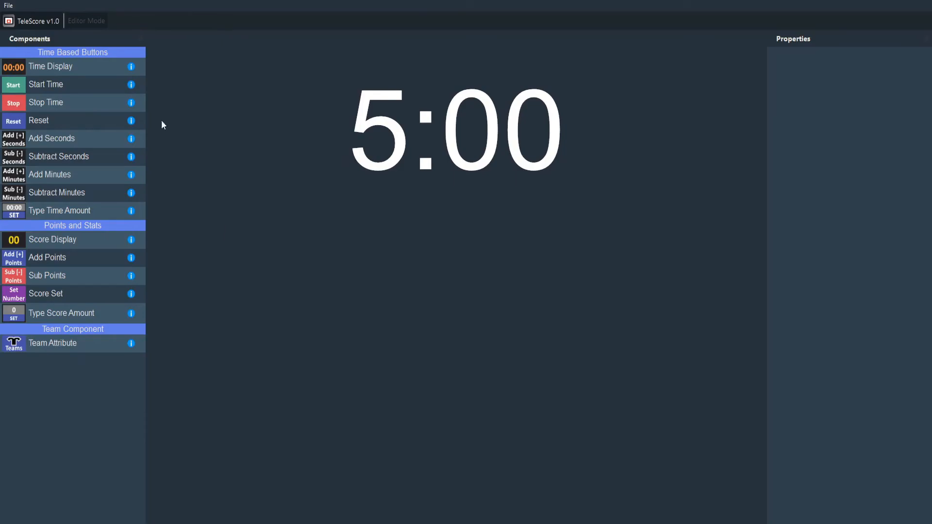
mouse_move(117, 73)
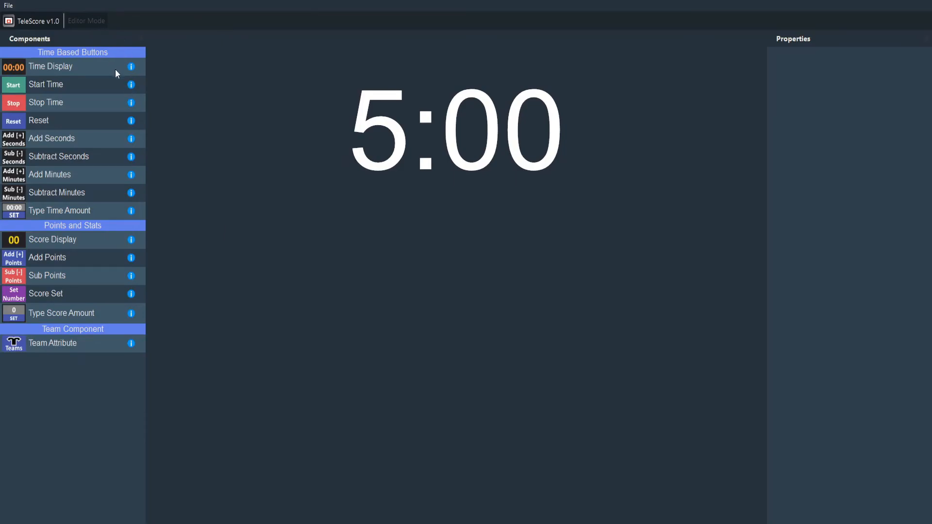
mouse_move(147, 128)
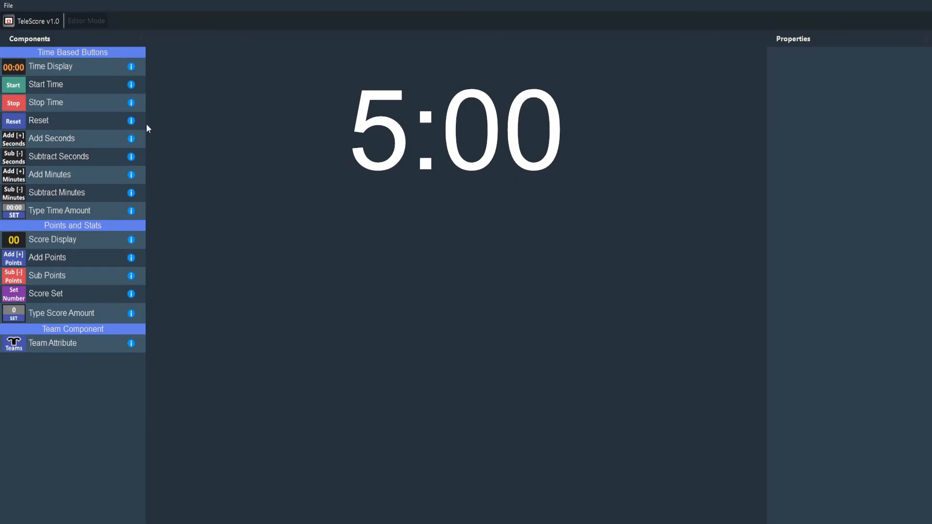
mouse_move(132, 171)
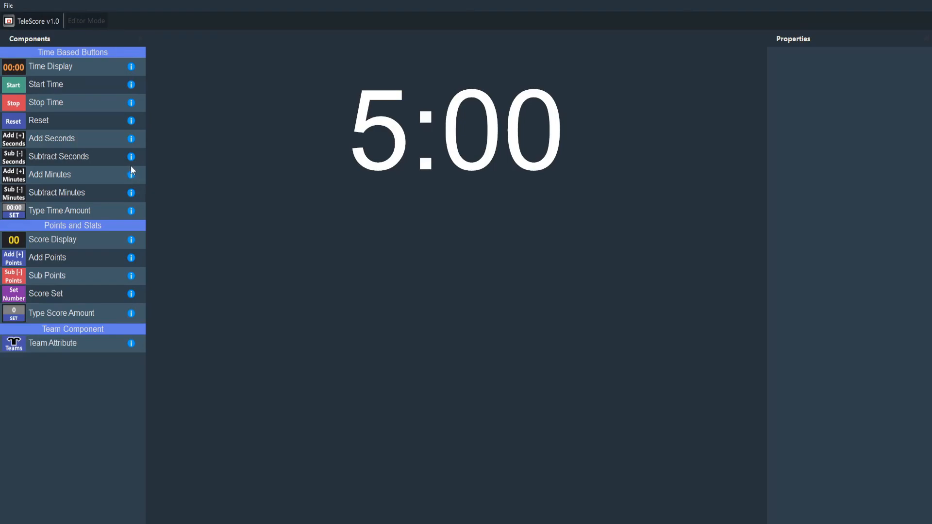
mouse_move(105, 188)
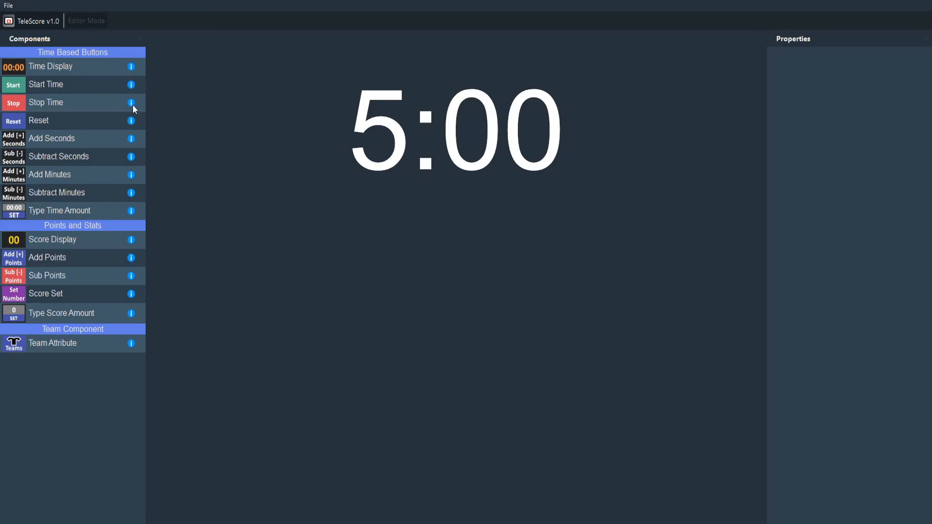
Step: Toggle Editor Mode, then start, stop and reset the game clock while the OBS clock text follows
left_click(87, 21)
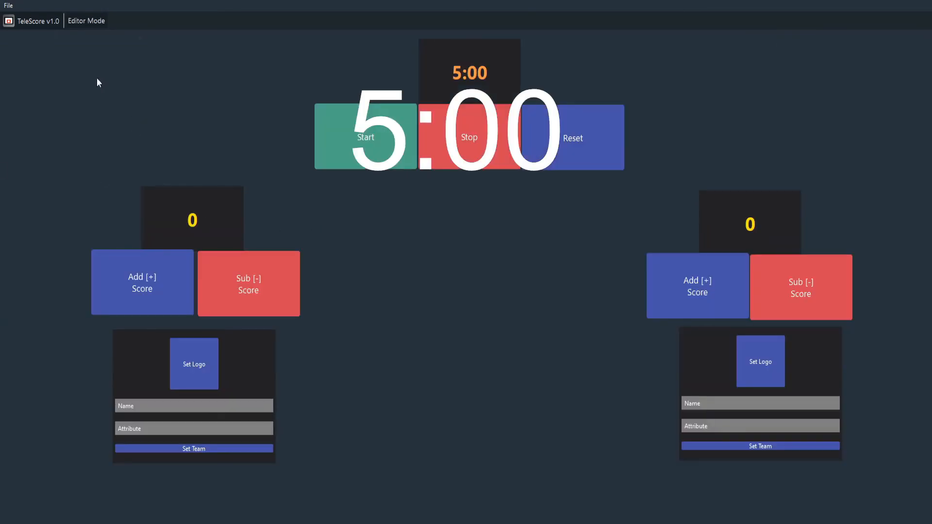
left_click(86, 21)
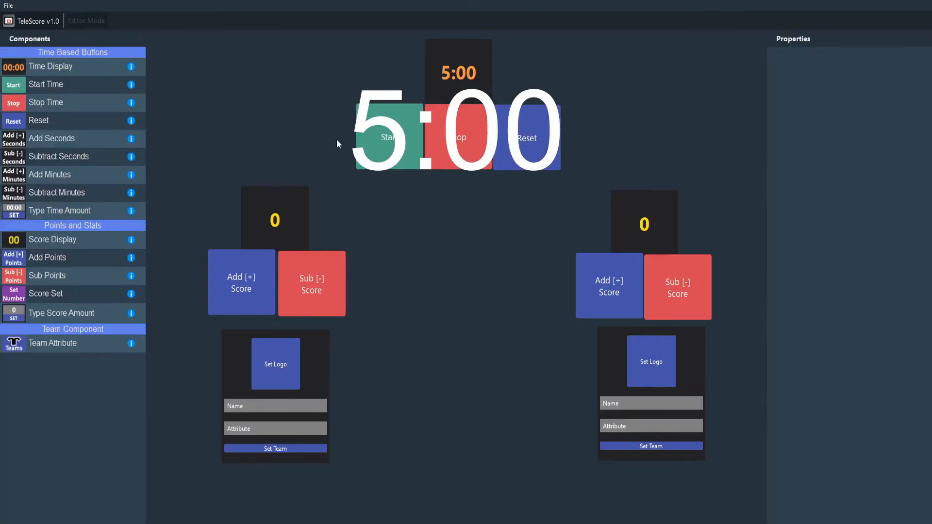
left_click(388, 136)
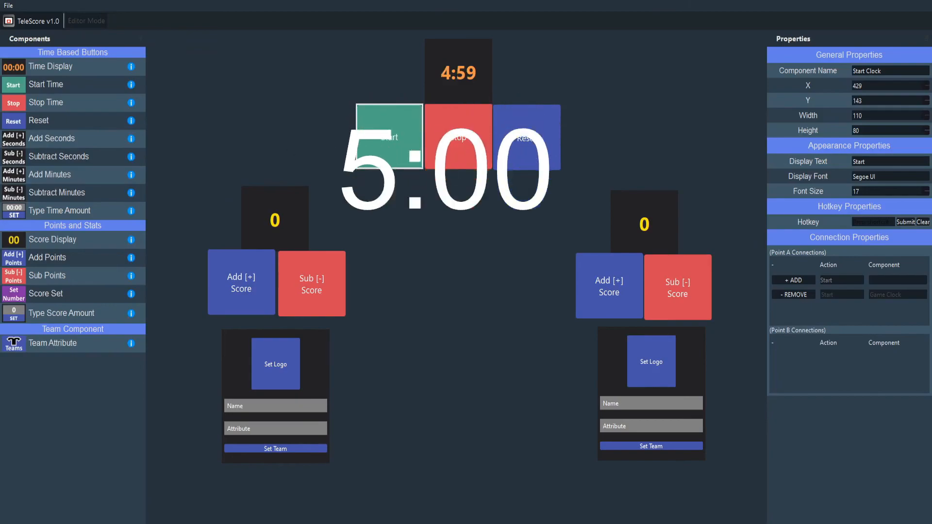
left_click(389, 137)
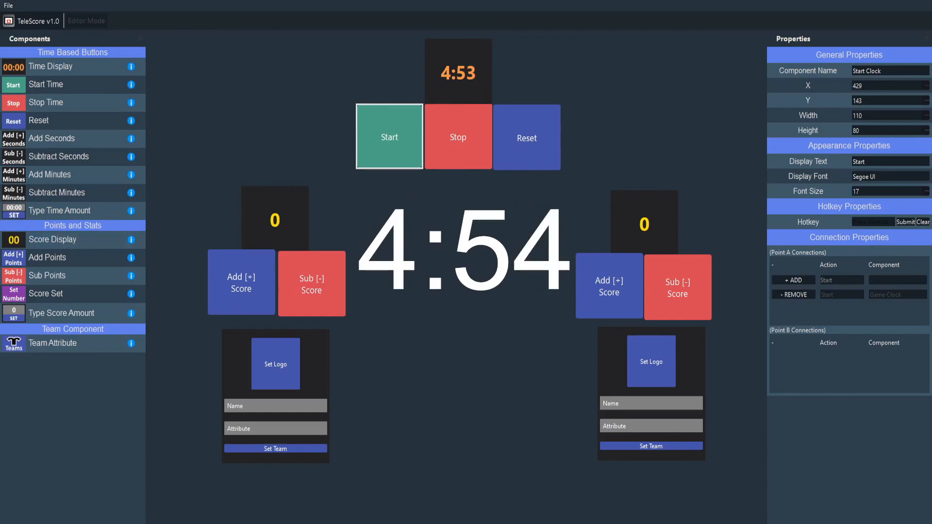
left_click(457, 136)
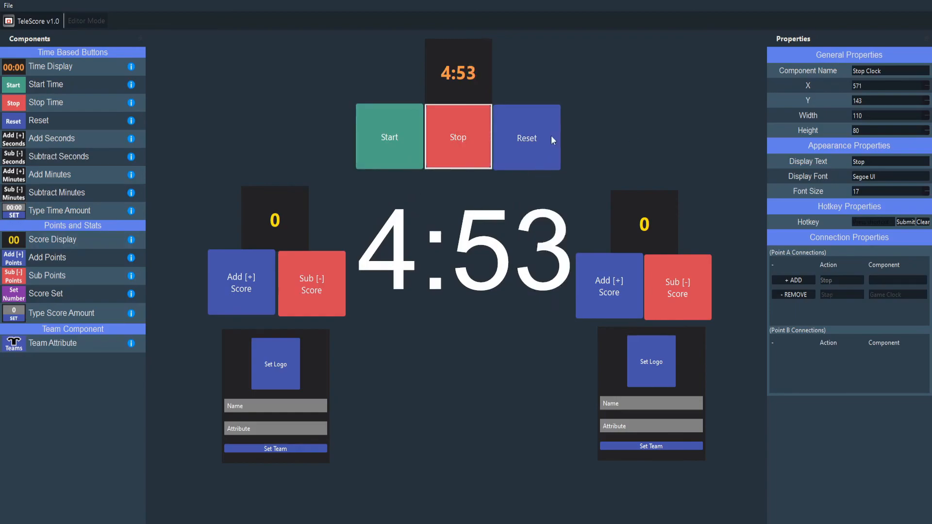
left_click(526, 137)
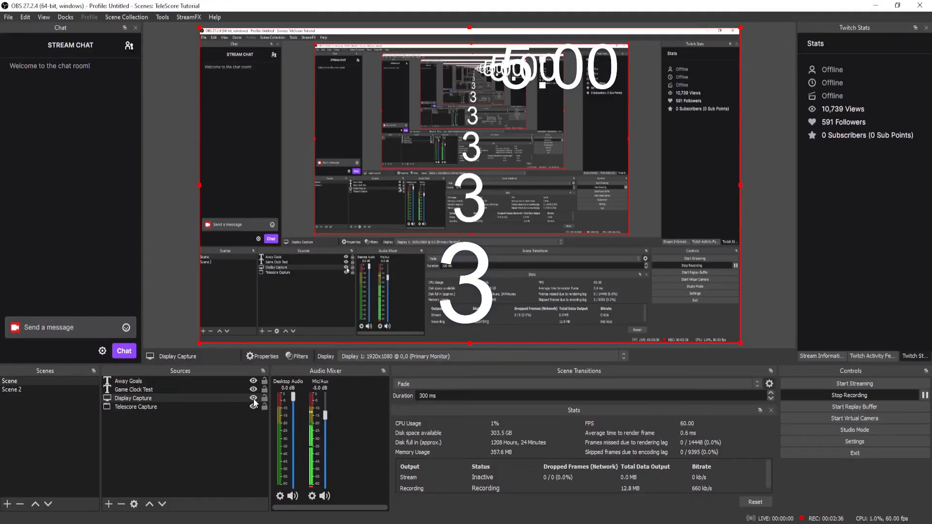
Step: Check the Away Goals source reads the Away Points Counter file, then add a point to the away score
double_click(128, 380)
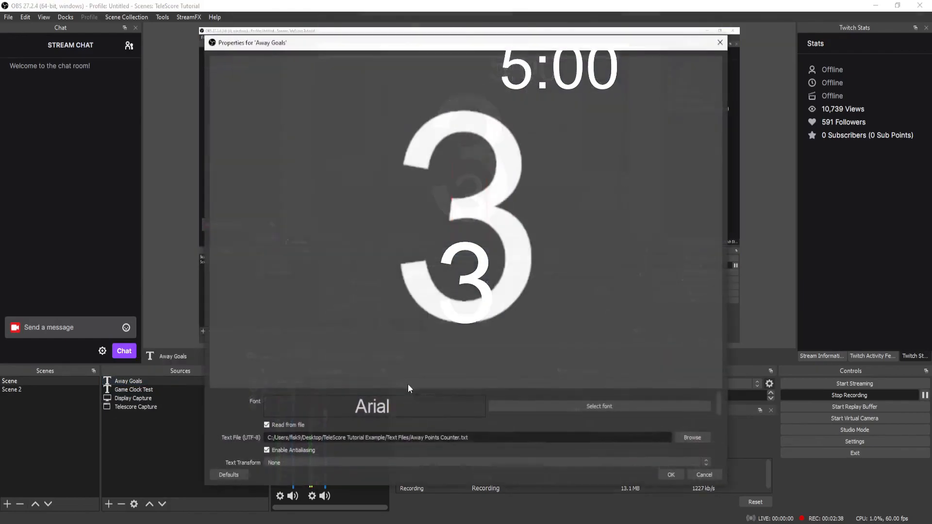
left_click(691, 438)
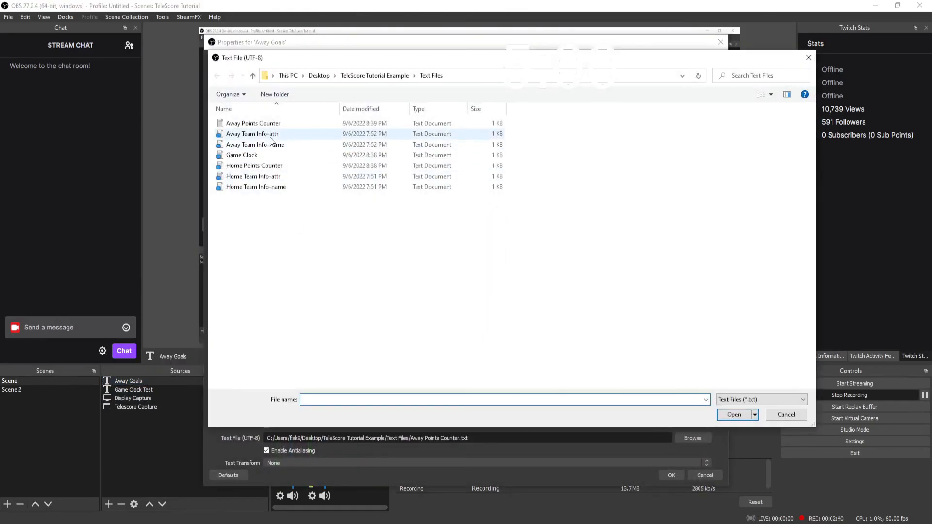
left_click(252, 123)
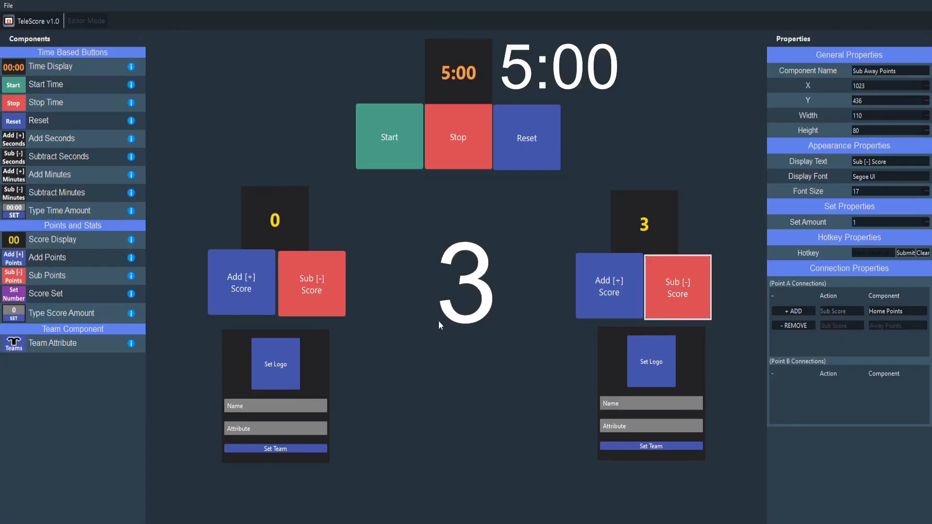
left_click(609, 286)
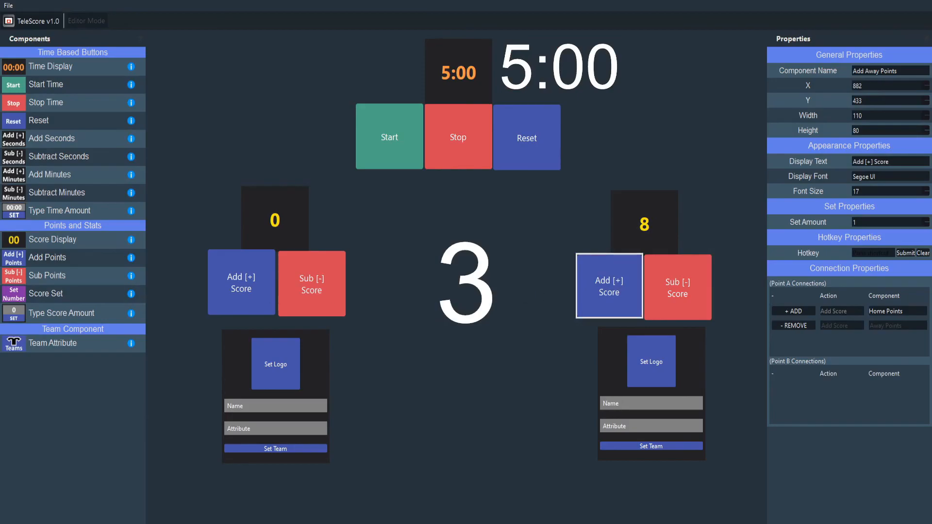